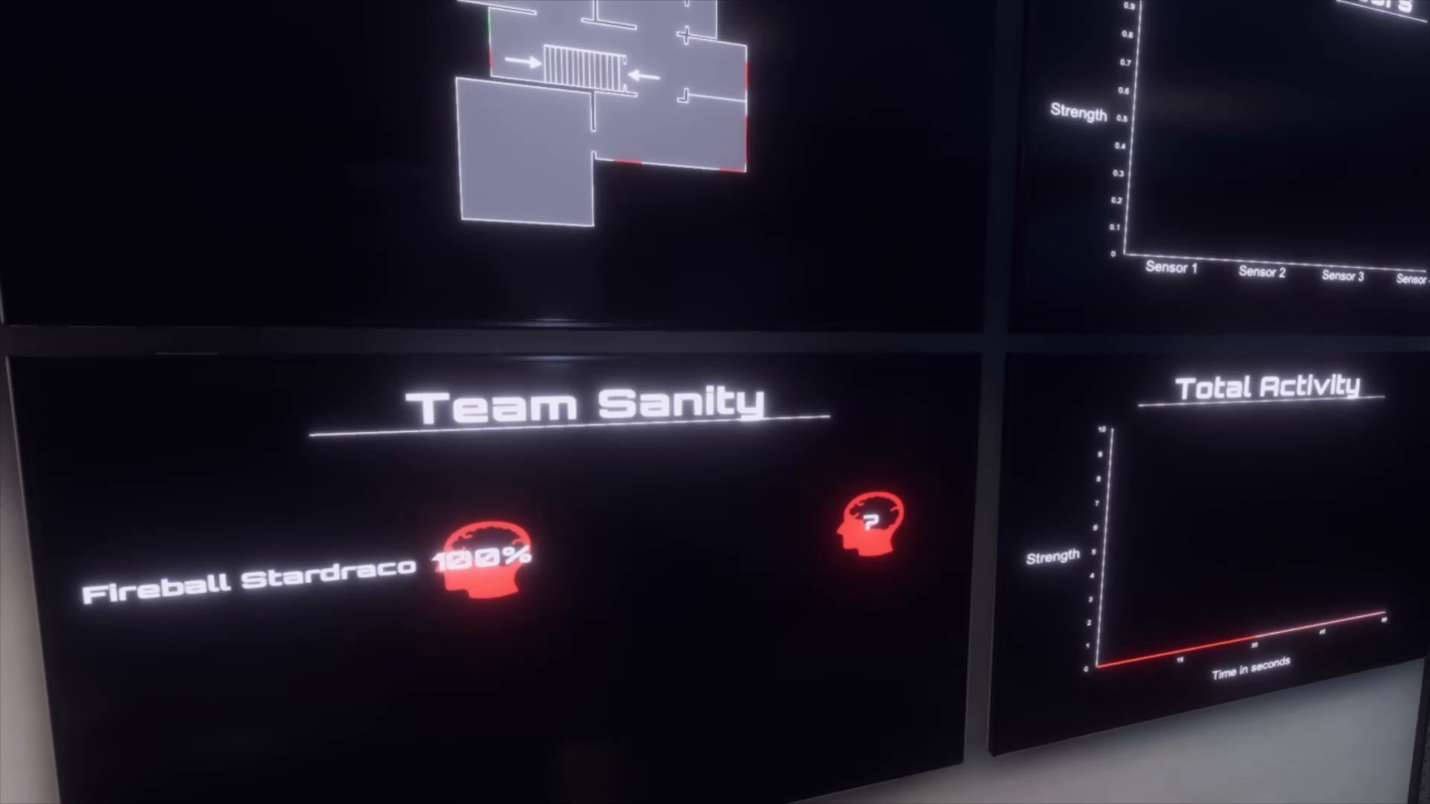
{"action": "mouse_move", "coordinate": [714, 402]}
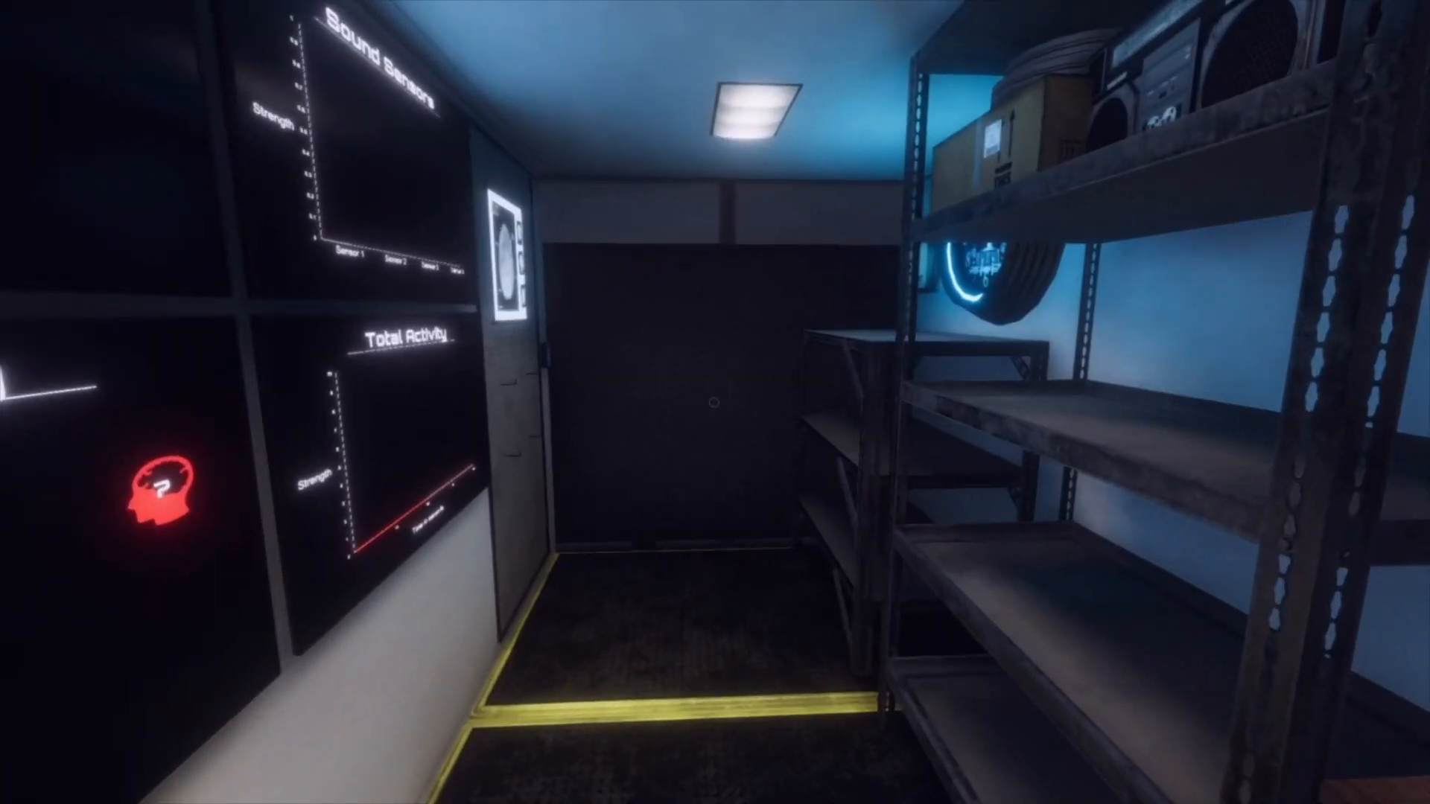
{"action": "mouse_move", "coordinate": [715, 402]}
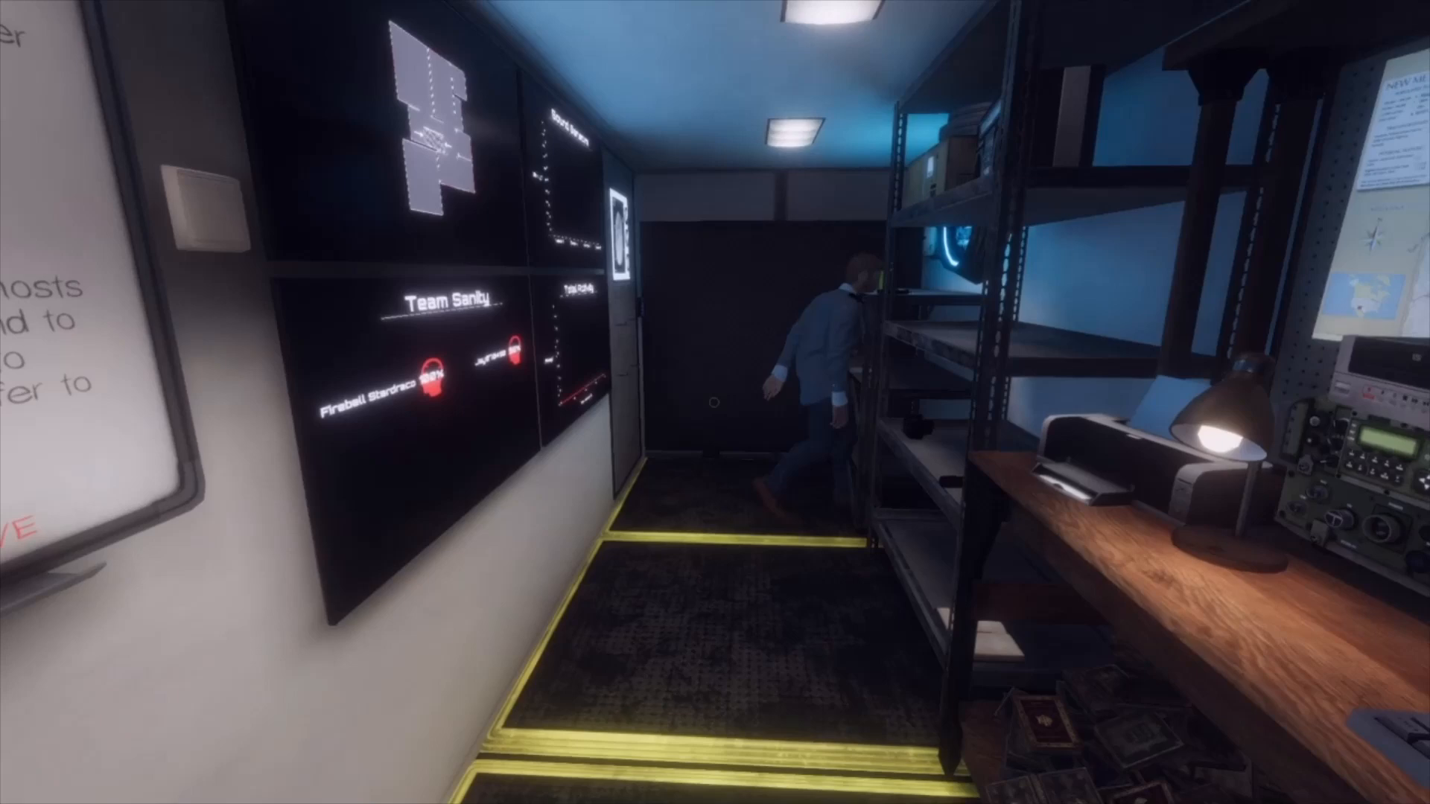
{"action": "mouse_move", "coordinate": [715, 402]}
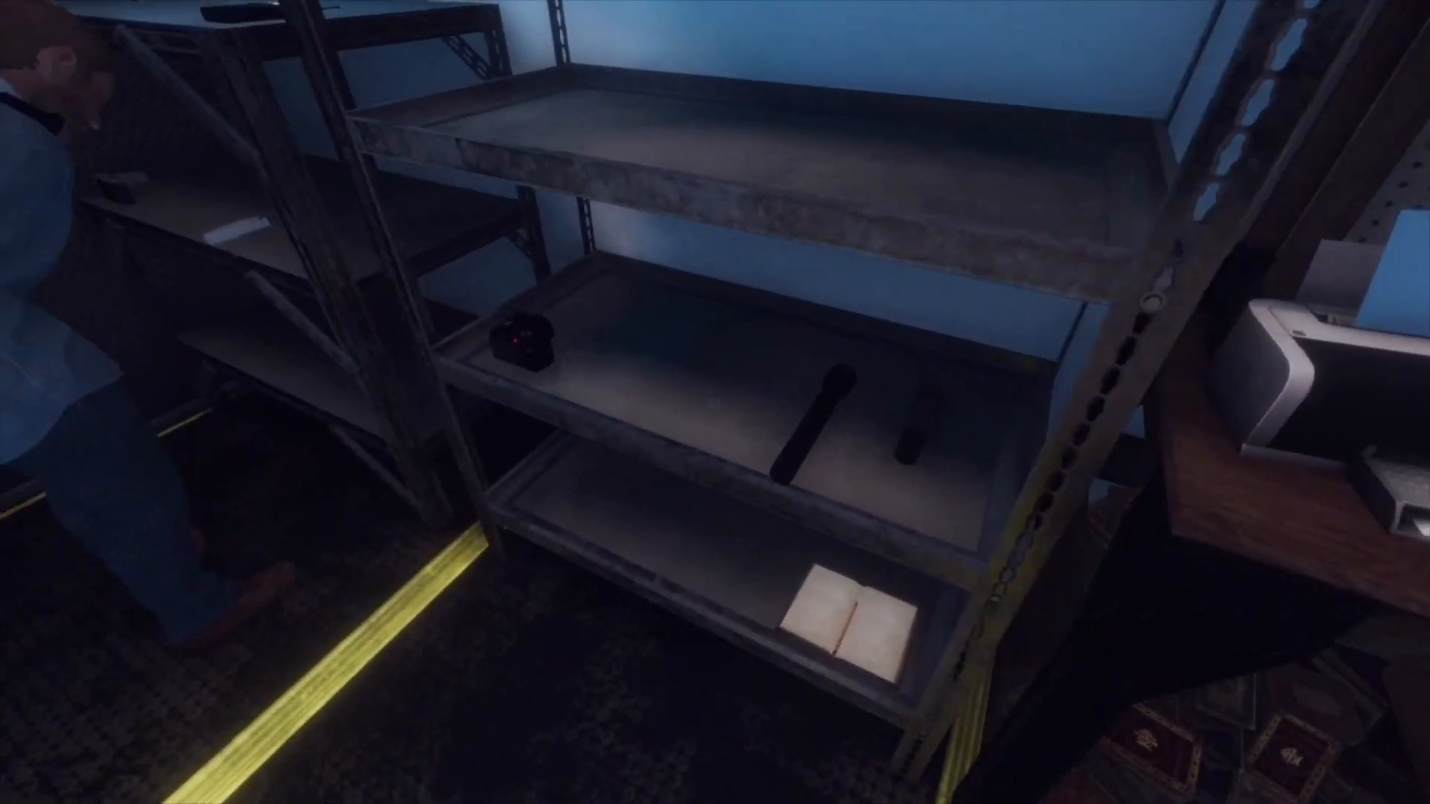
{"action": "mouse_move", "coordinate": [715, 402]}
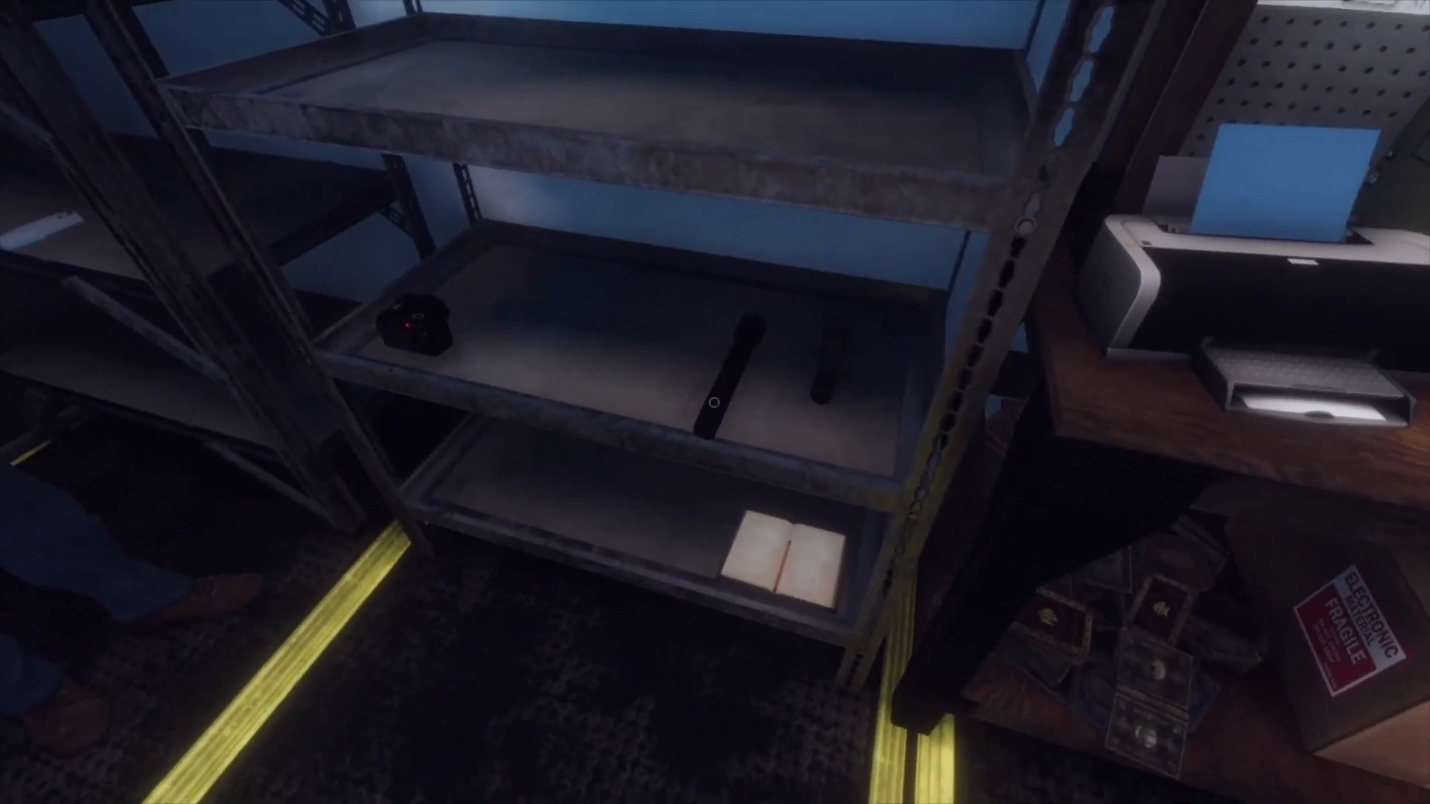
{"action": "mouse_move", "coordinate": [715, 402]}
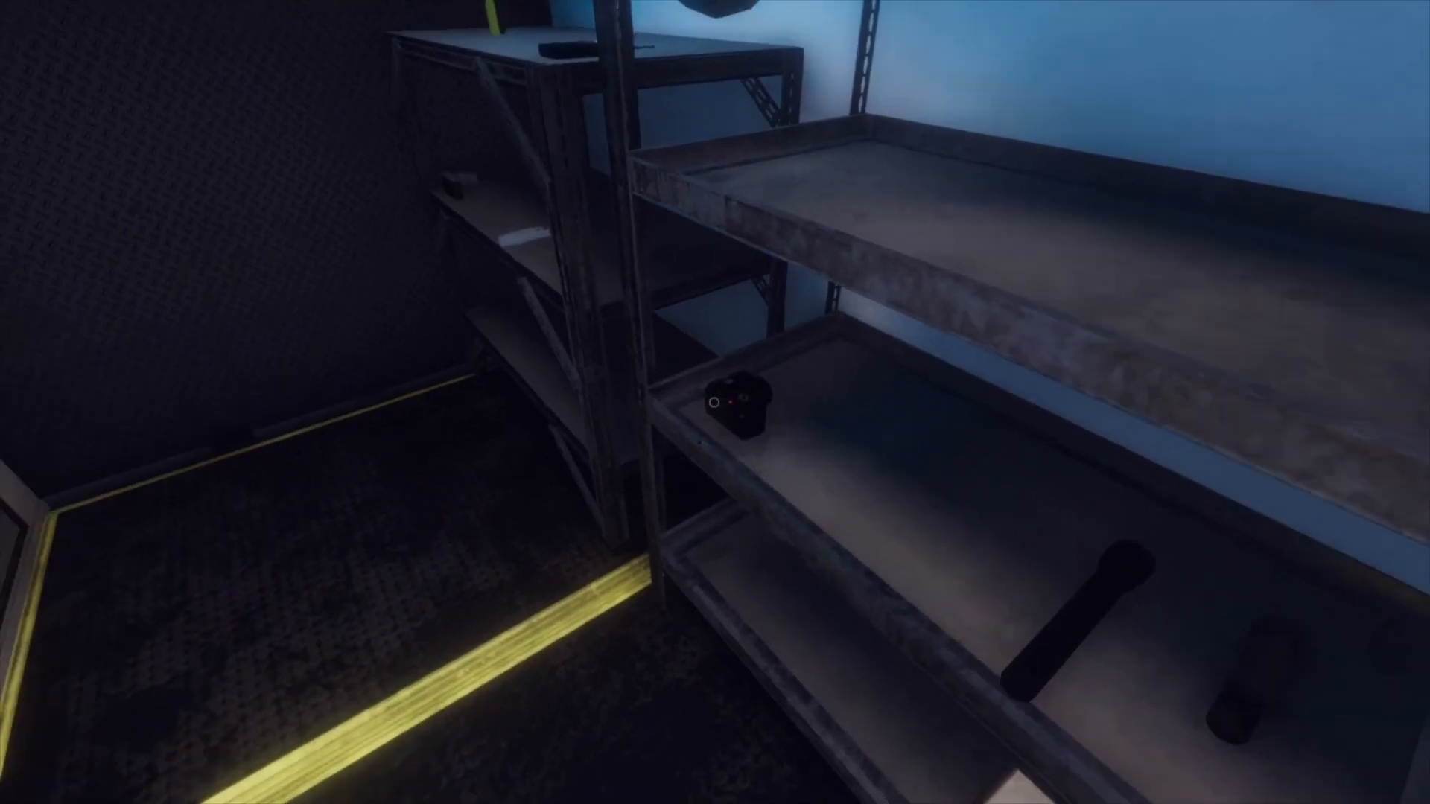
{"action": "mouse_move", "coordinate": [714, 402]}
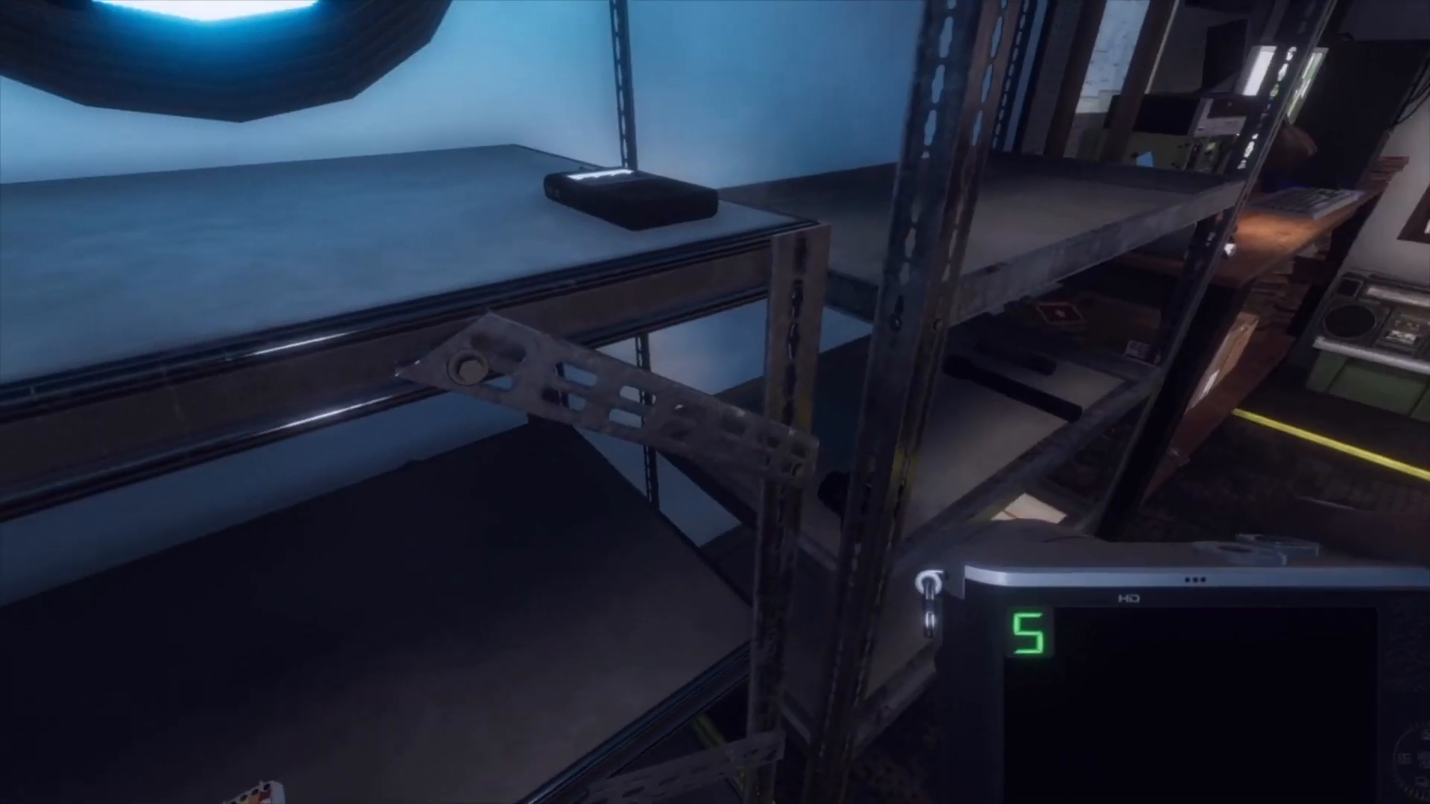
{"action": "mouse_move", "coordinate": [715, 402]}
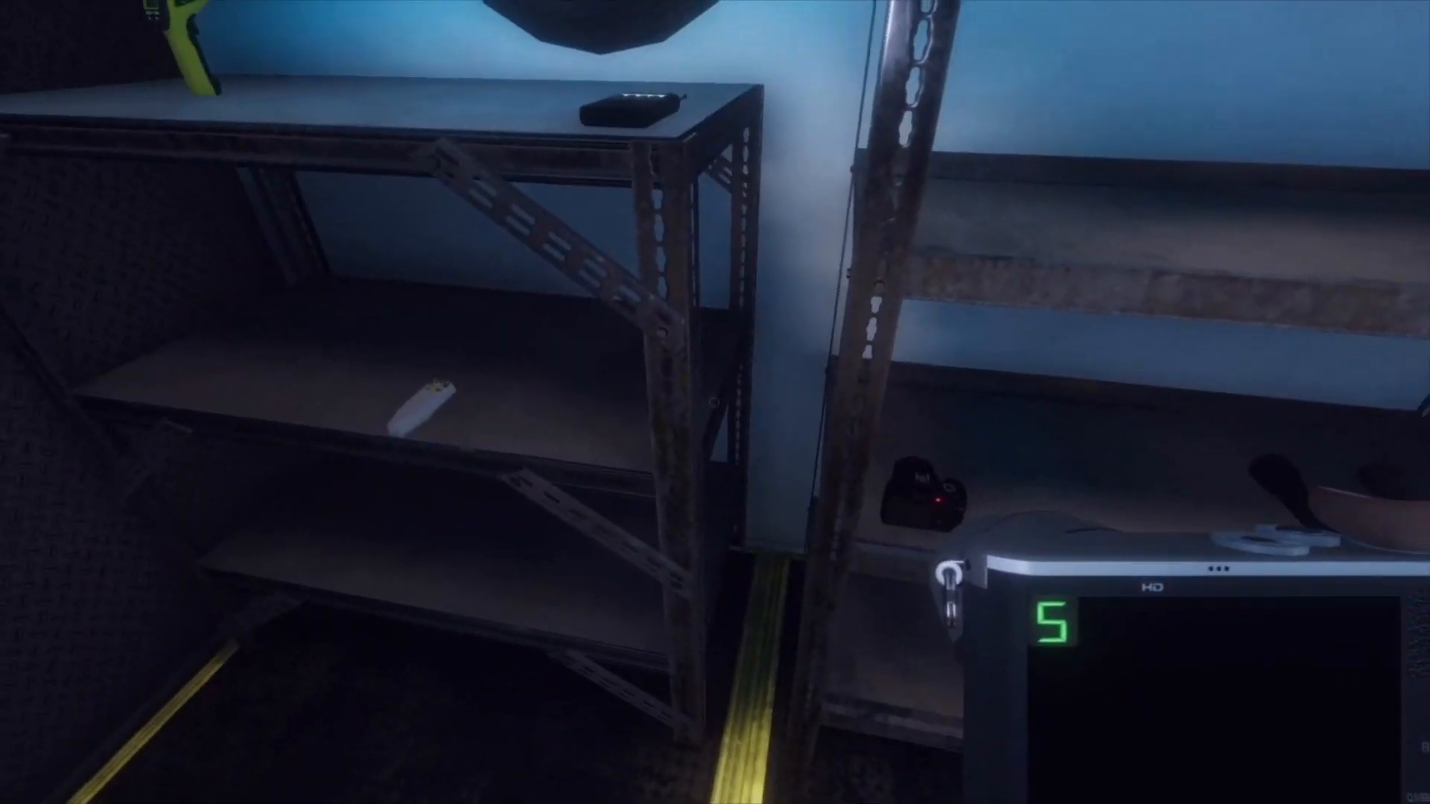
{"action": "mouse_move", "coordinate": [715, 402]}
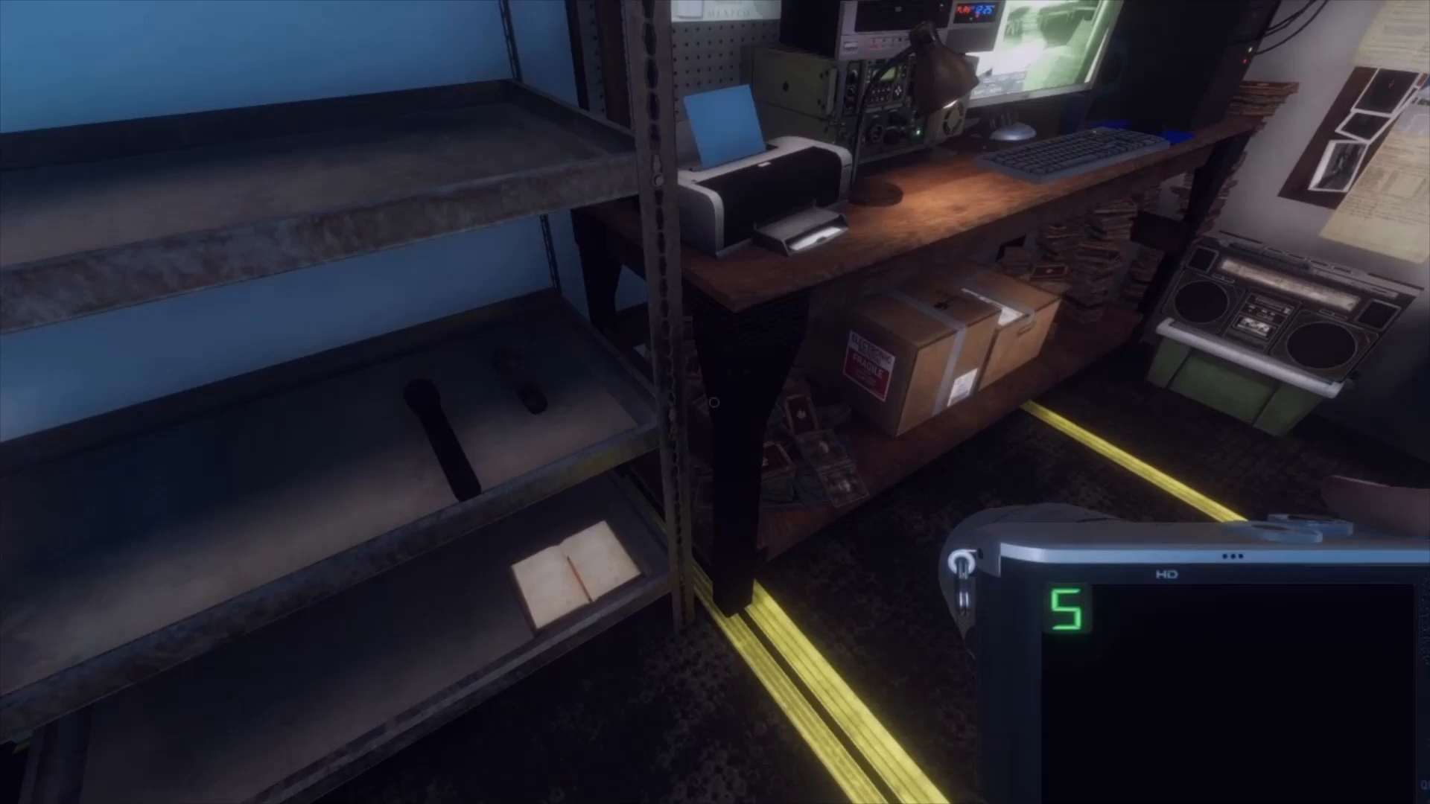
{"action": "mouse_move", "coordinate": [715, 402]}
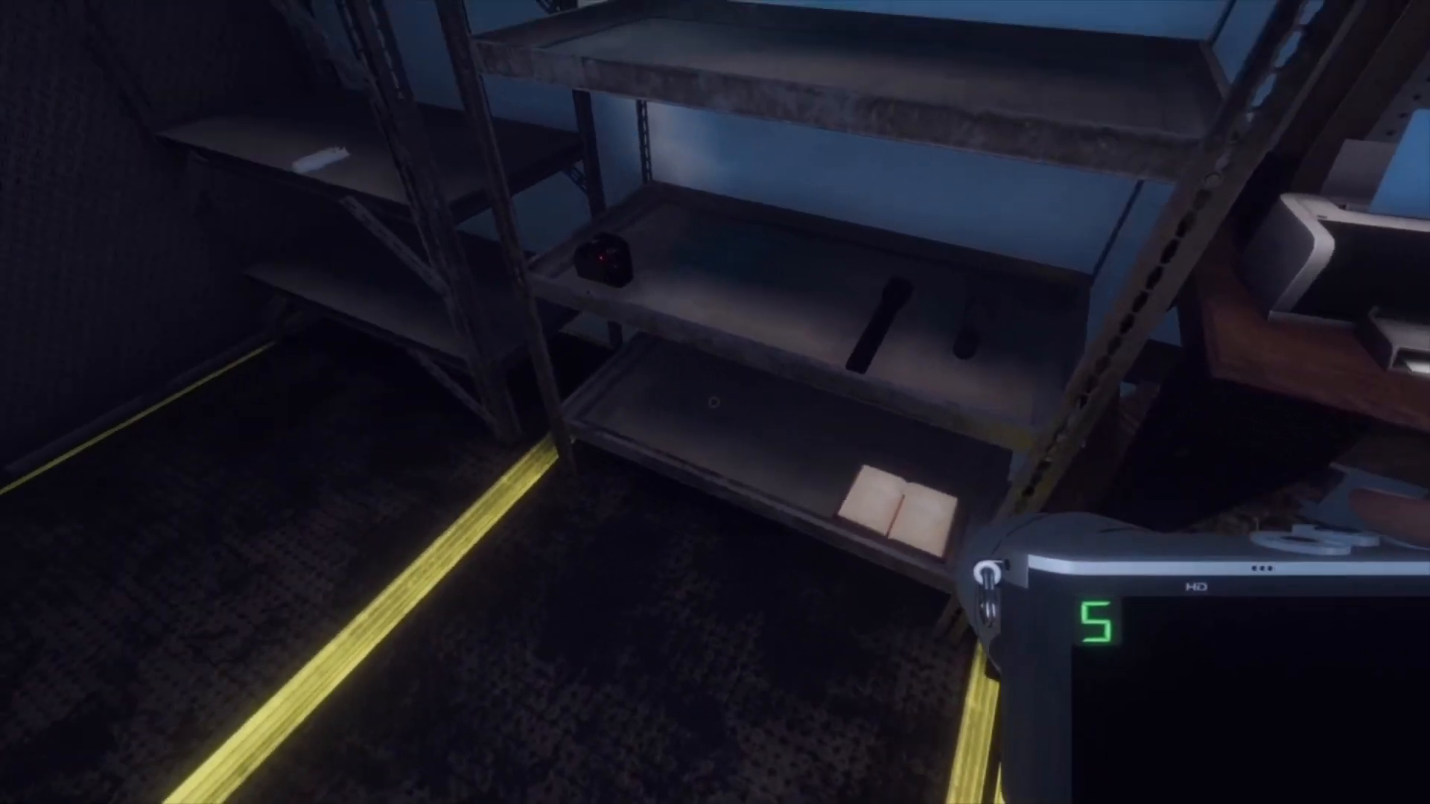
{"action": "mouse_move", "coordinate": [714, 402]}
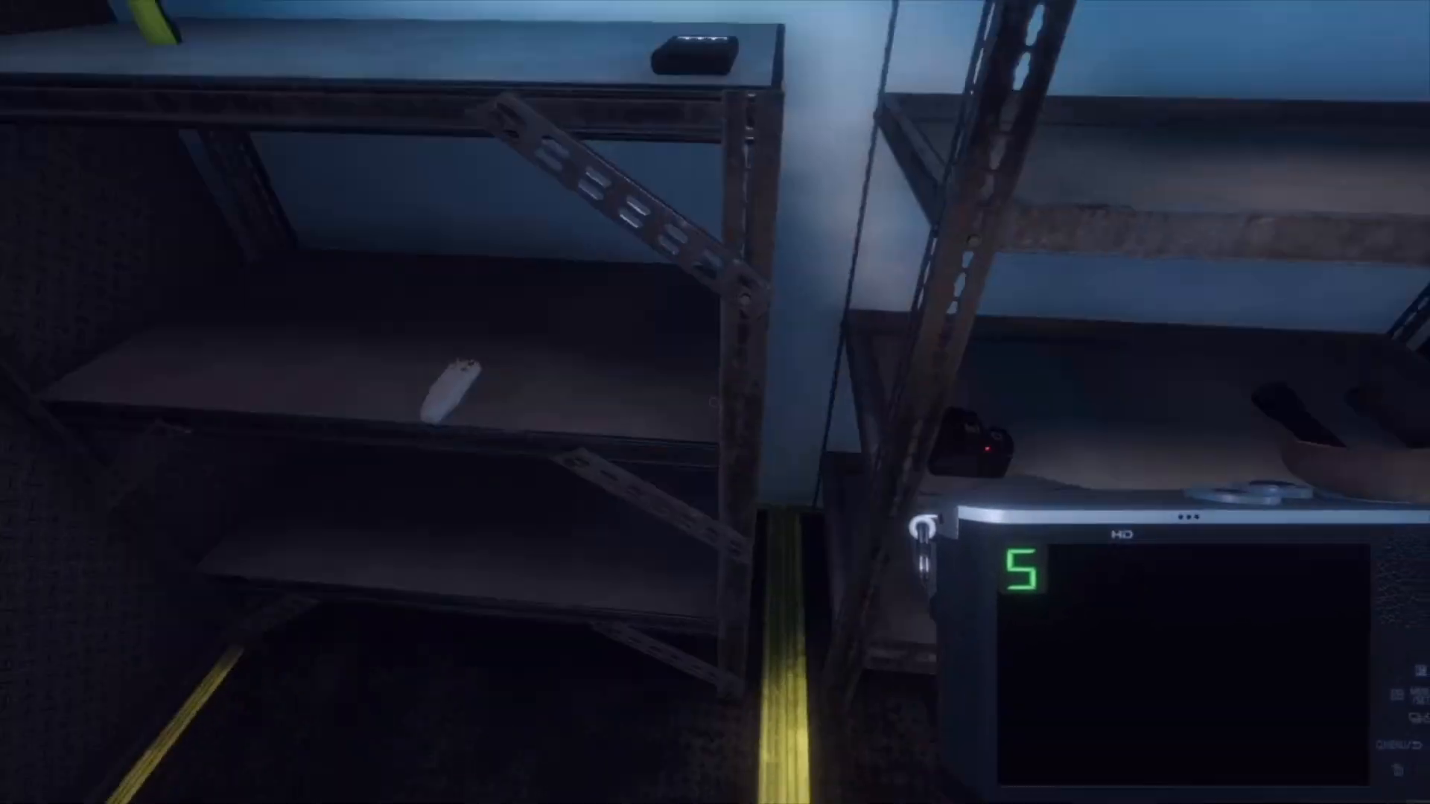
{"action": "mouse_move", "coordinate": [714, 402]}
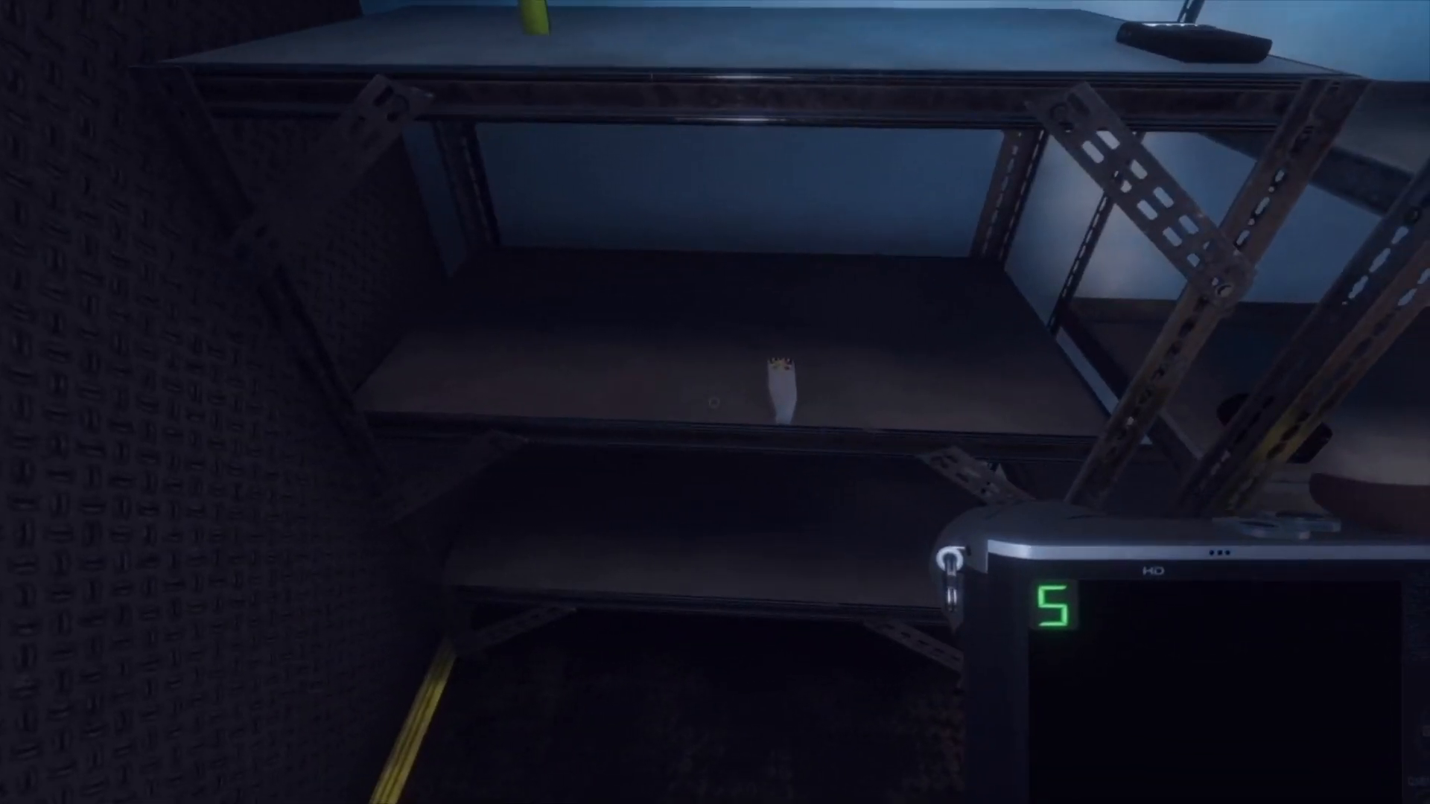
{"action": "mouse_move", "coordinate": [714, 403]}
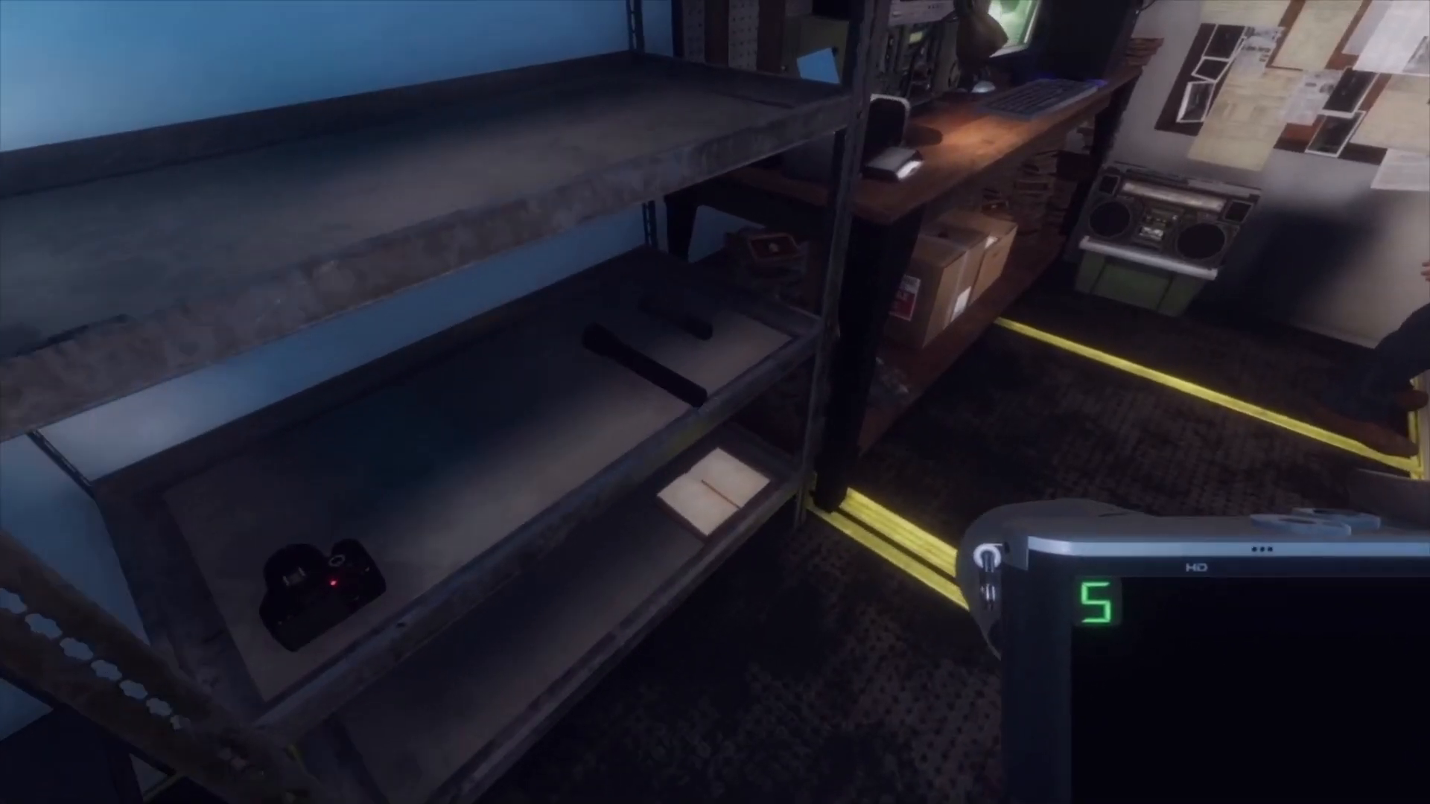
{"action": "mouse_move", "coordinate": [715, 402]}
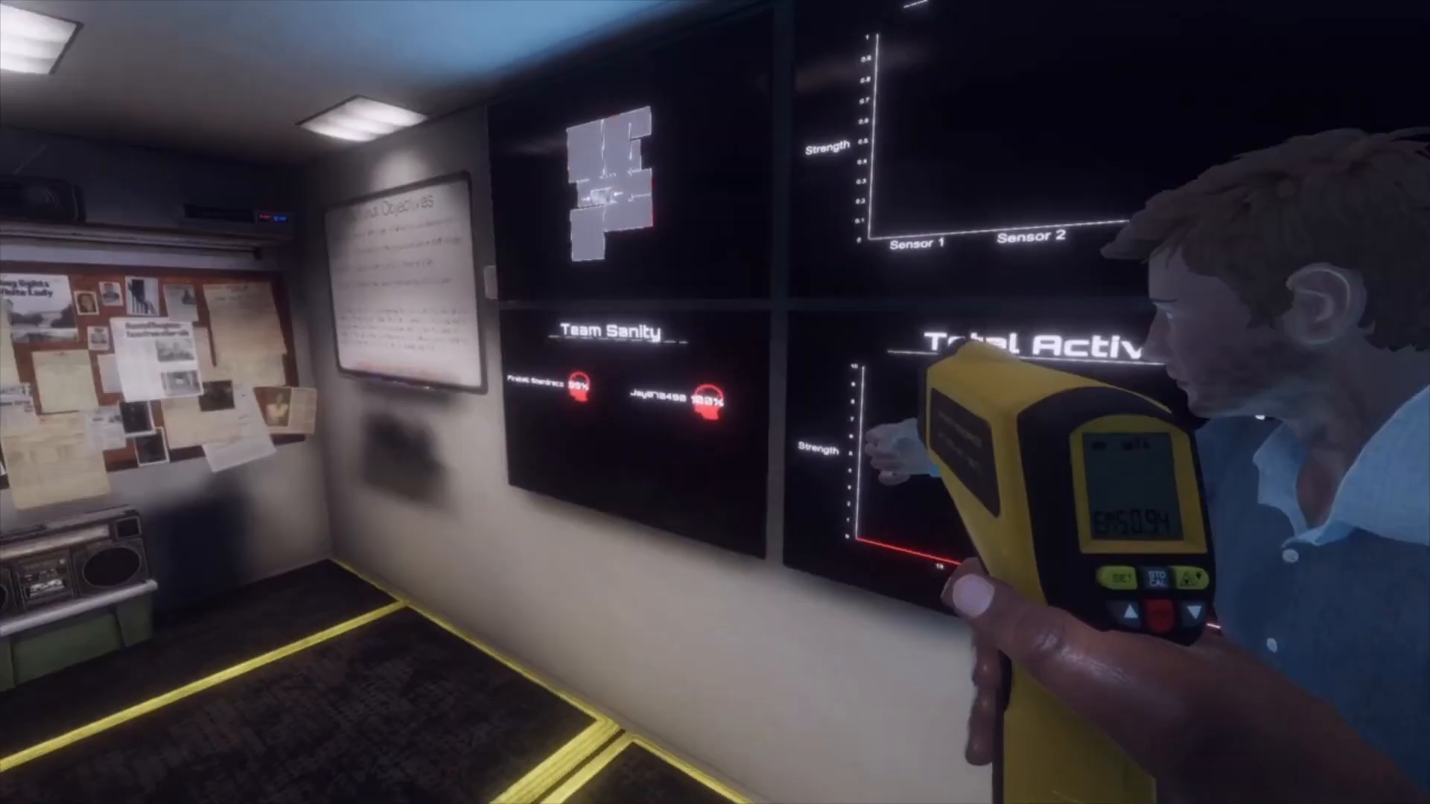
{"action": "mouse_move", "coordinate": [715, 402]}
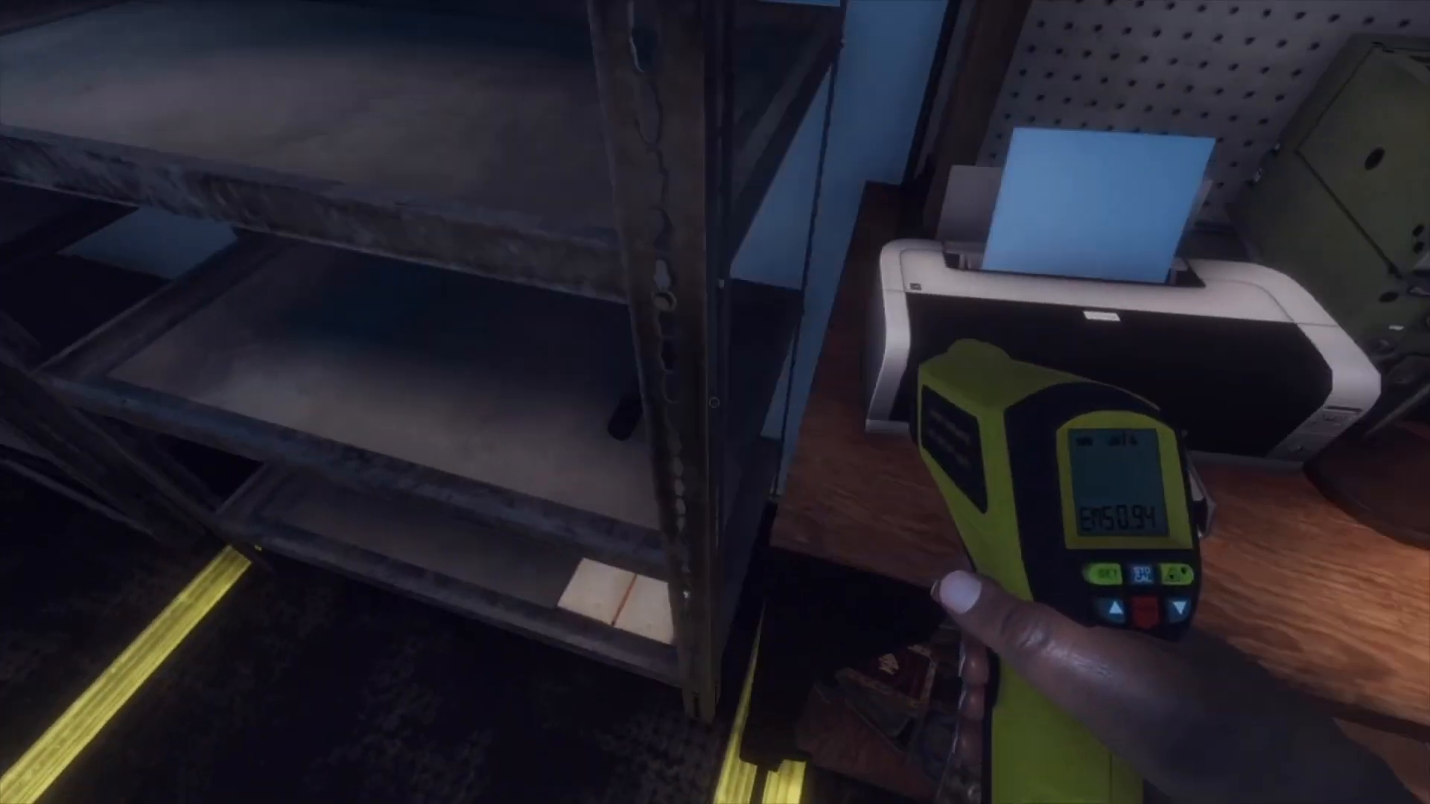
{"action": "mouse_move", "coordinate": [715, 402]}
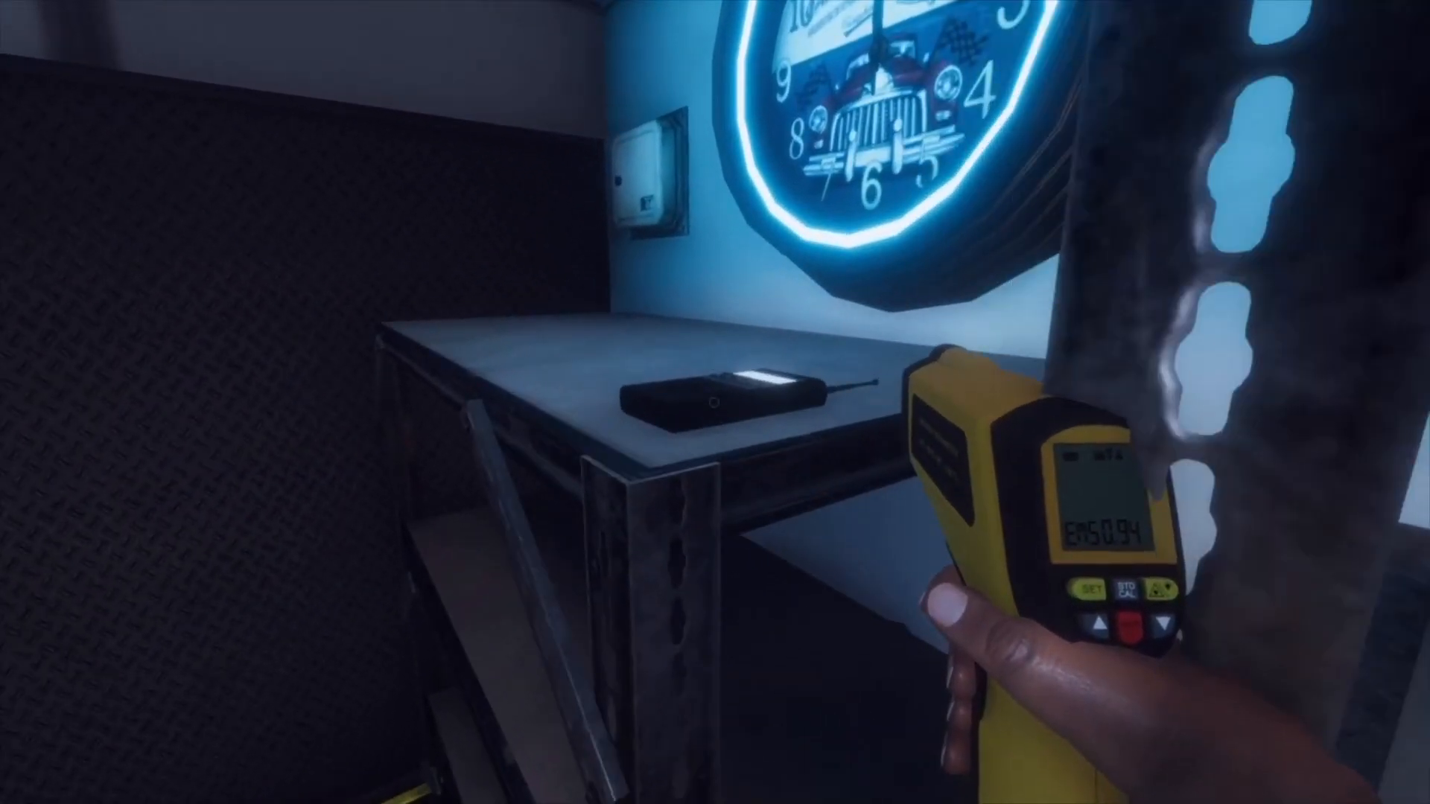
{"action": "mouse_move", "coordinate": [715, 402]}
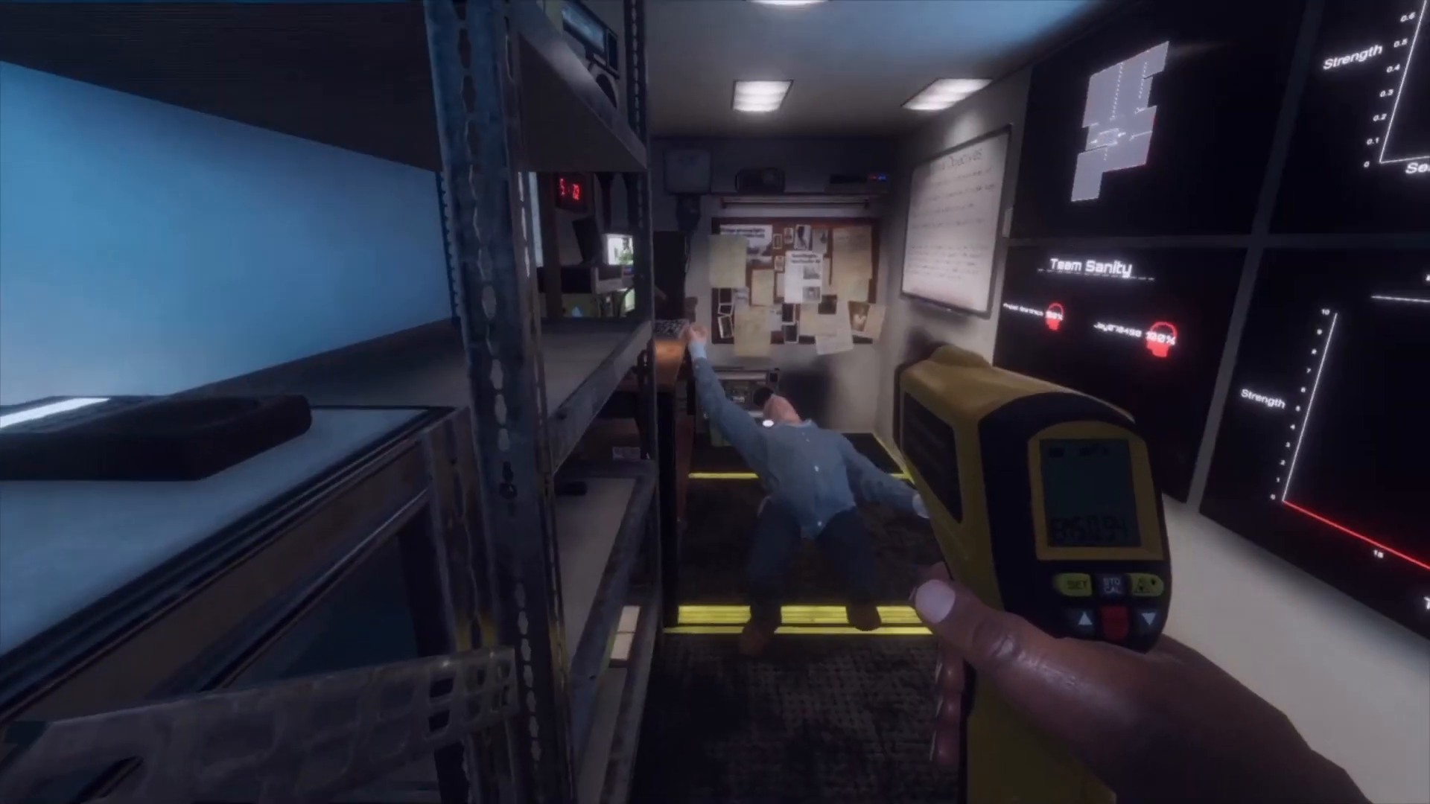
{"action": "mouse_move", "coordinate": [715, 402]}
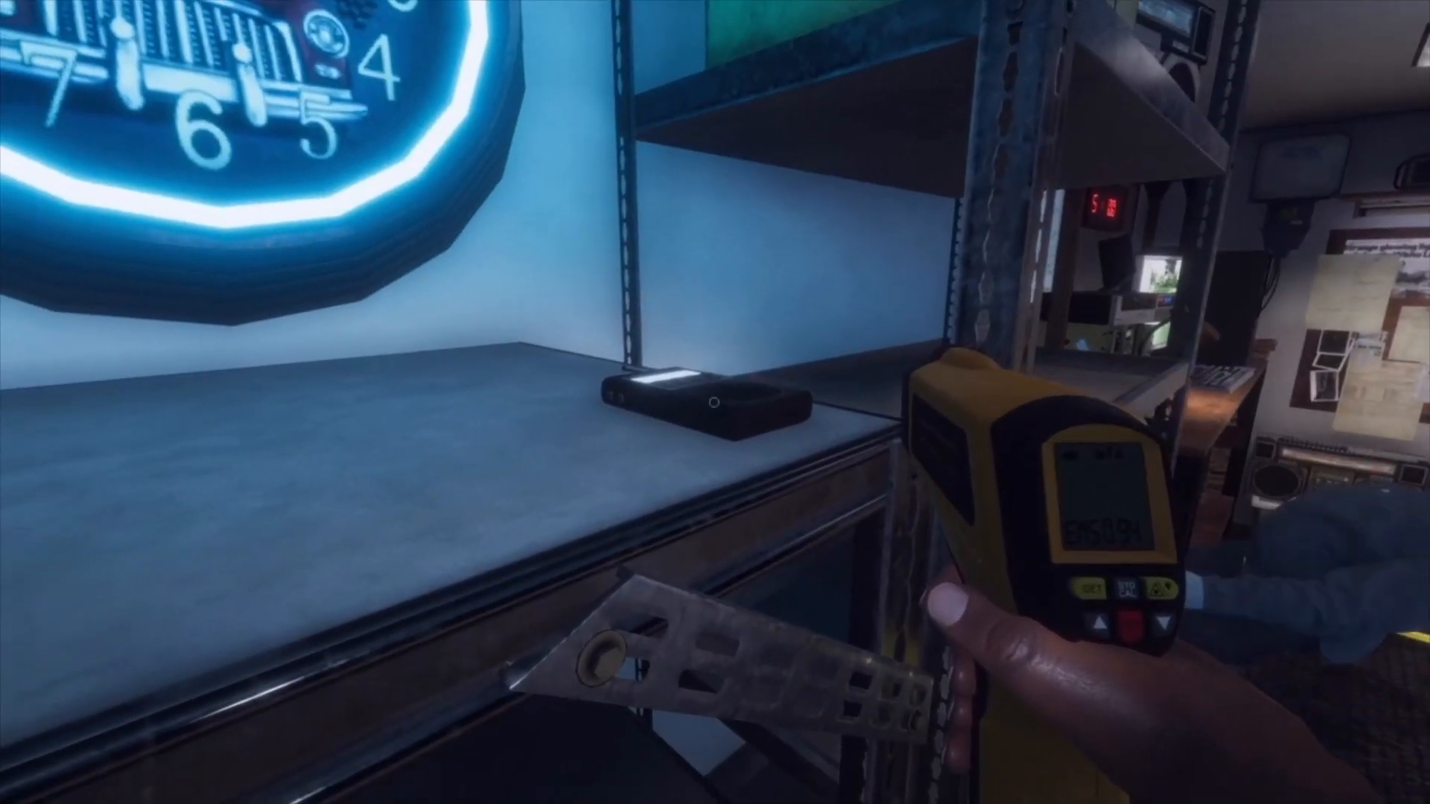
{"action": "mouse_move", "coordinate": [715, 403]}
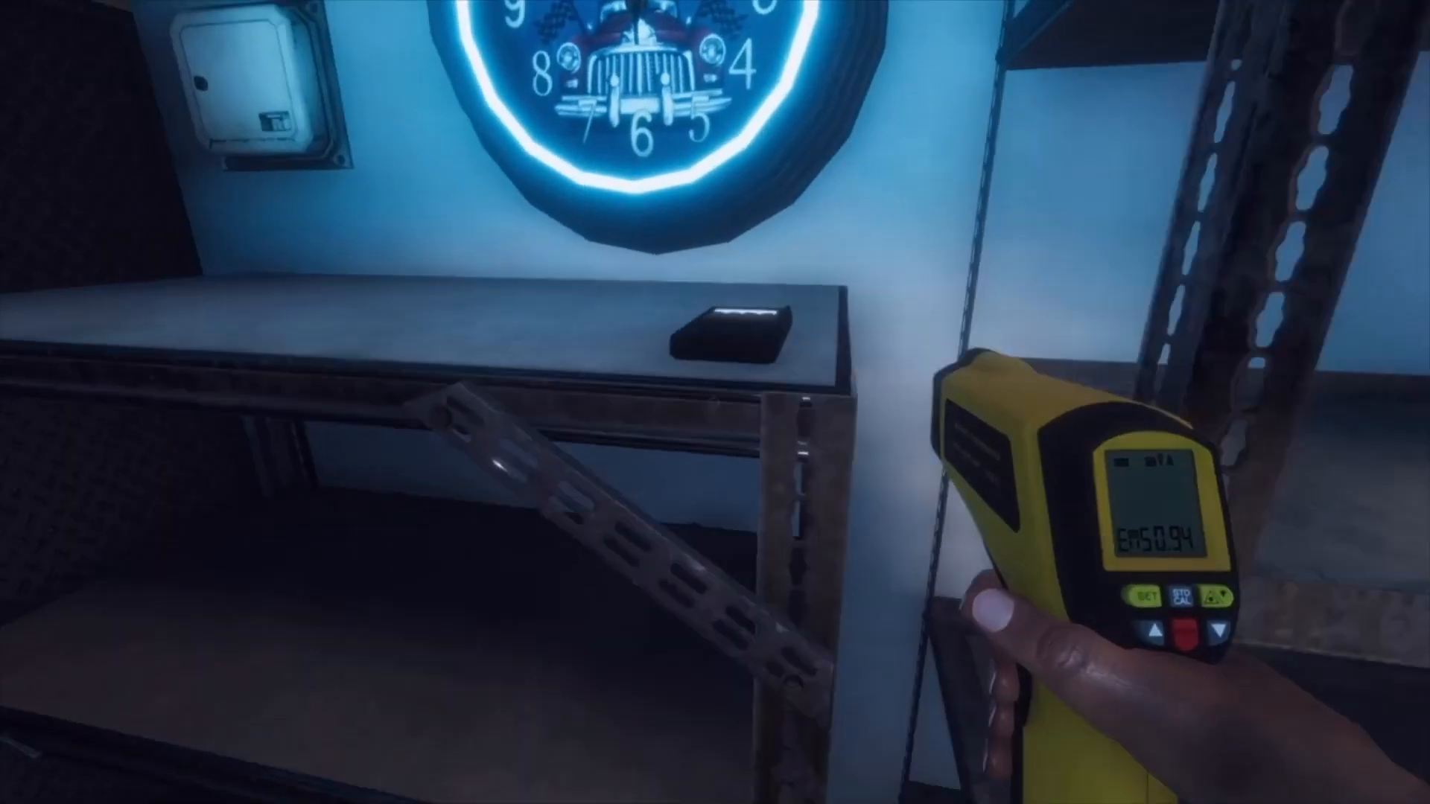
{"action": "mouse_move", "coordinate": [715, 402]}
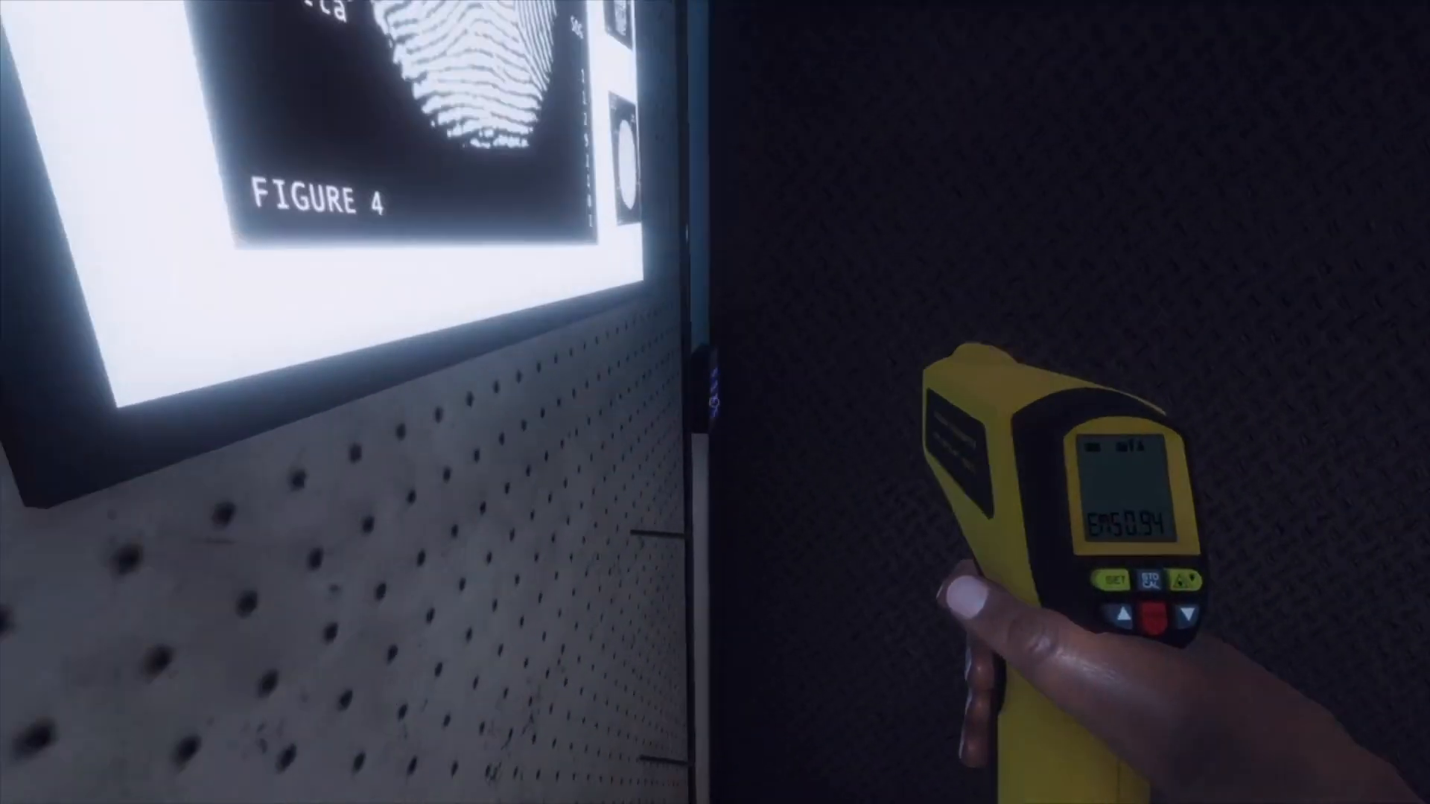
{"action": "mouse_move", "coordinate": [714, 402]}
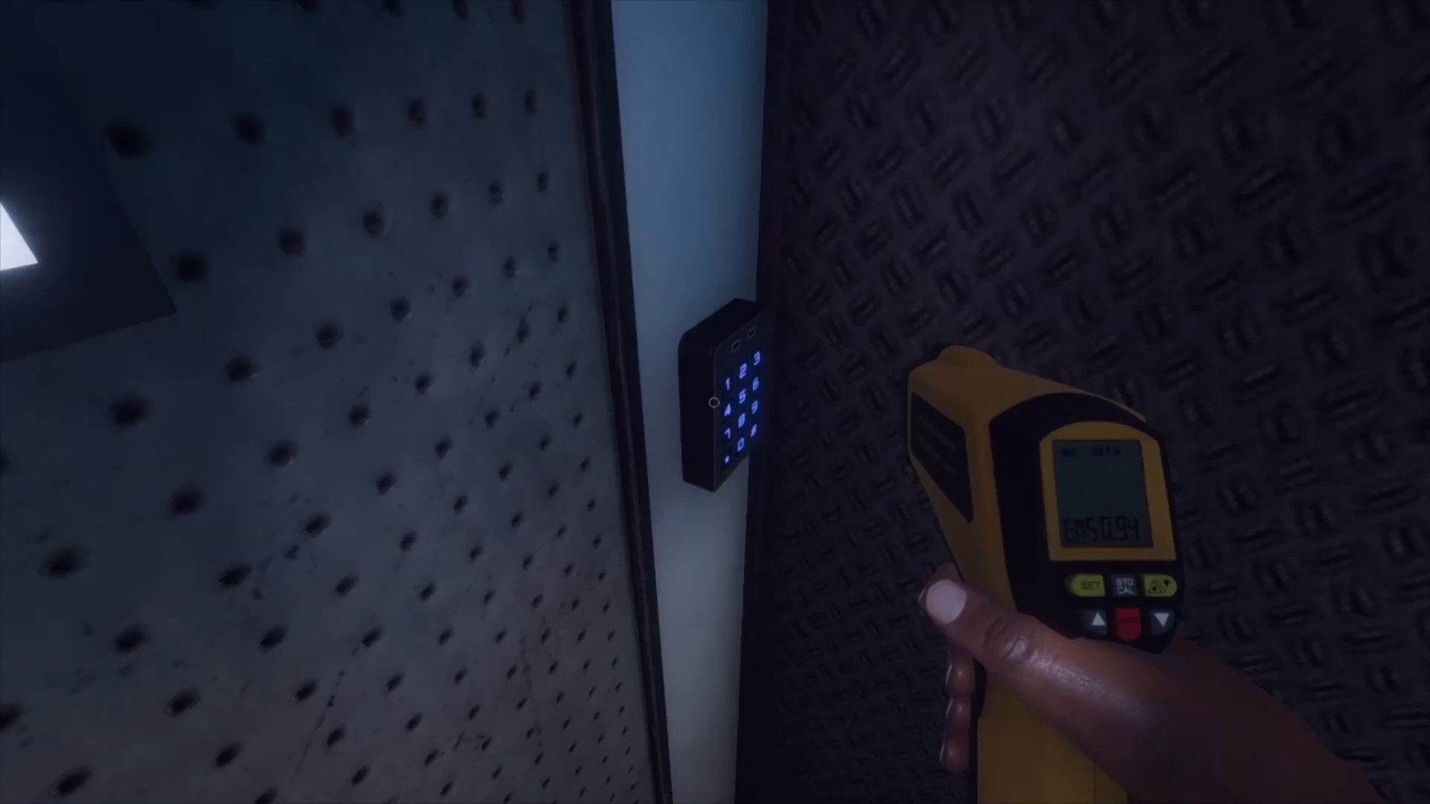
{"action": "mouse_move", "coordinate": [715, 402]}
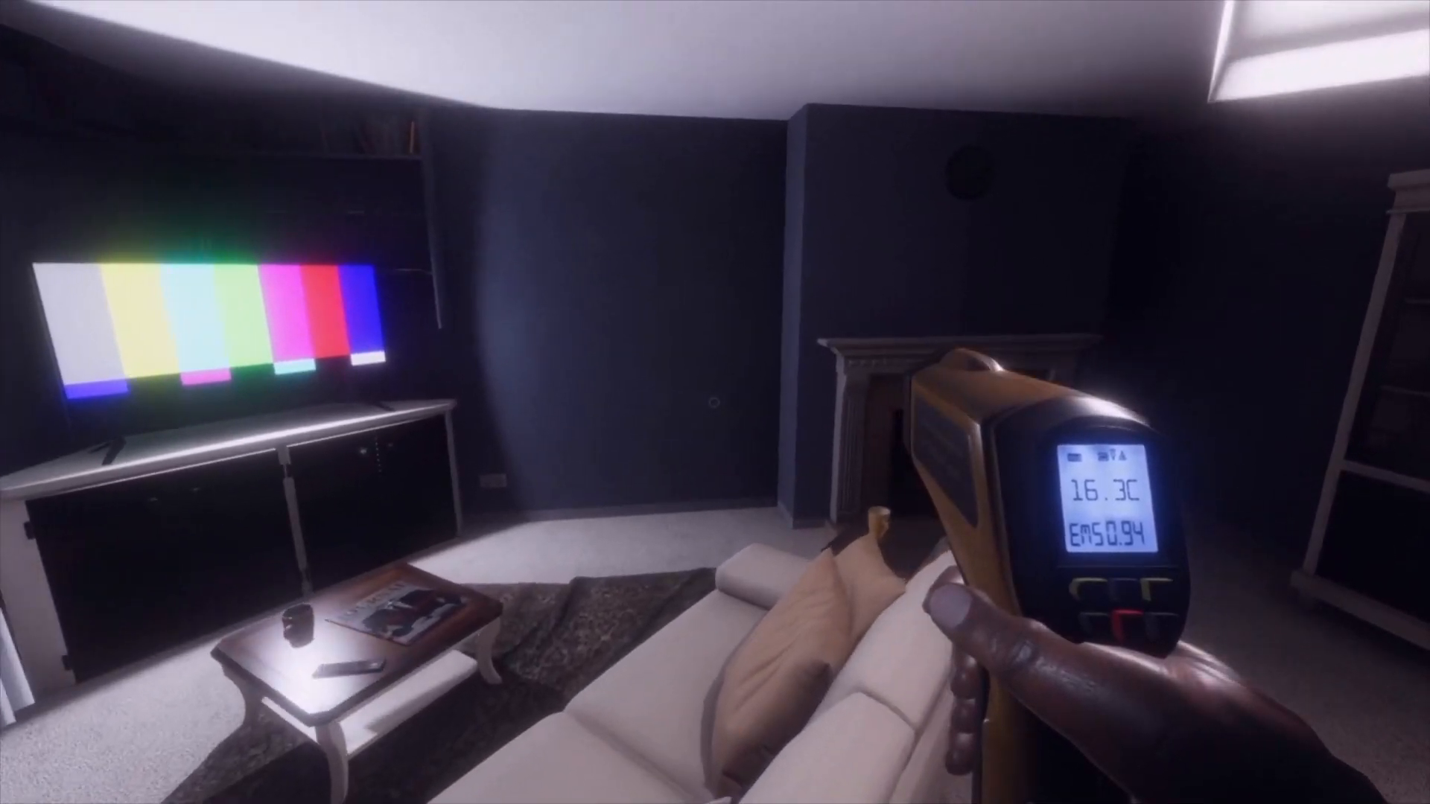
{"action": "mouse_move", "coordinate": [715, 402]}
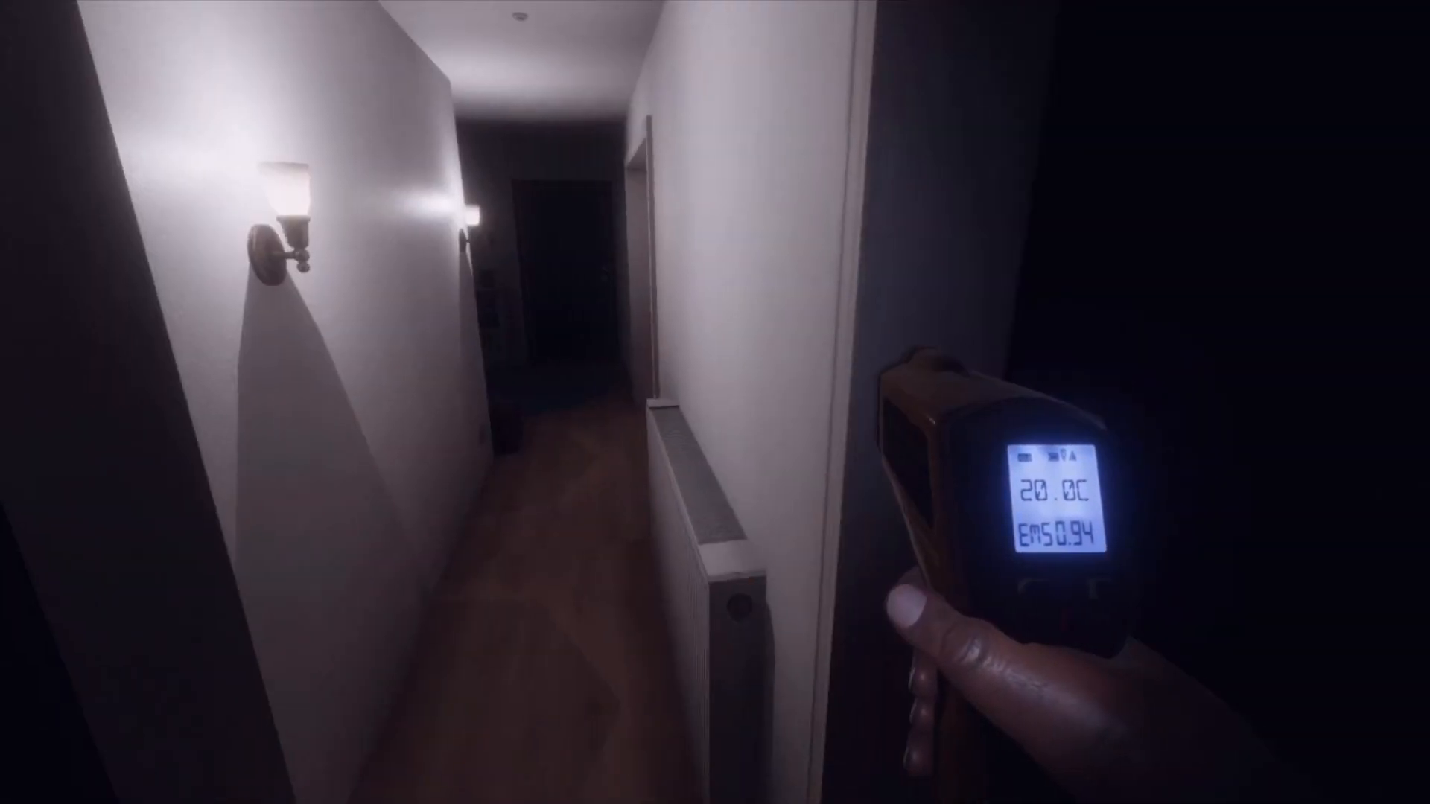
{"action": "mouse_move", "coordinate": [715, 403]}
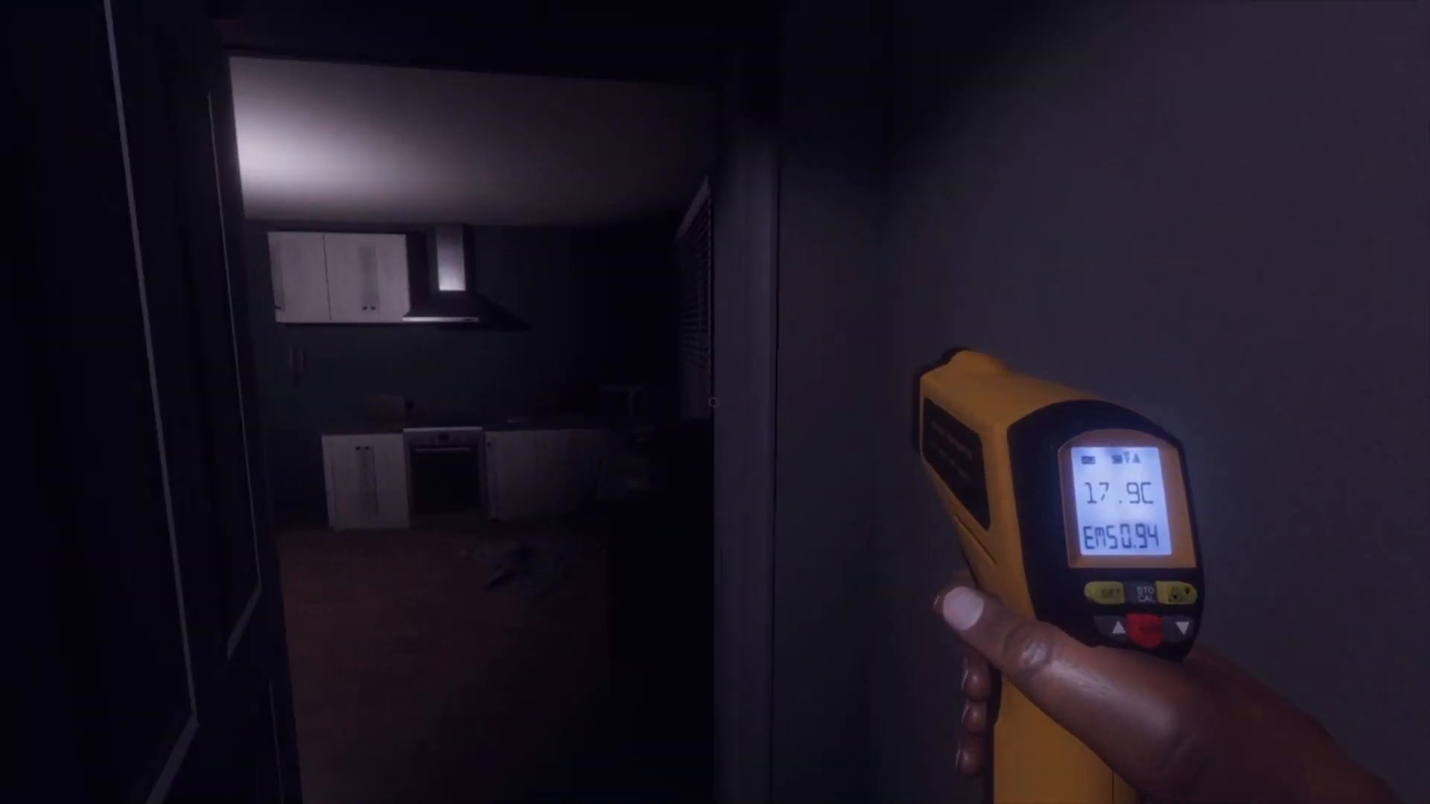
{"action": "mouse_move", "coordinate": [715, 402]}
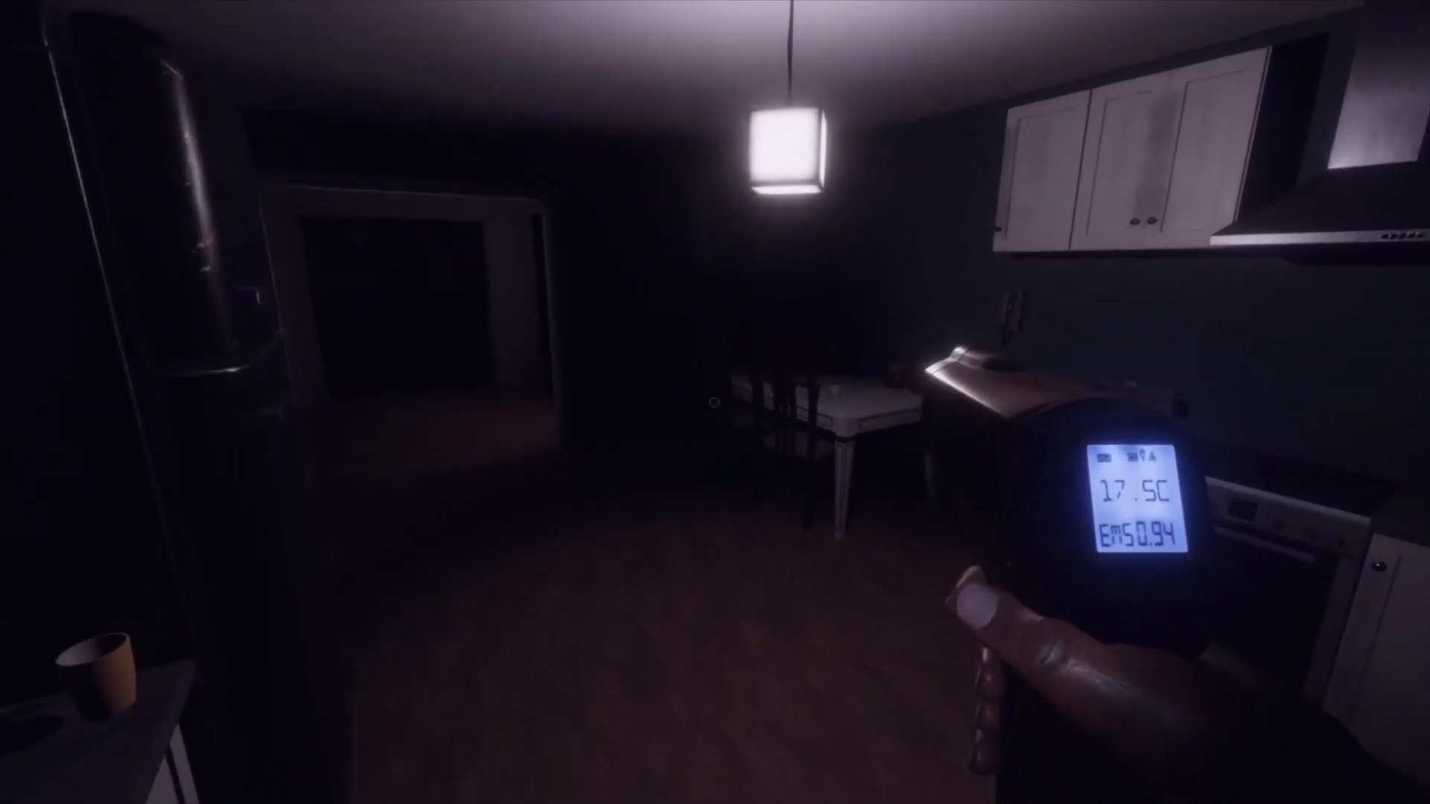
{"action": "mouse_move", "coordinate": [715, 402]}
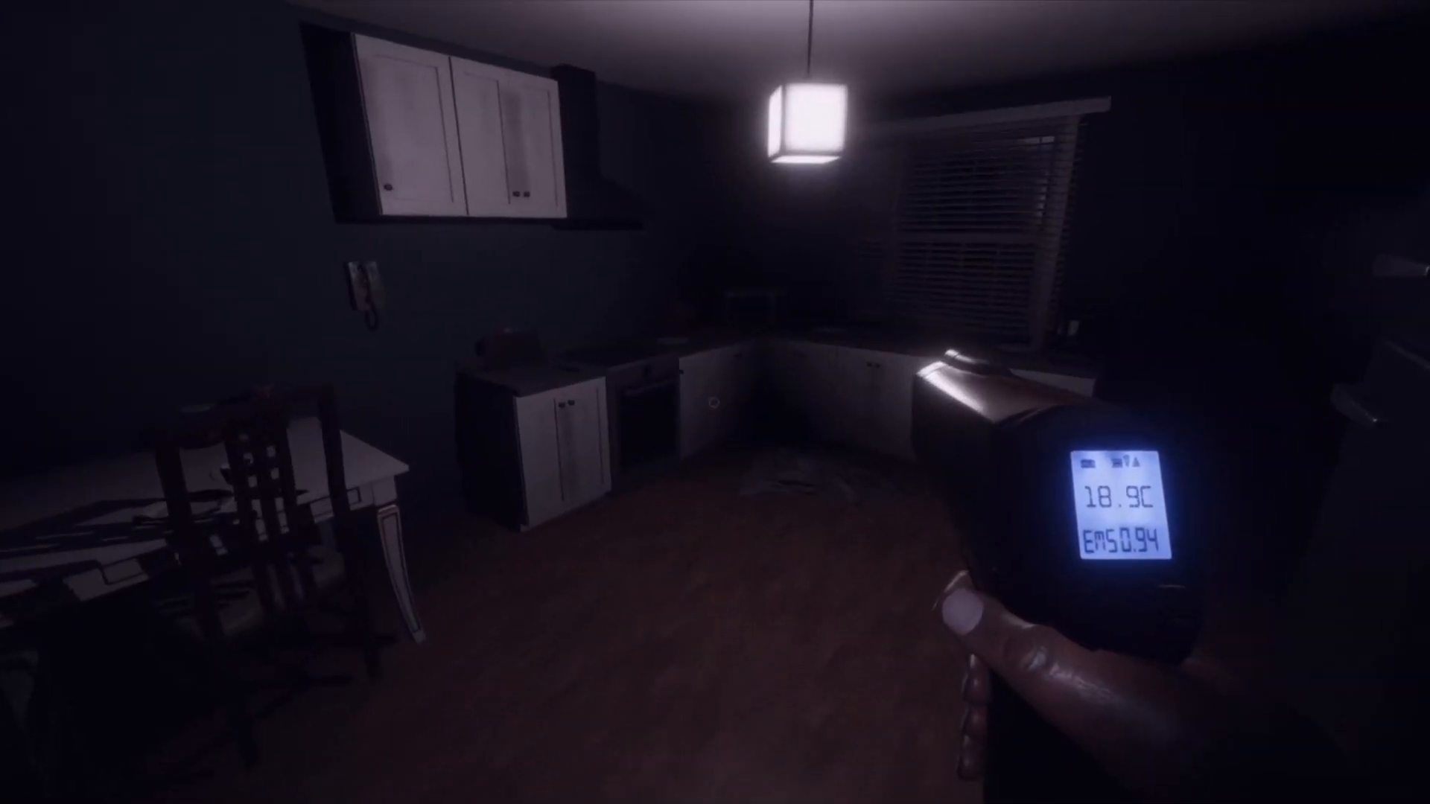
{"action": "mouse_move", "coordinate": [715, 403]}
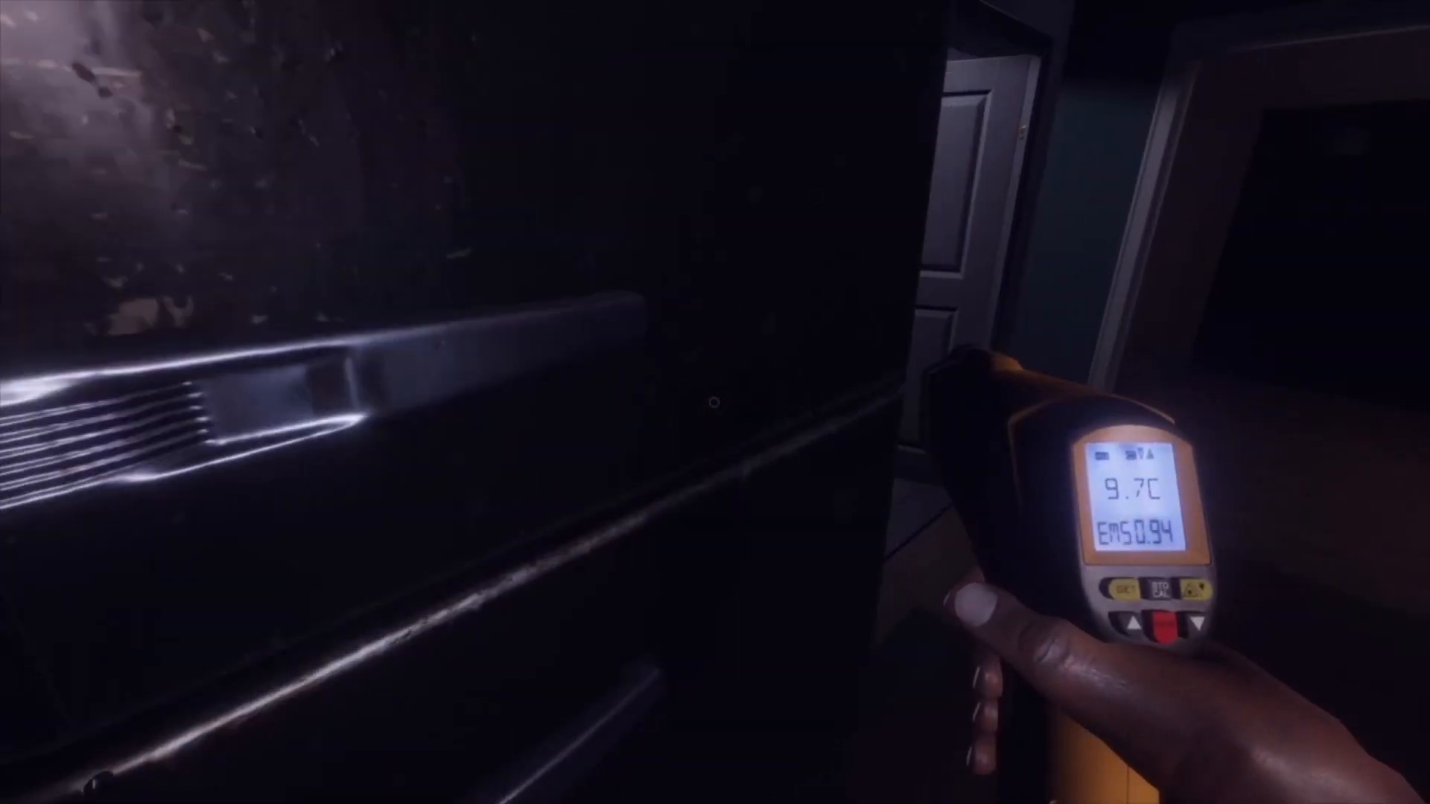
{"action": "mouse_move", "coordinate": [715, 402]}
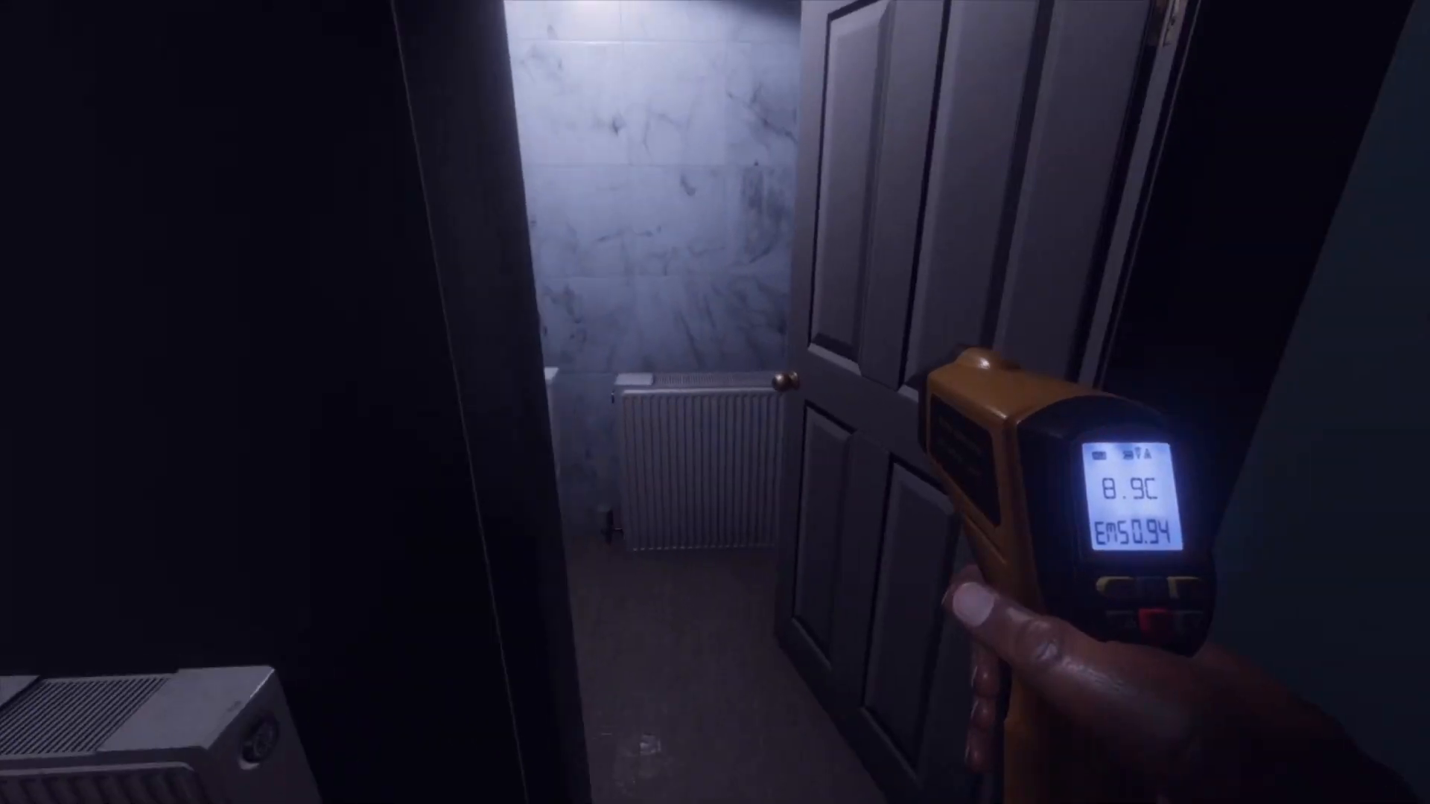
{"action": "mouse_move", "coordinate": [715, 402]}
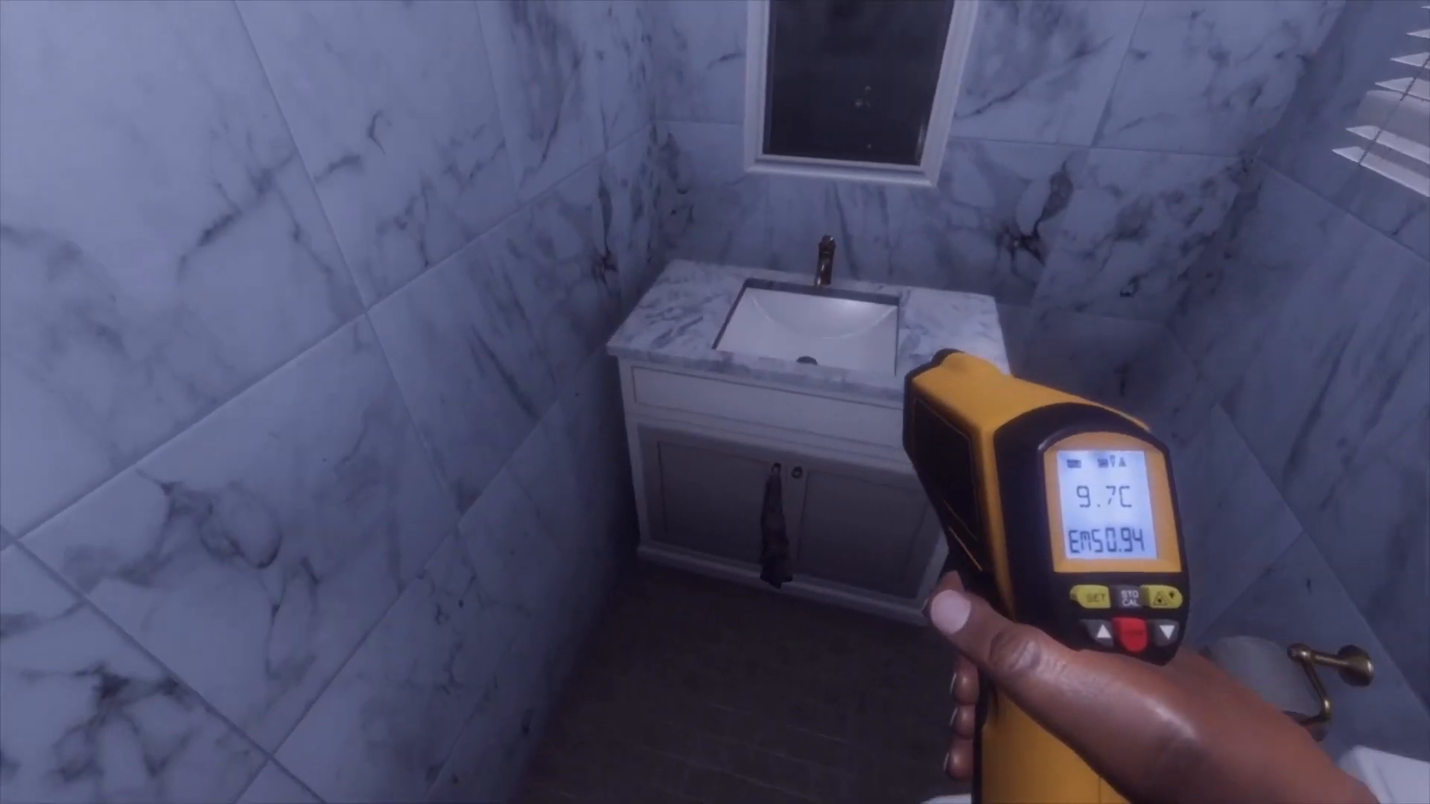
{"action": "mouse_move", "coordinate": [715, 403]}
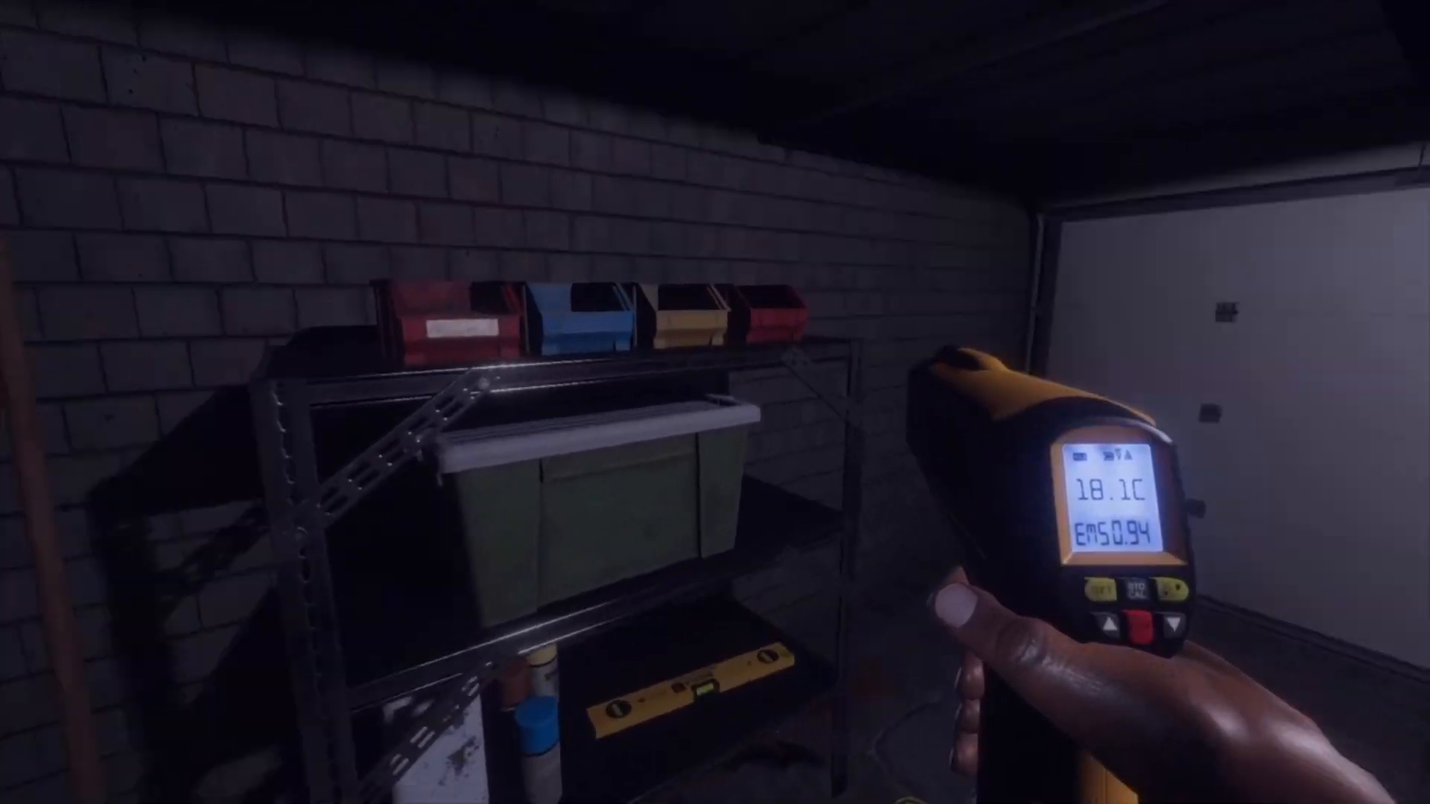
{"action": "mouse_move", "coordinate": [715, 403]}
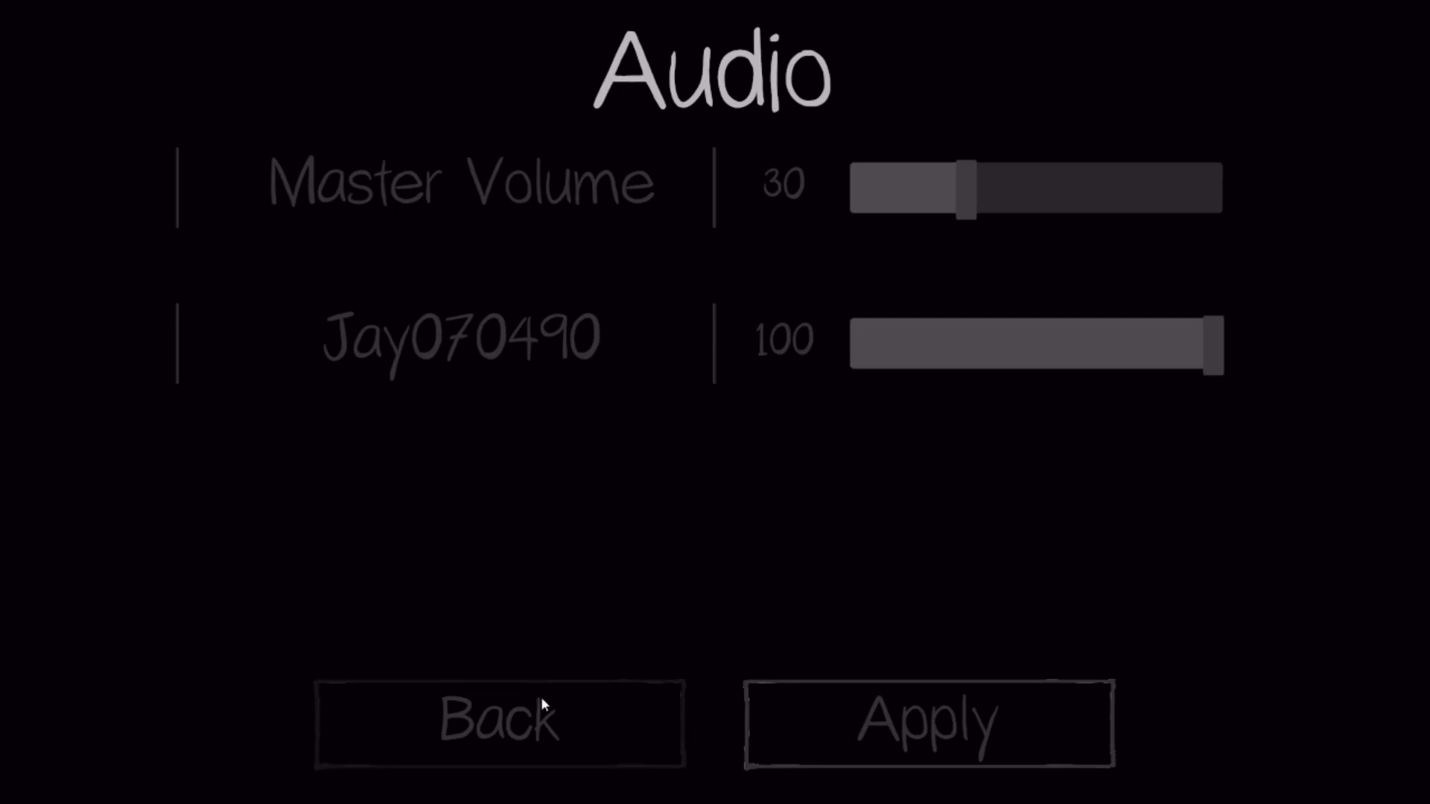
- Back out of the Audio options to the pause menu without applying changes
{"action": "left_click", "coordinate": [498, 724]}
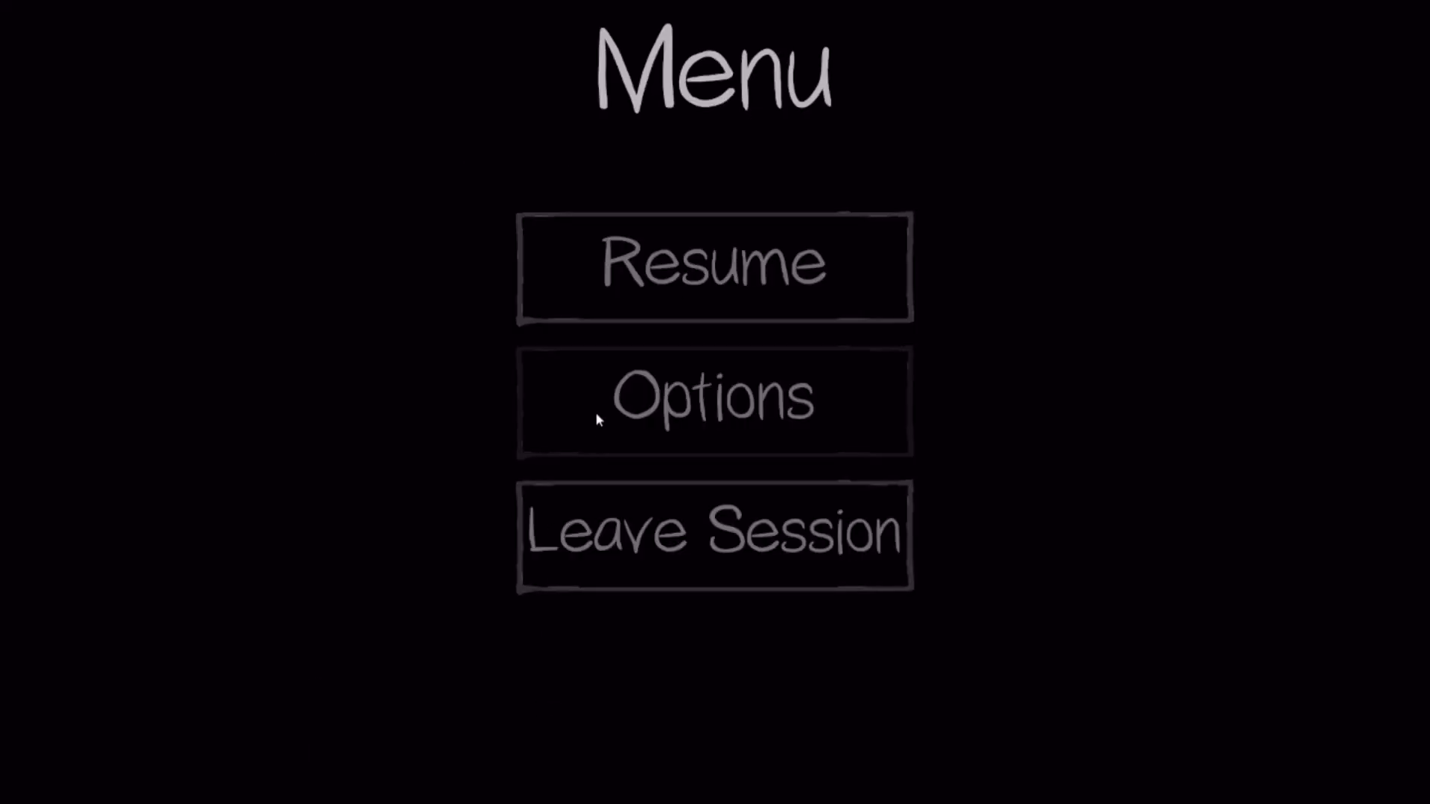
{"action": "left_click", "coordinate": [714, 266]}
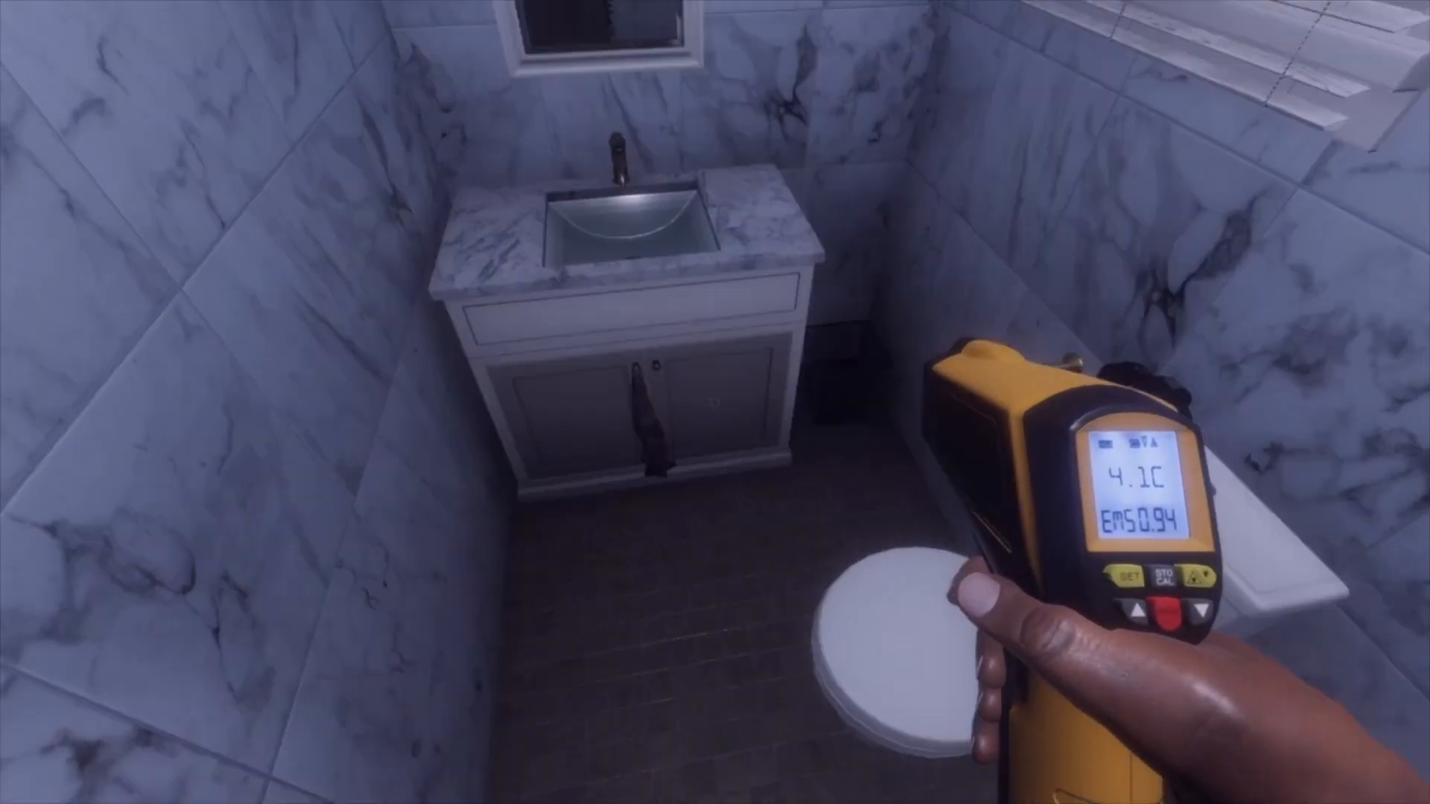
{"action": "mouse_move", "coordinate": [715, 365]}
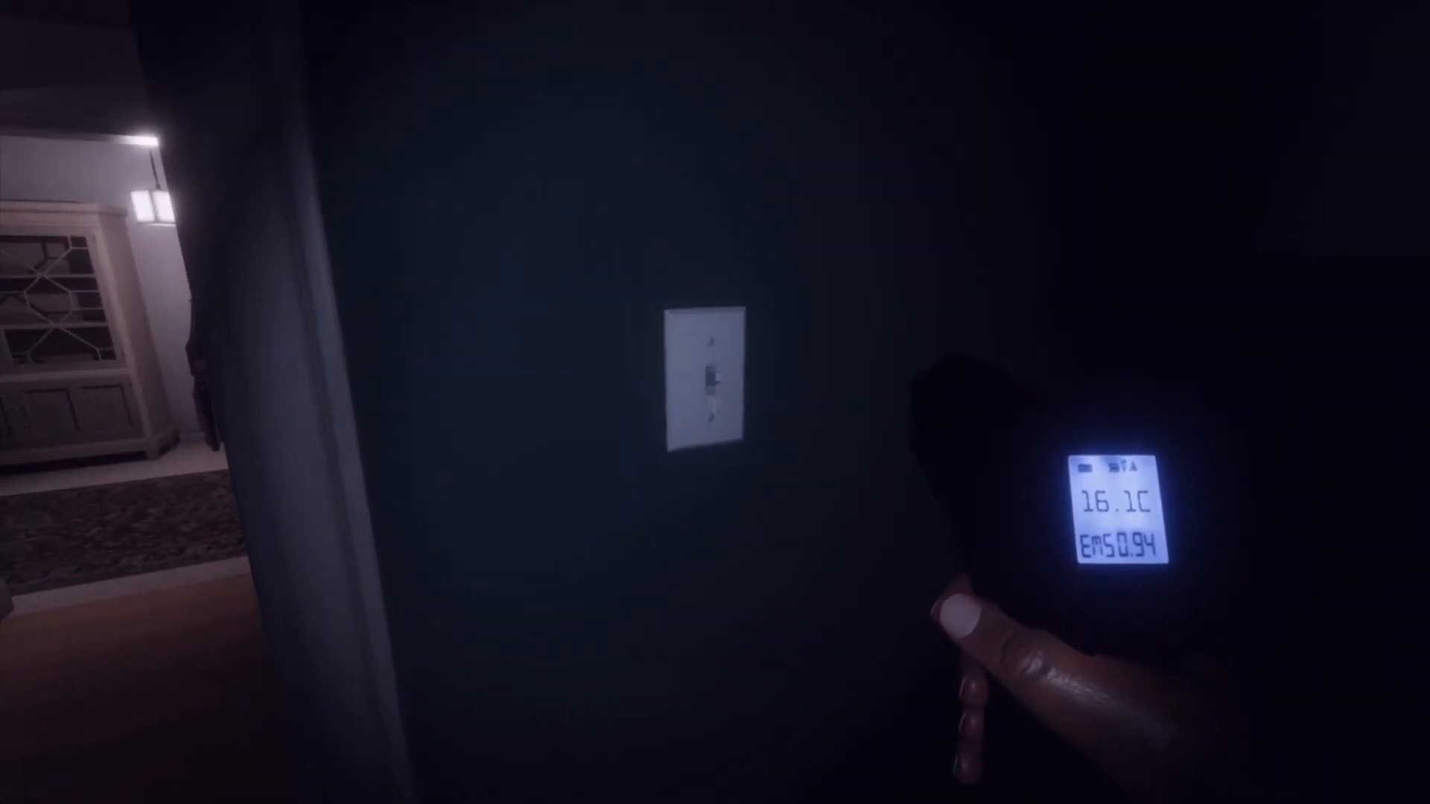
{"action": "mouse_move", "coordinate": [714, 402]}
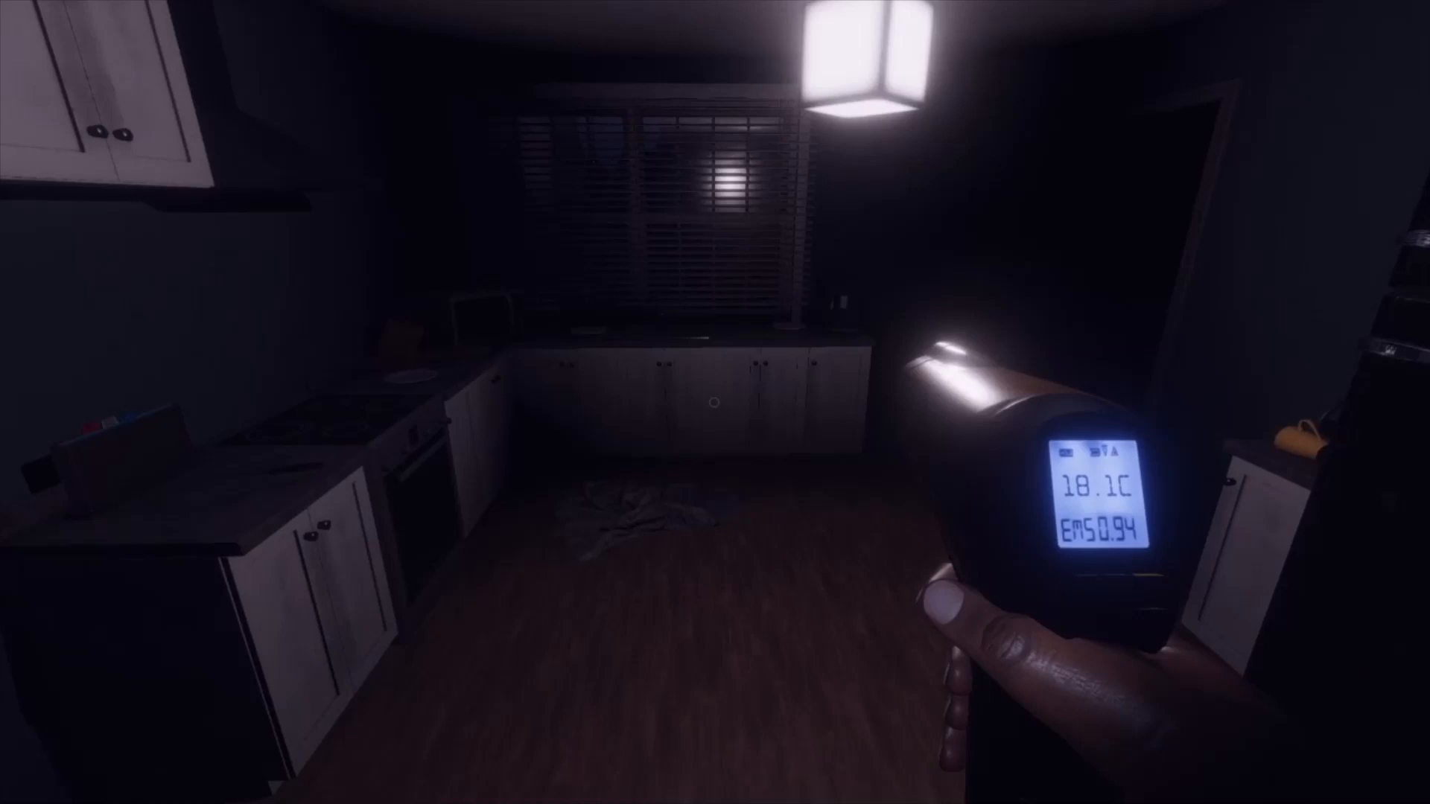
{"action": "mouse_move", "coordinate": [715, 402]}
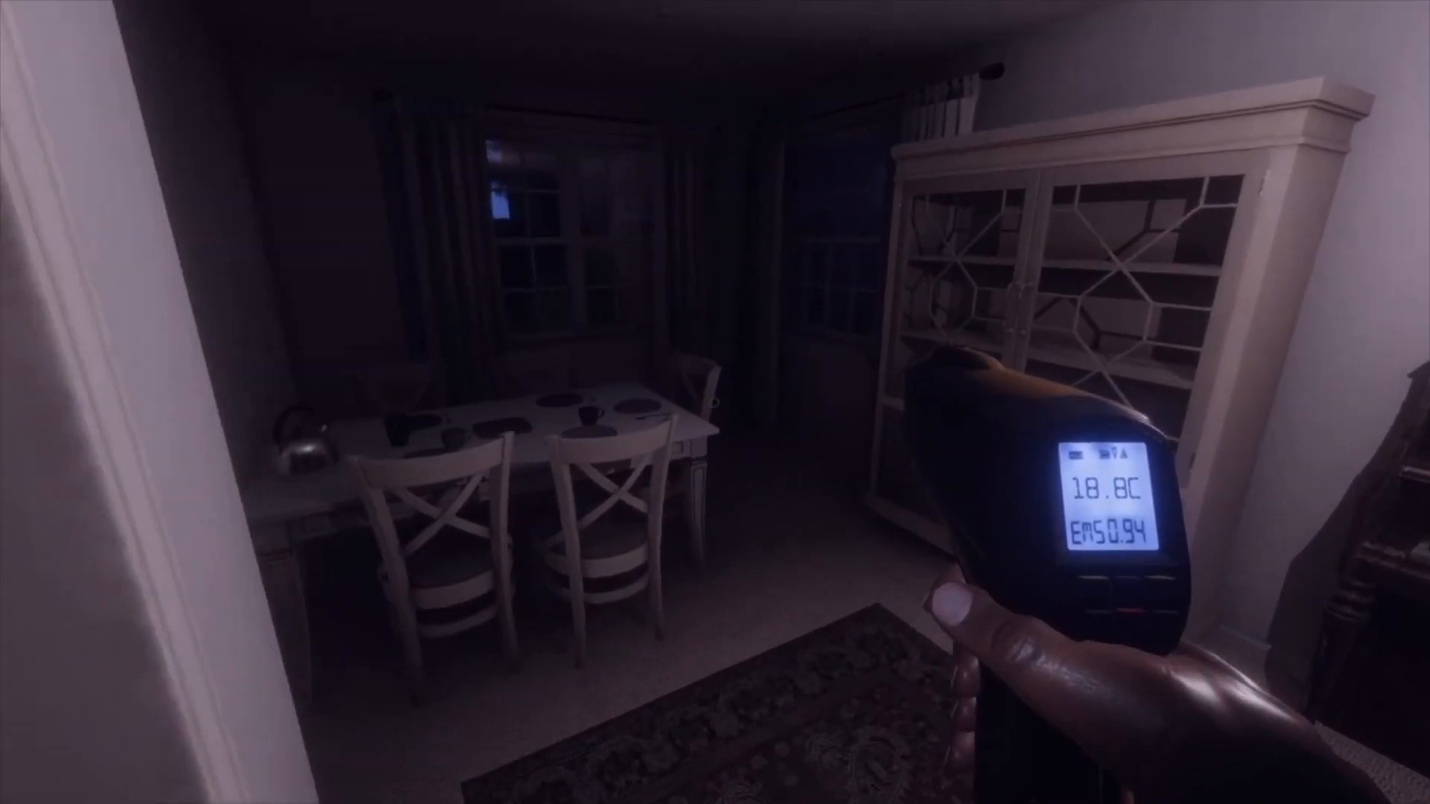
{"action": "mouse_move", "coordinate": [715, 403]}
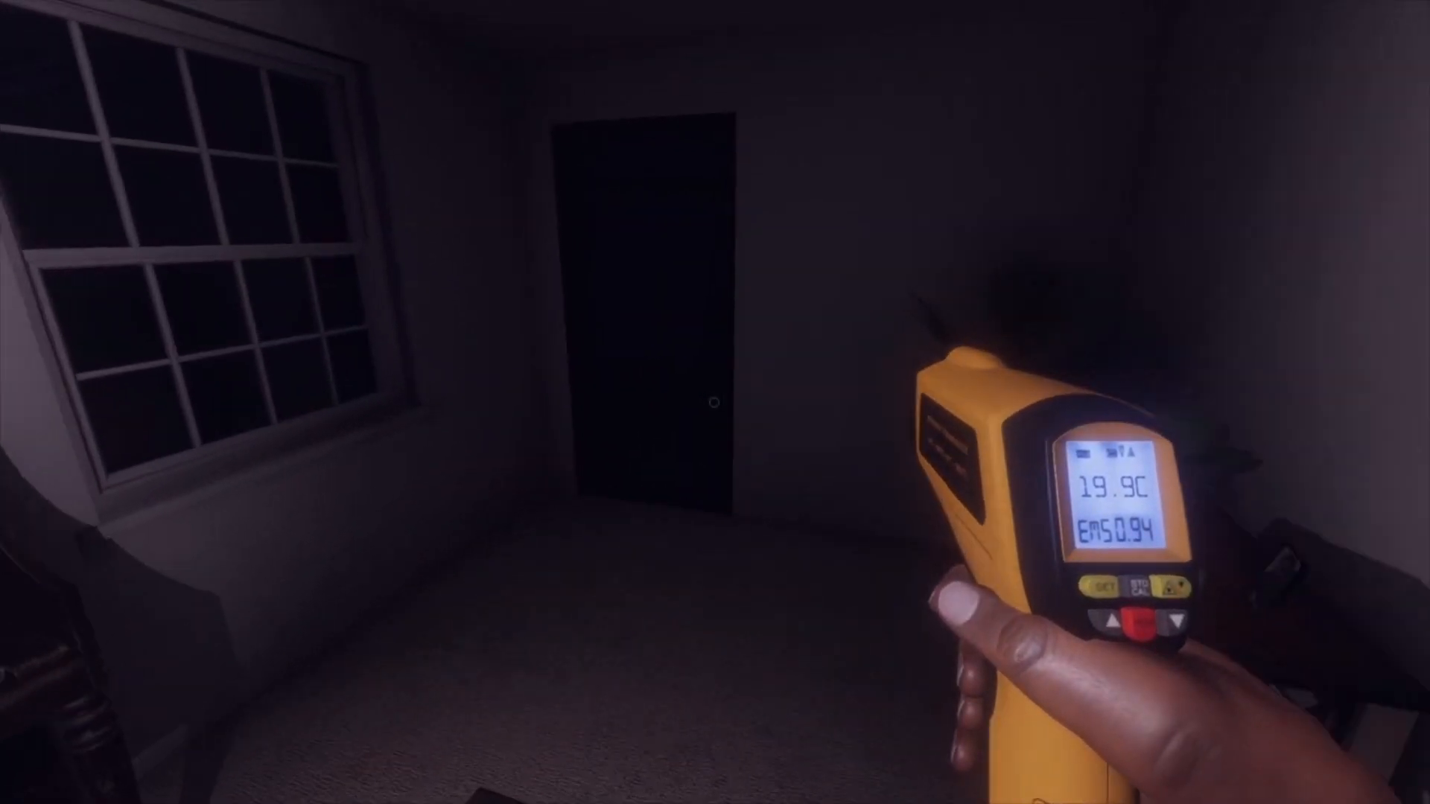
{"action": "mouse_move", "coordinate": [715, 402]}
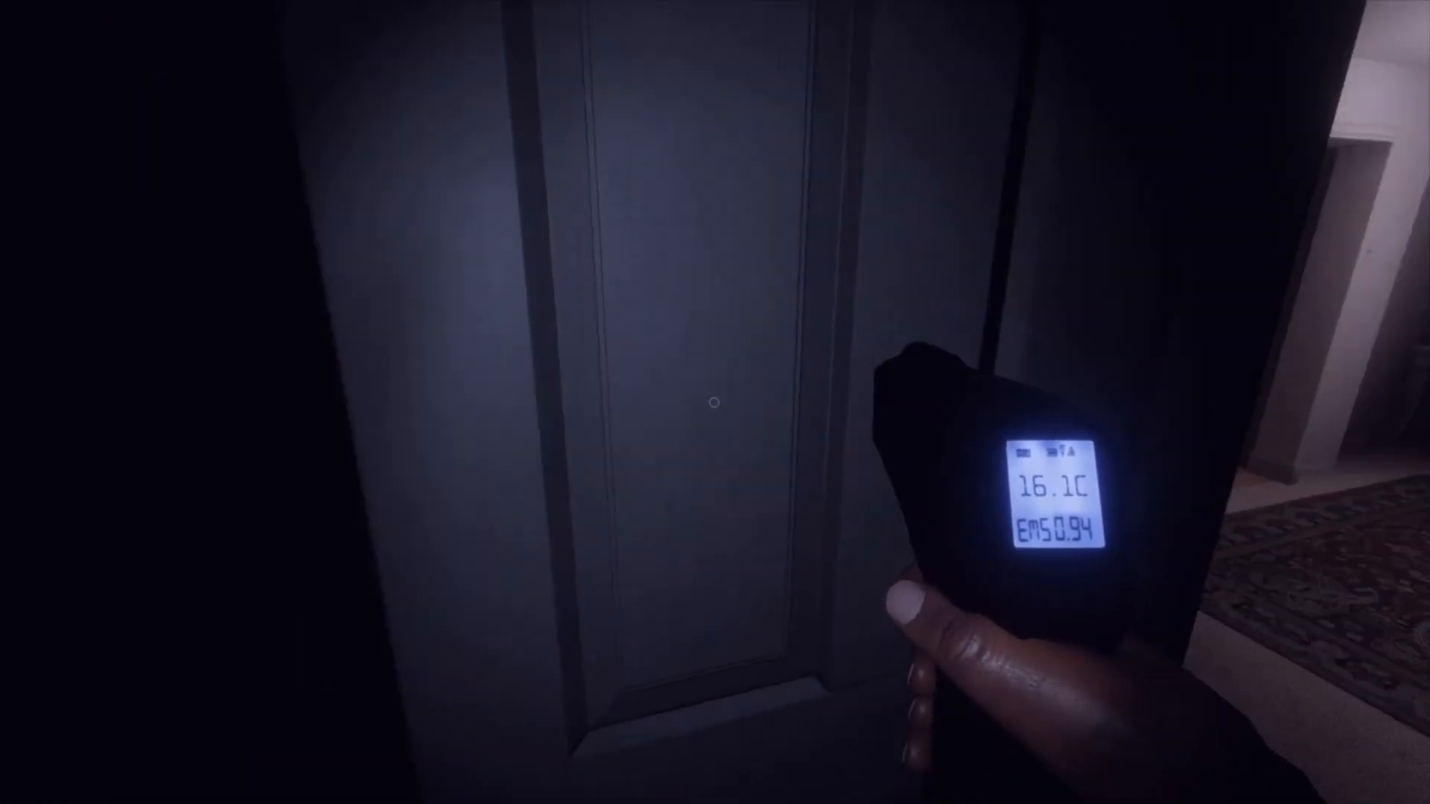
{"action": "mouse_move", "coordinate": [715, 402]}
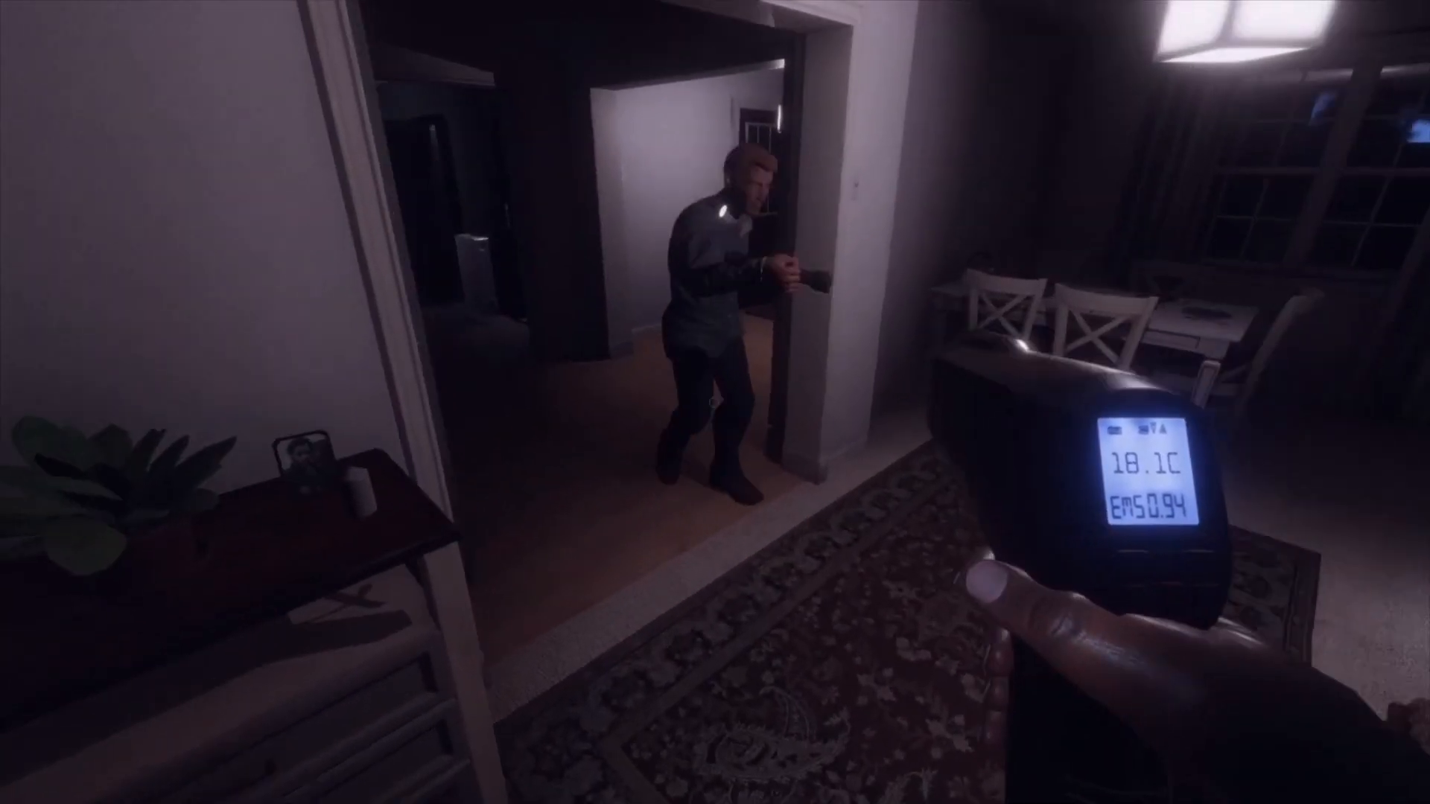
{"action": "mouse_move", "coordinate": [715, 402]}
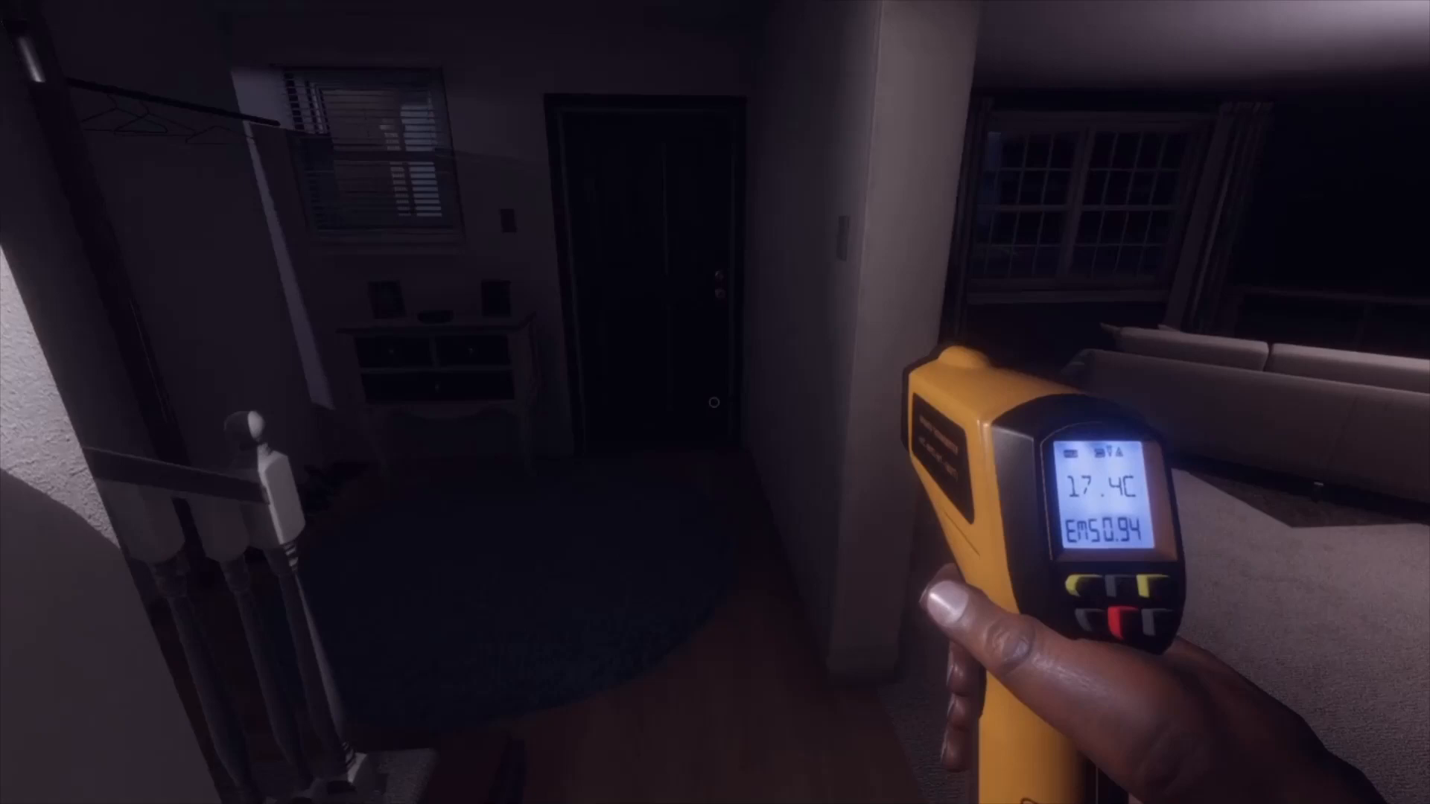
{"action": "mouse_move", "coordinate": [715, 402]}
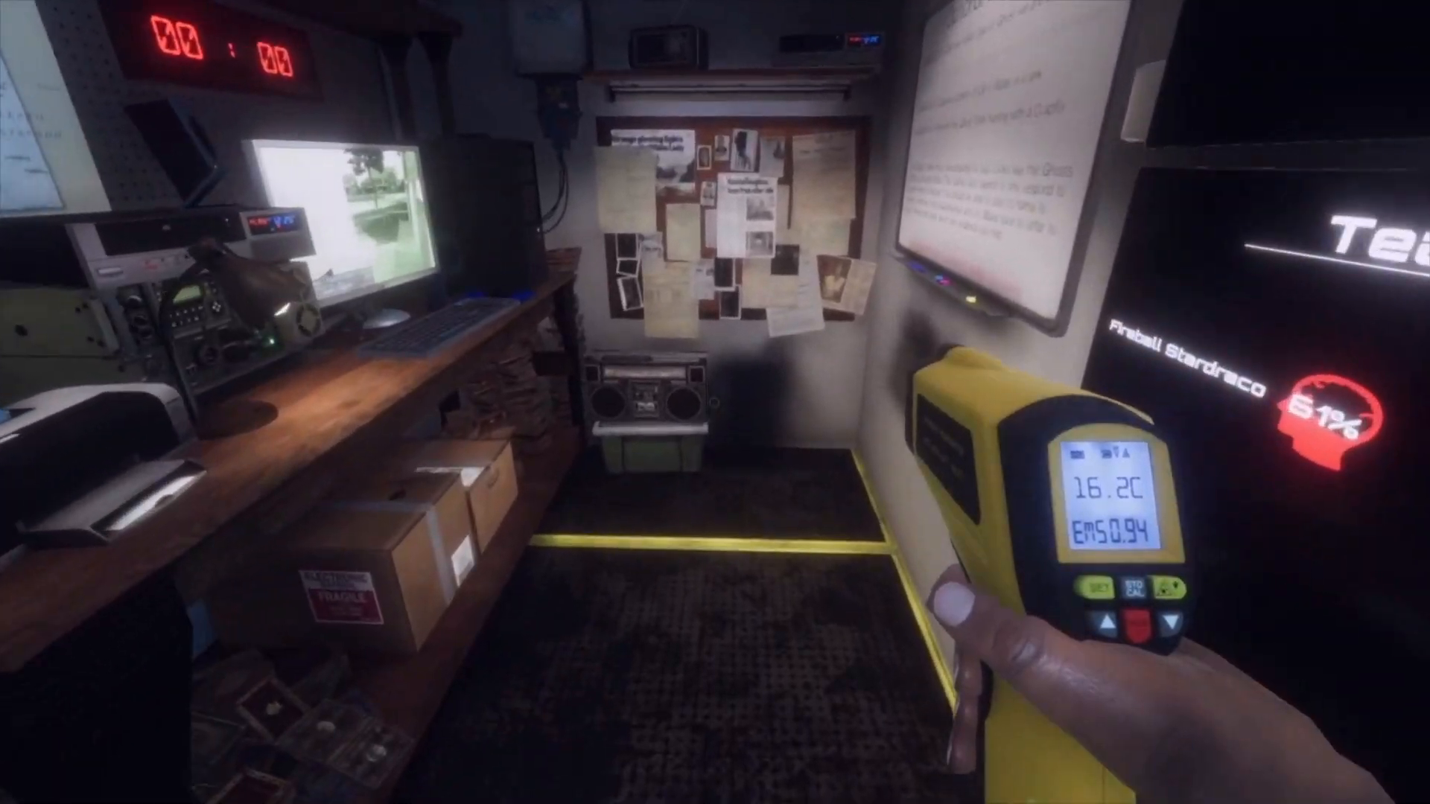
{"action": "mouse_move", "coordinate": [715, 402]}
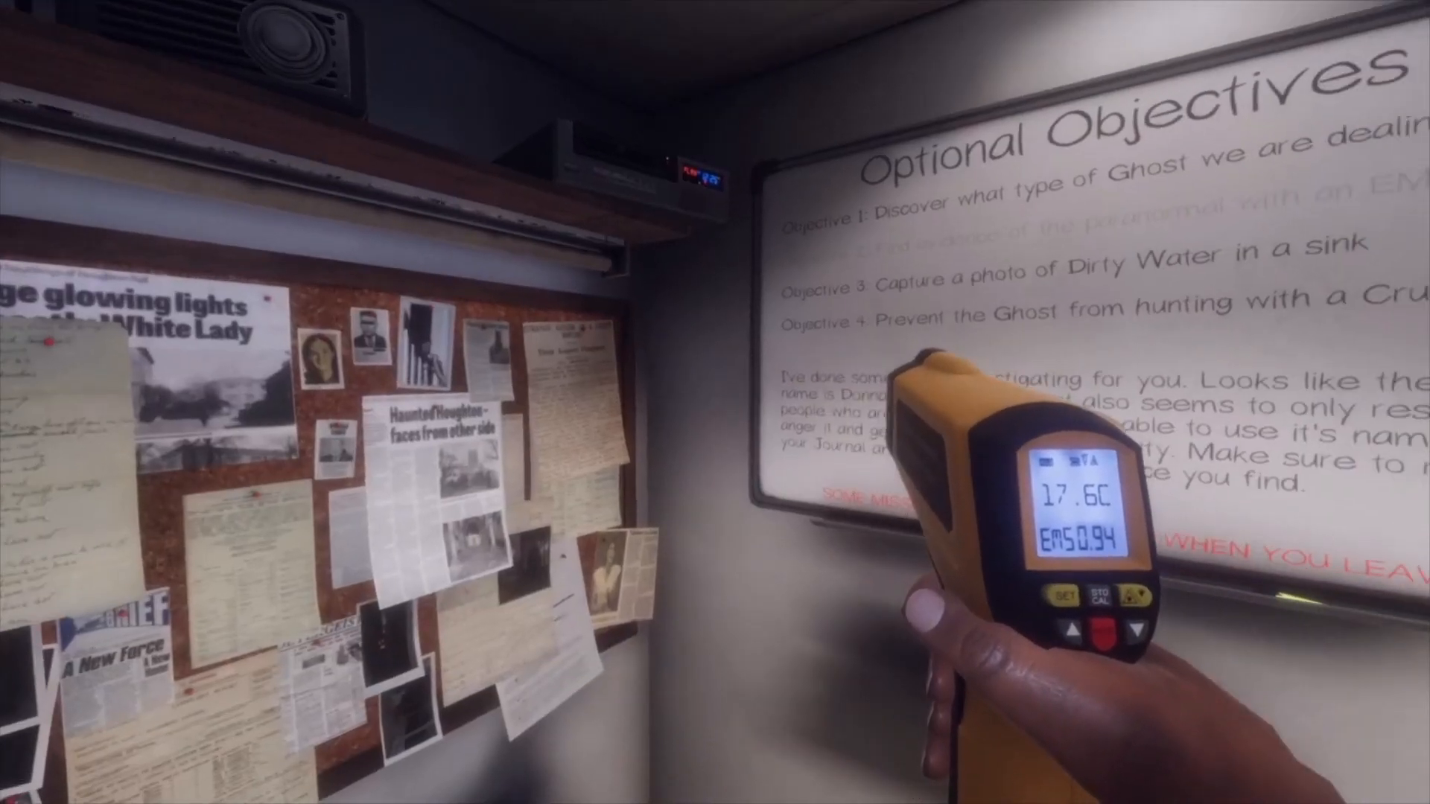
{"action": "mouse_move", "coordinate": [715, 403]}
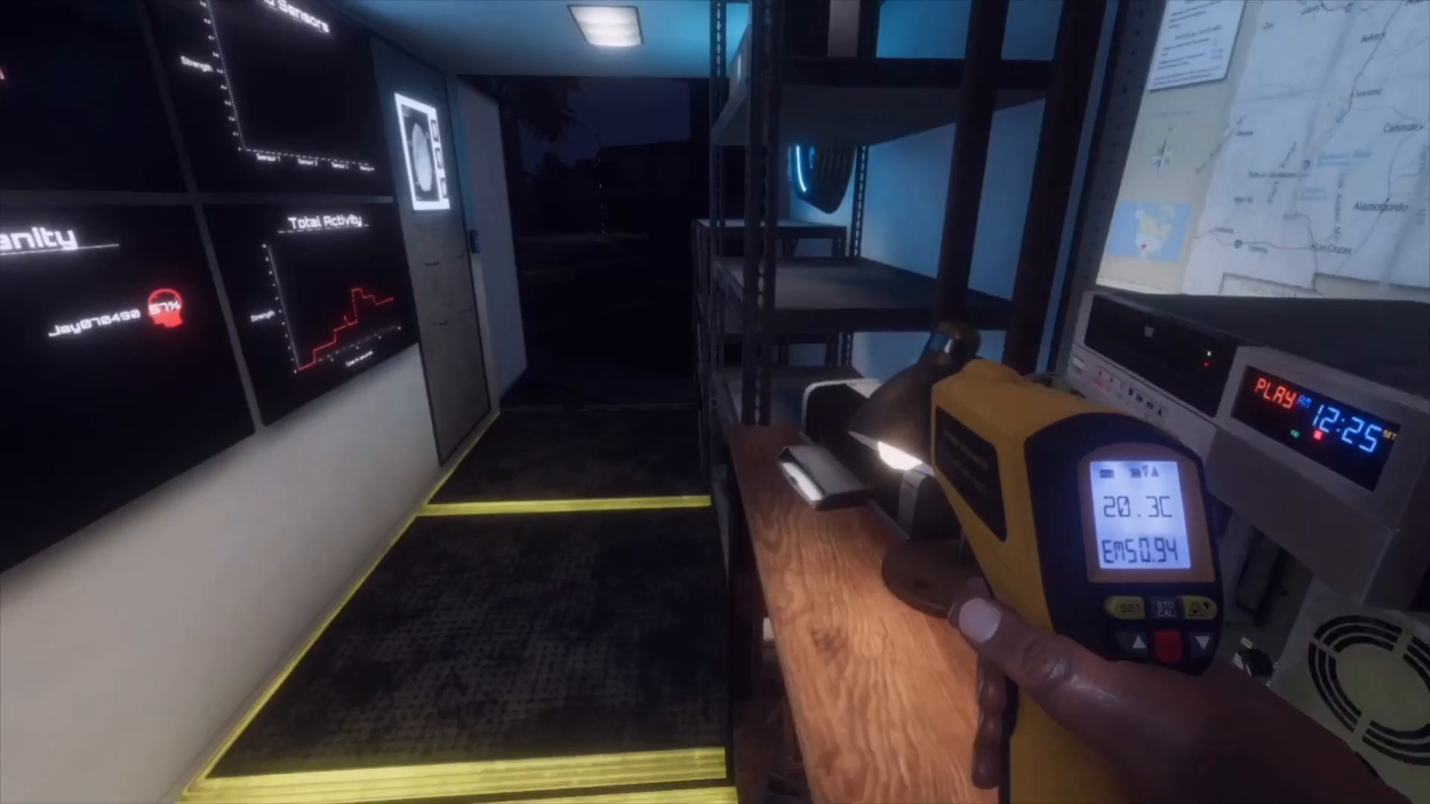
{"action": "mouse_move", "coordinate": [715, 403]}
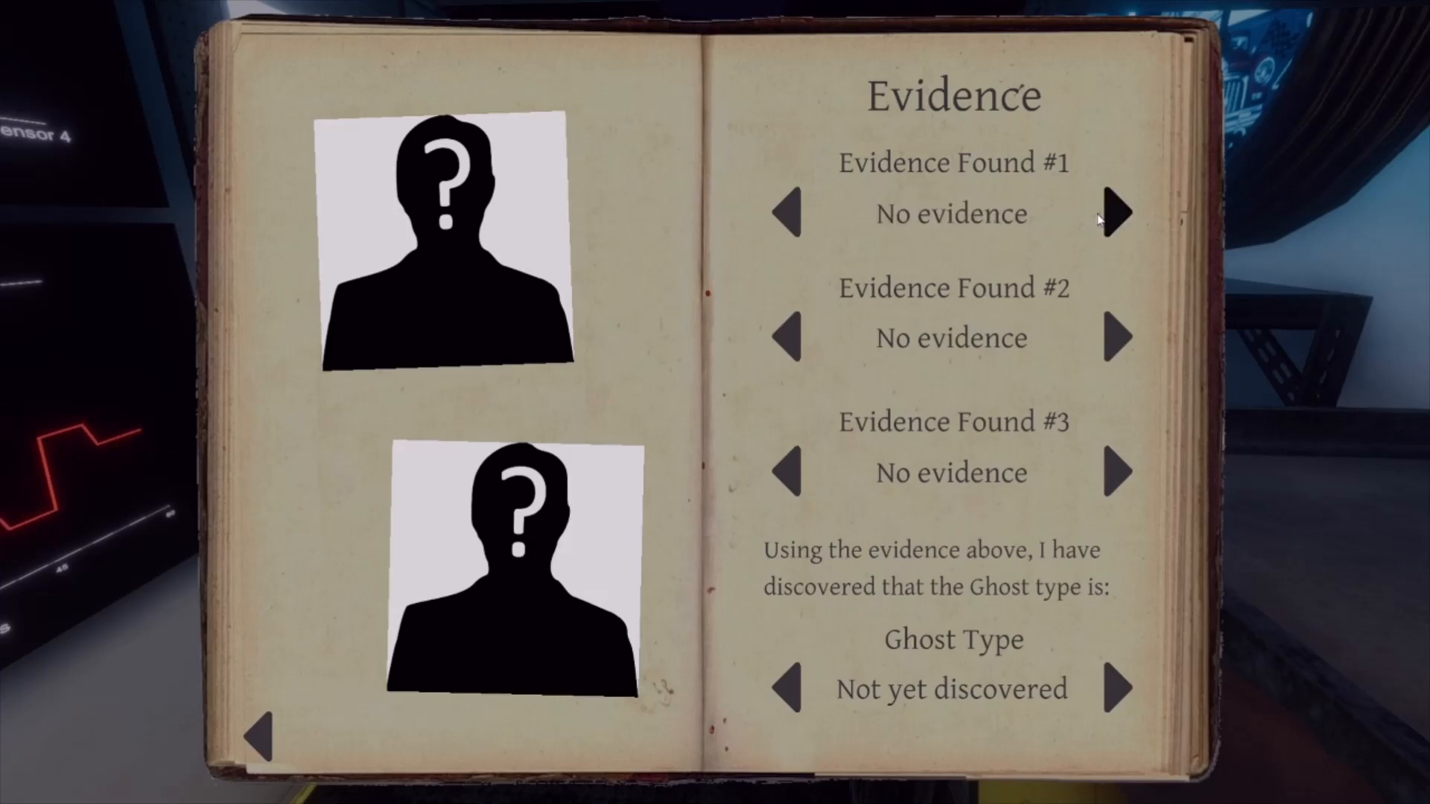
- Page back and forth through the journal's guide and ghost entries toward Revenant and Shade
{"action": "left_click", "coordinate": [262, 739]}
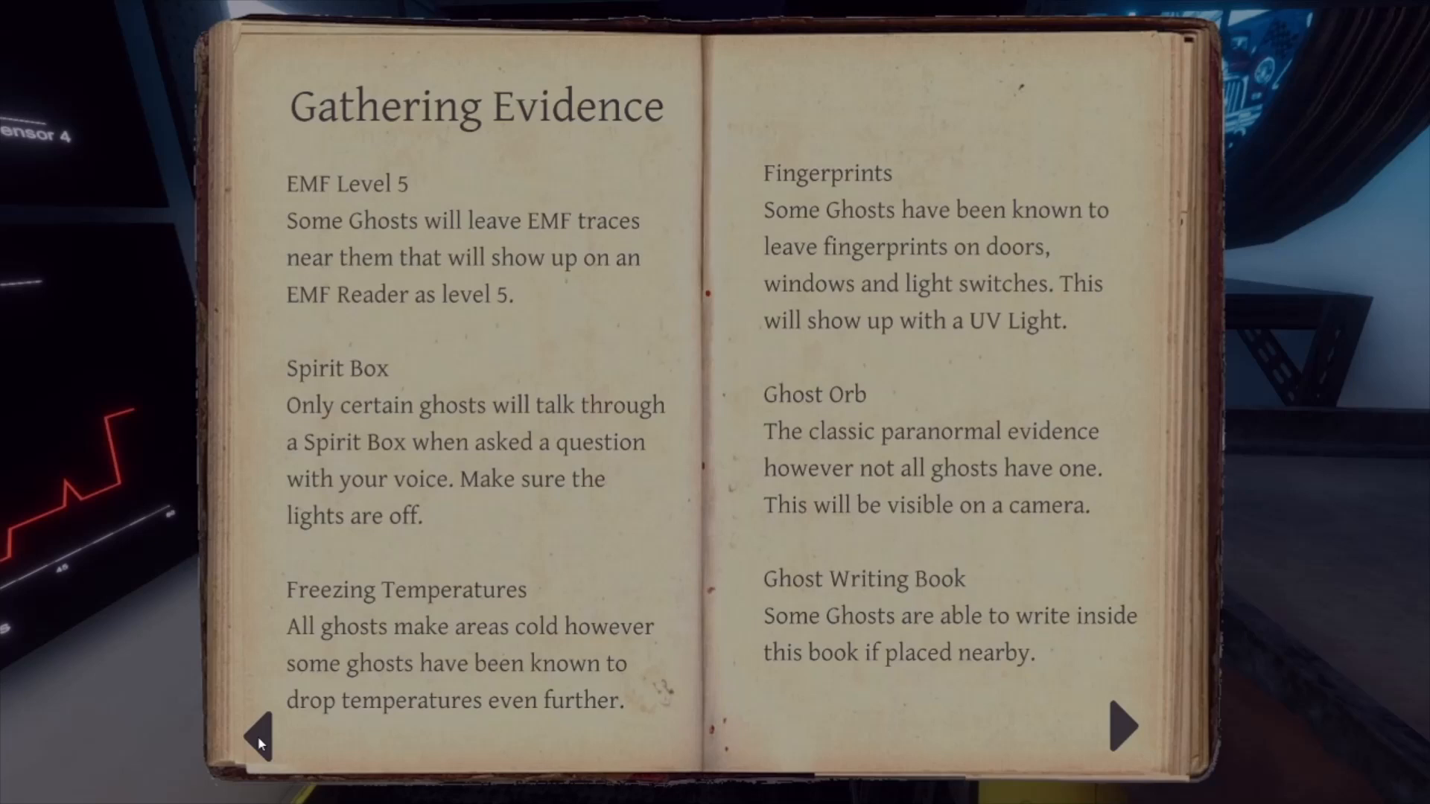
{"action": "left_click", "coordinate": [1123, 725]}
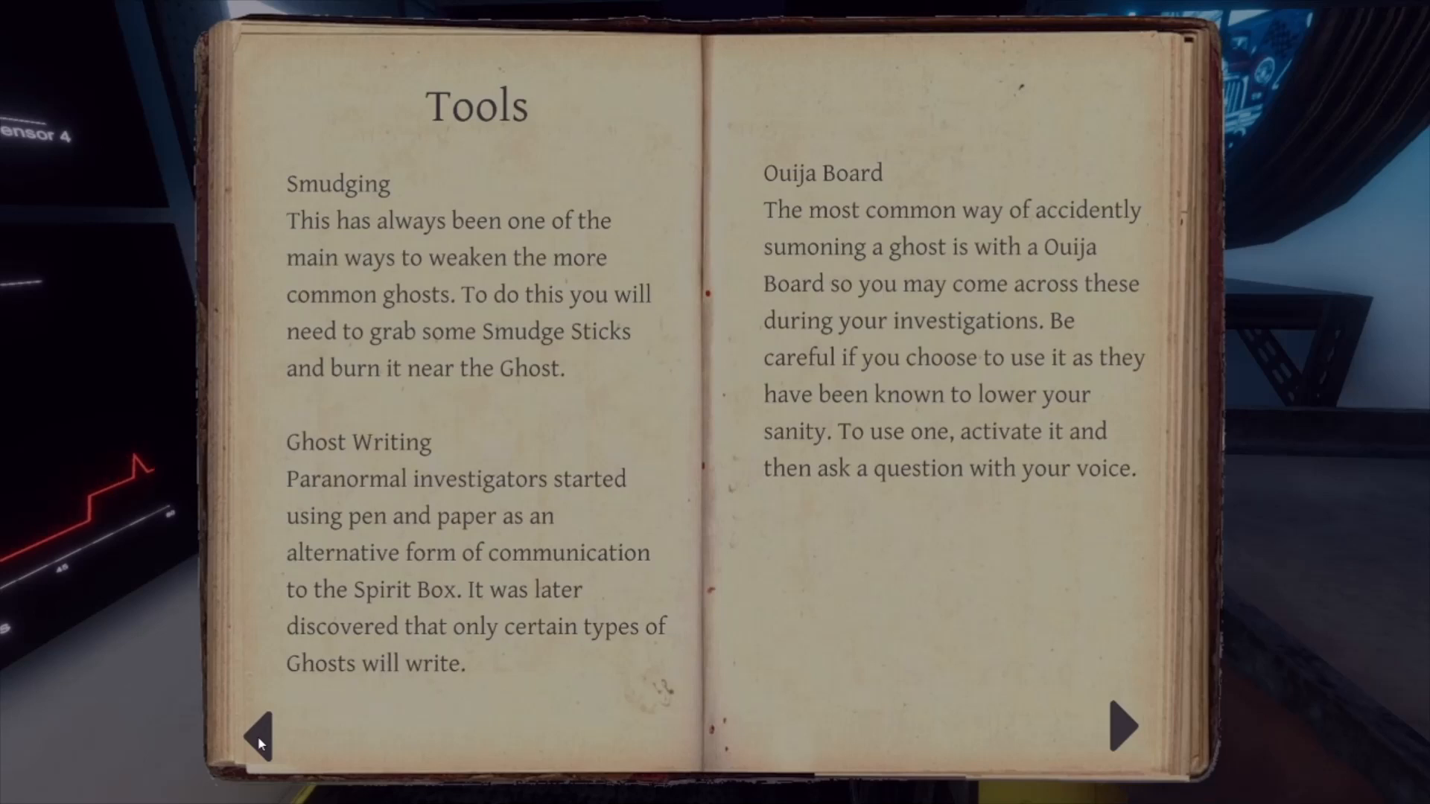
{"action": "left_click", "coordinate": [1123, 725]}
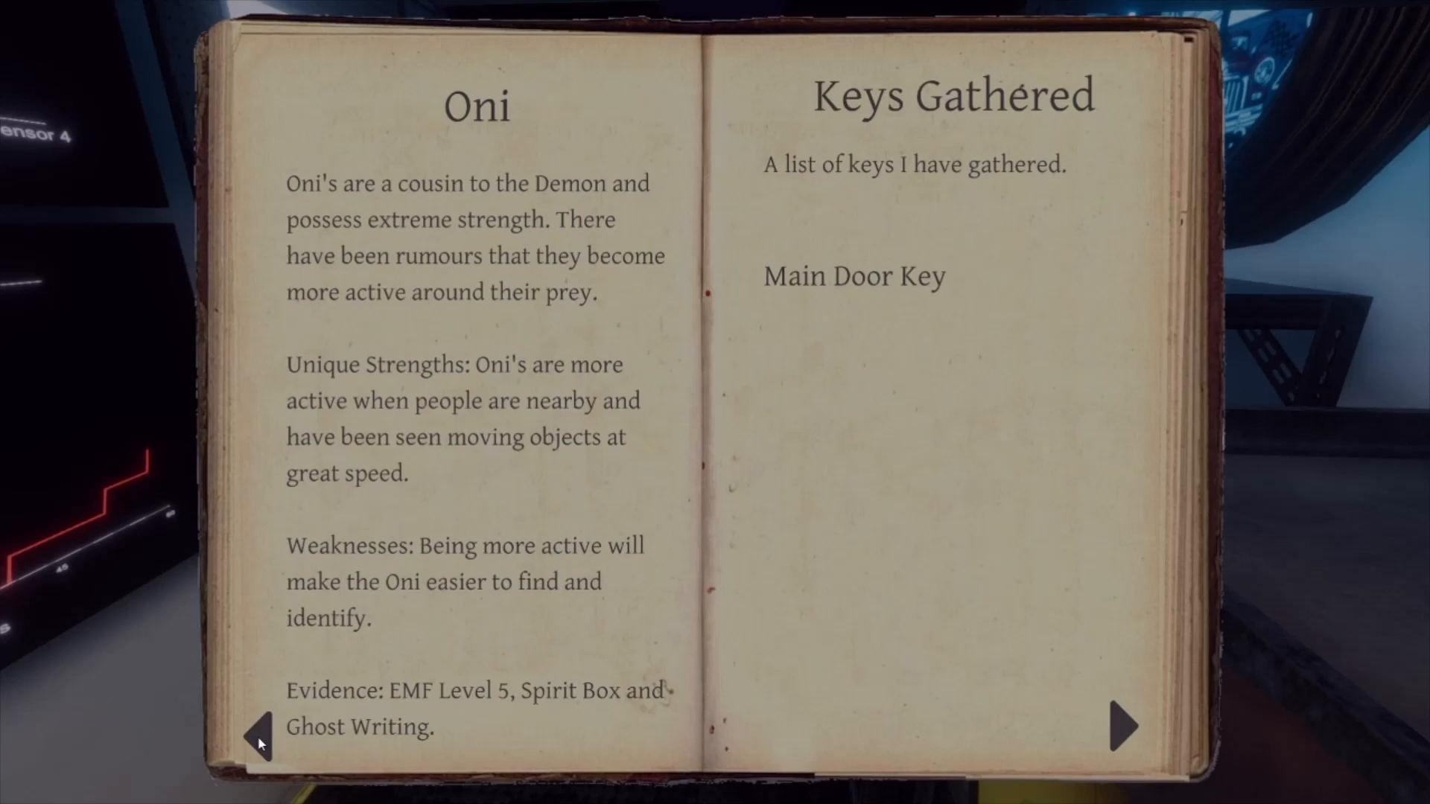
{"action": "left_click", "coordinate": [257, 725]}
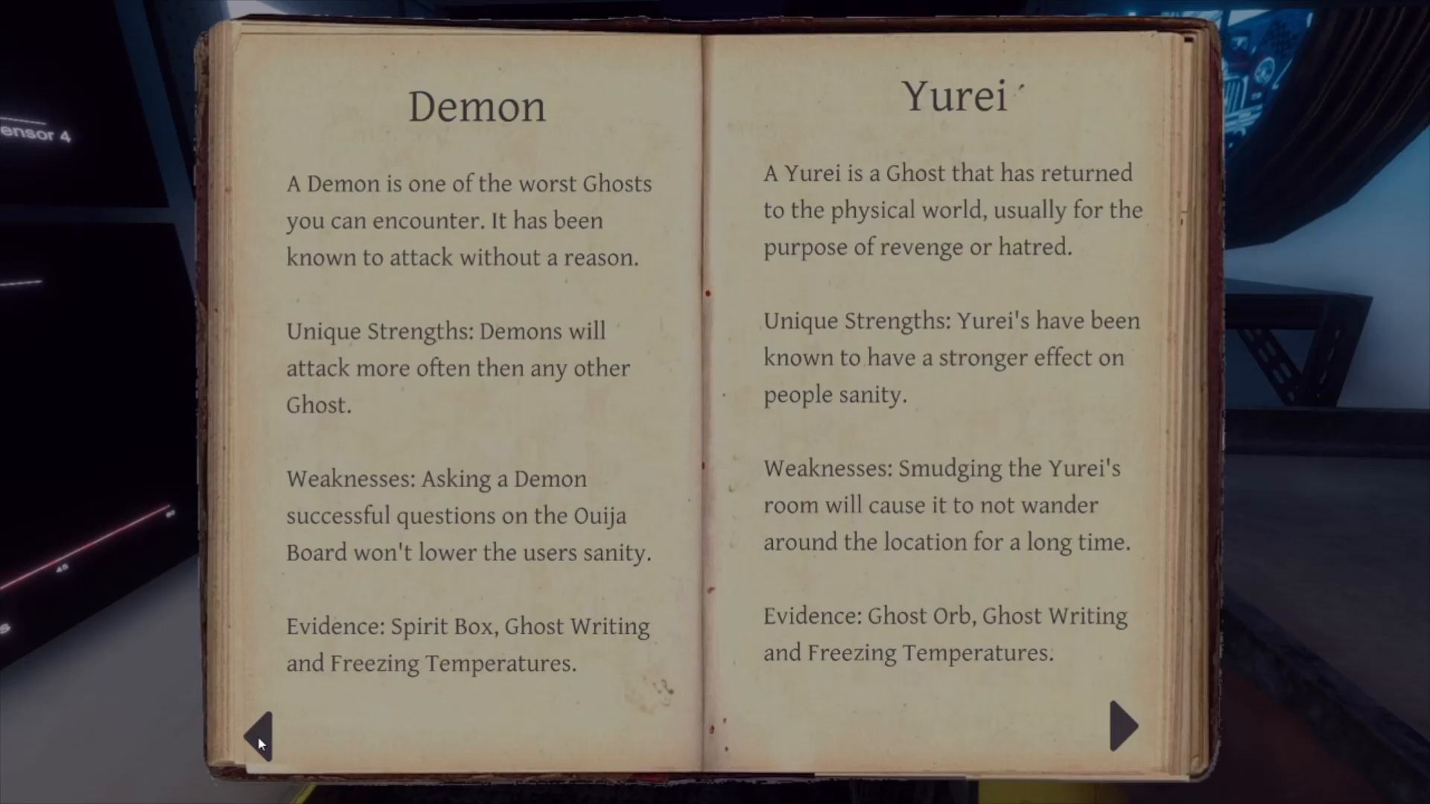
{"action": "left_click", "coordinate": [1123, 725]}
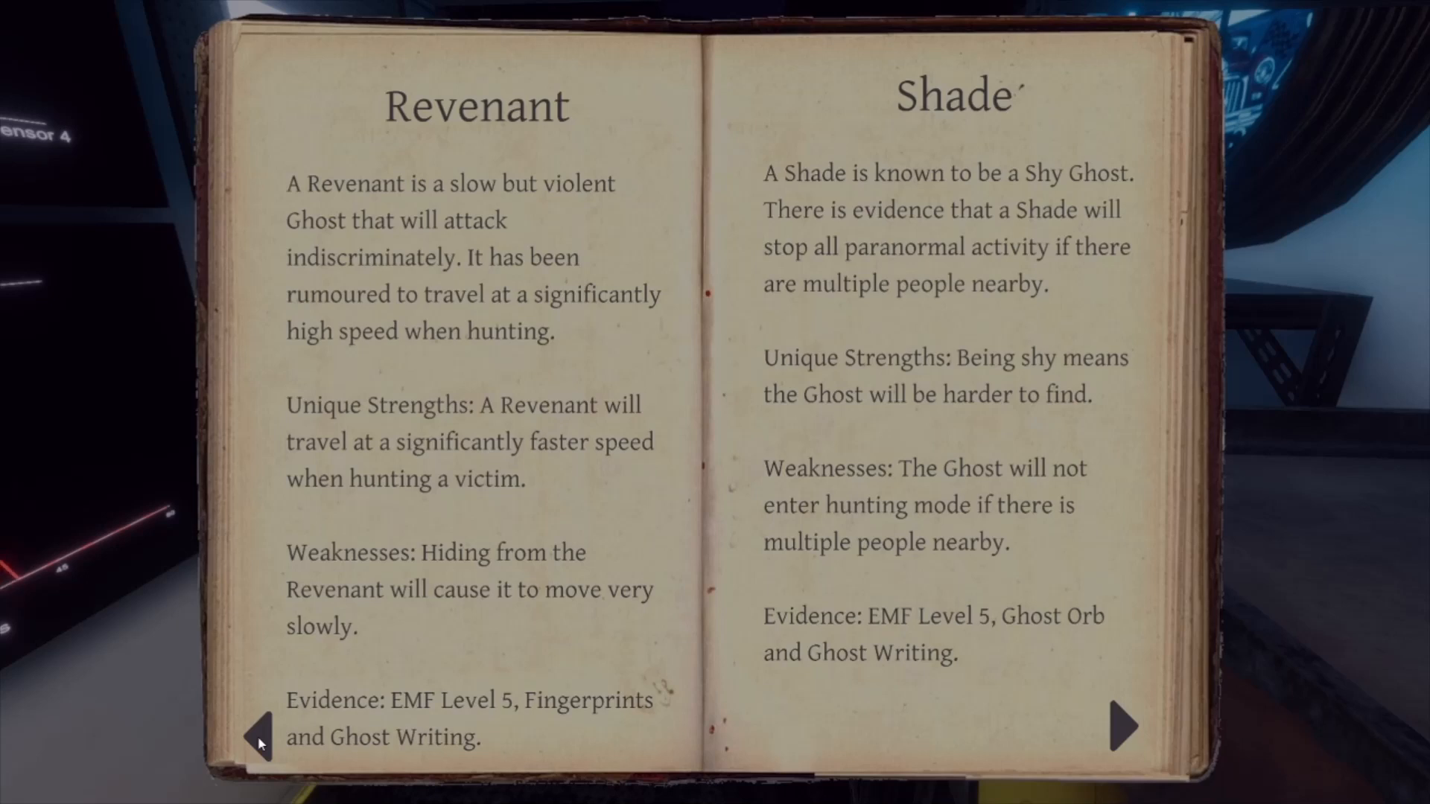
{"action": "left_click", "coordinate": [1120, 725]}
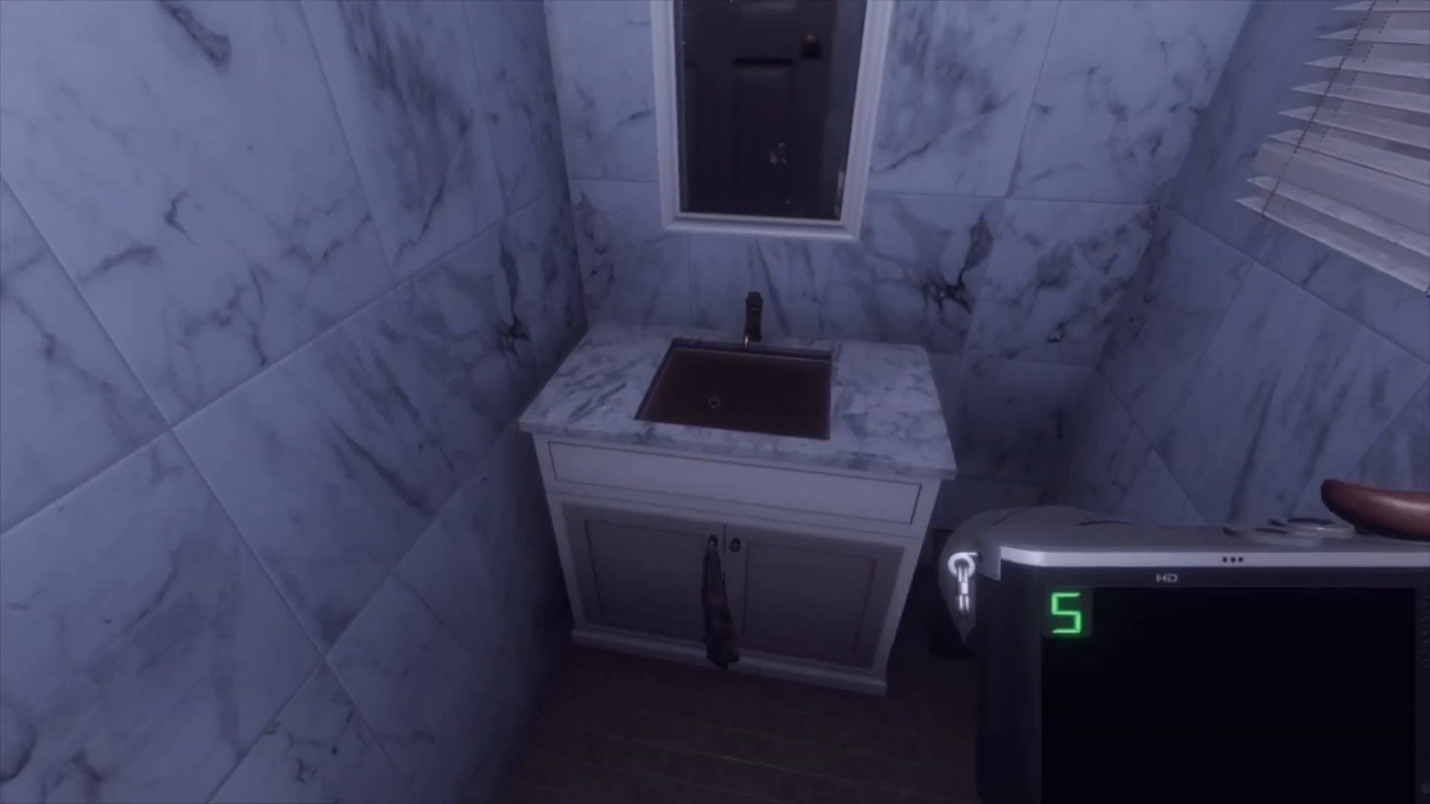
{"action": "mouse_move", "coordinate": [715, 402]}
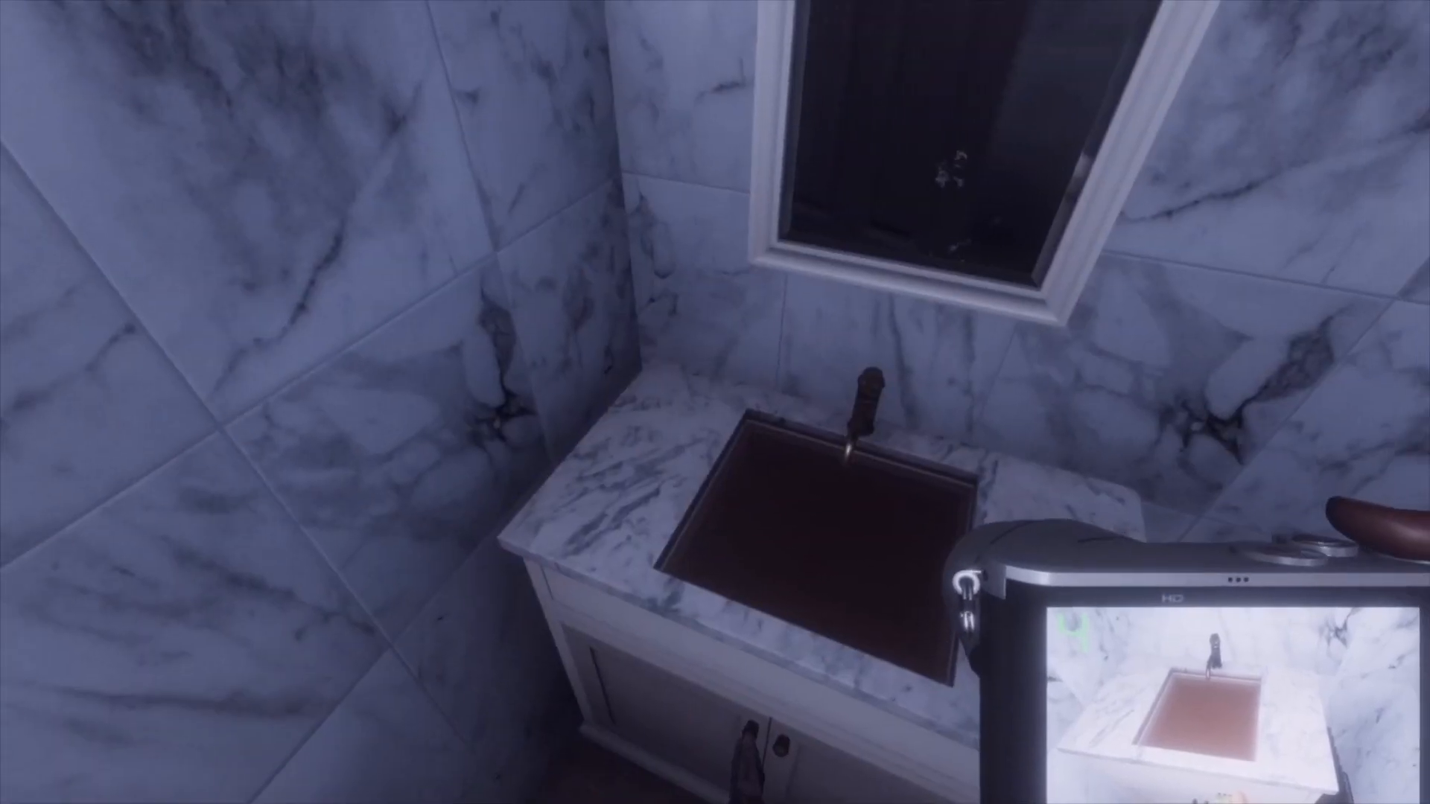
{"action": "mouse_move", "coordinate": [715, 402]}
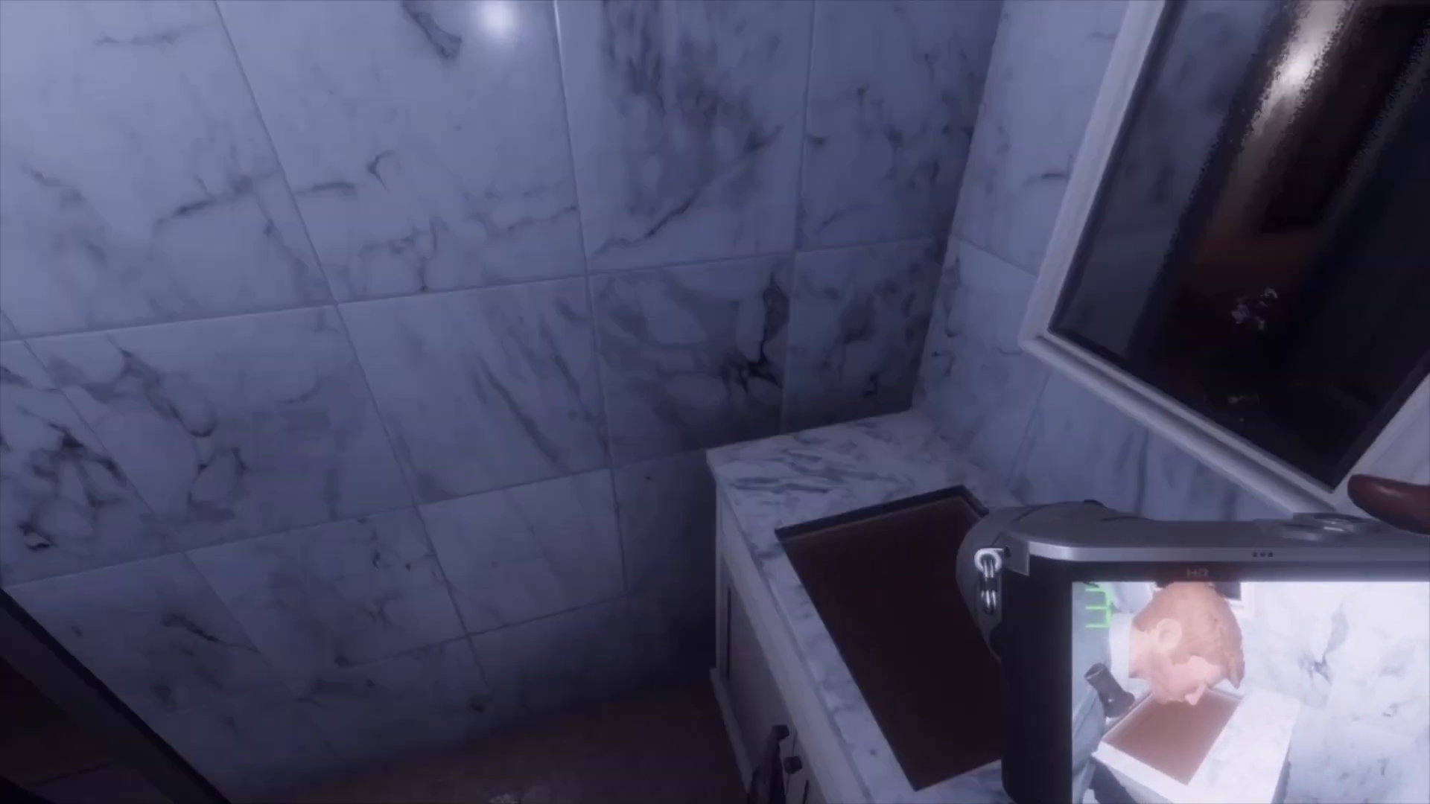
{"action": "mouse_move", "coordinate": [715, 402]}
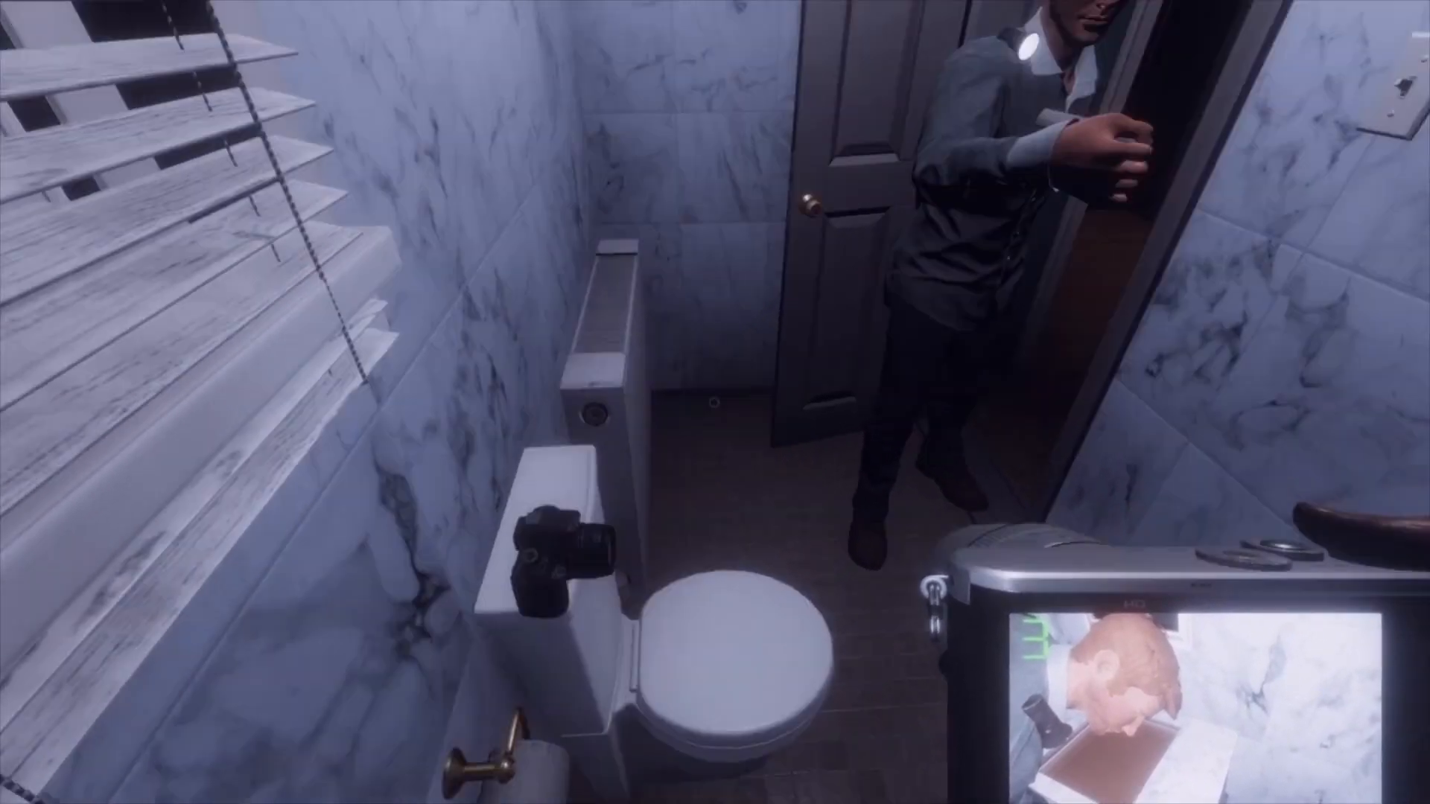
{"action": "mouse_move", "coordinate": [715, 402]}
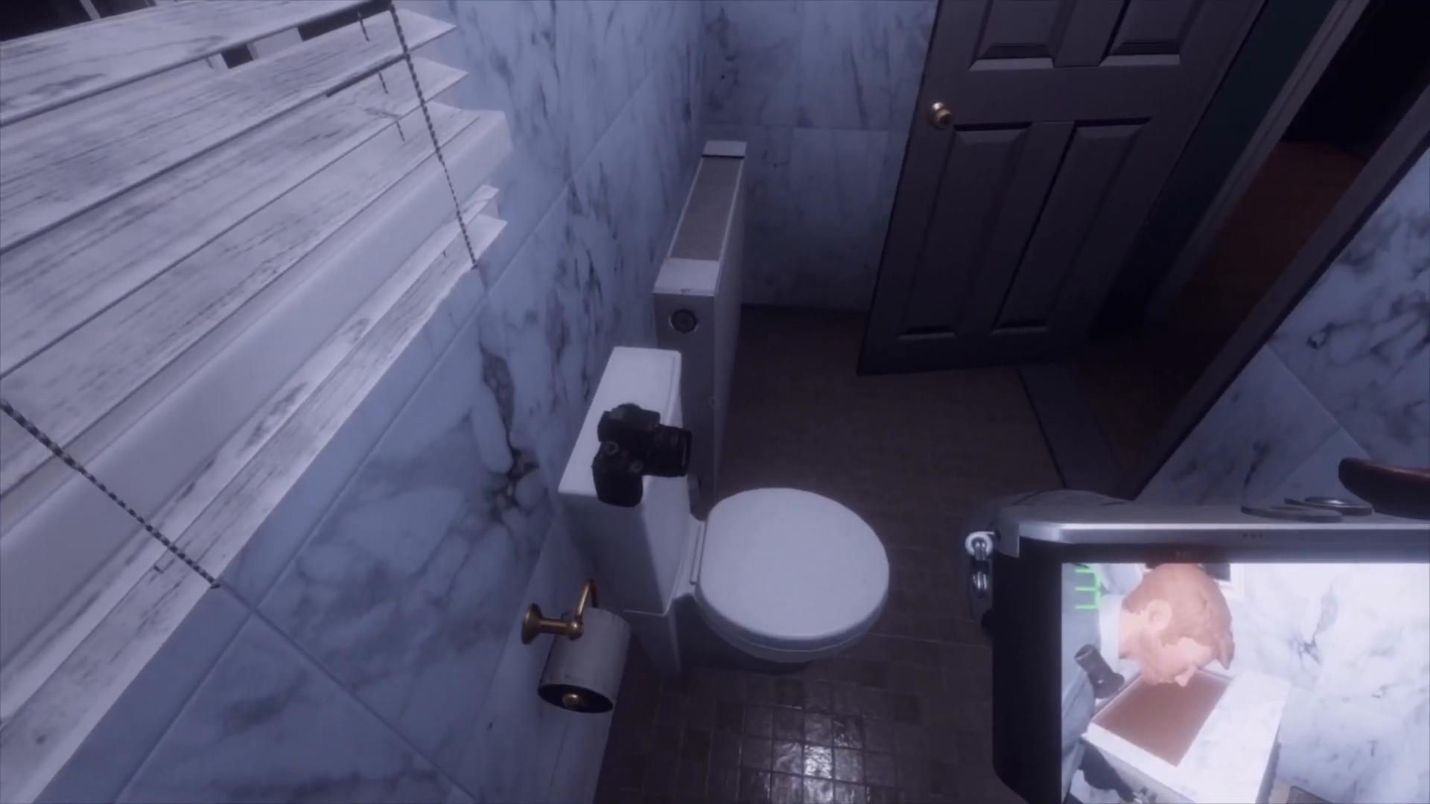
{"action": "mouse_move", "coordinate": [715, 402]}
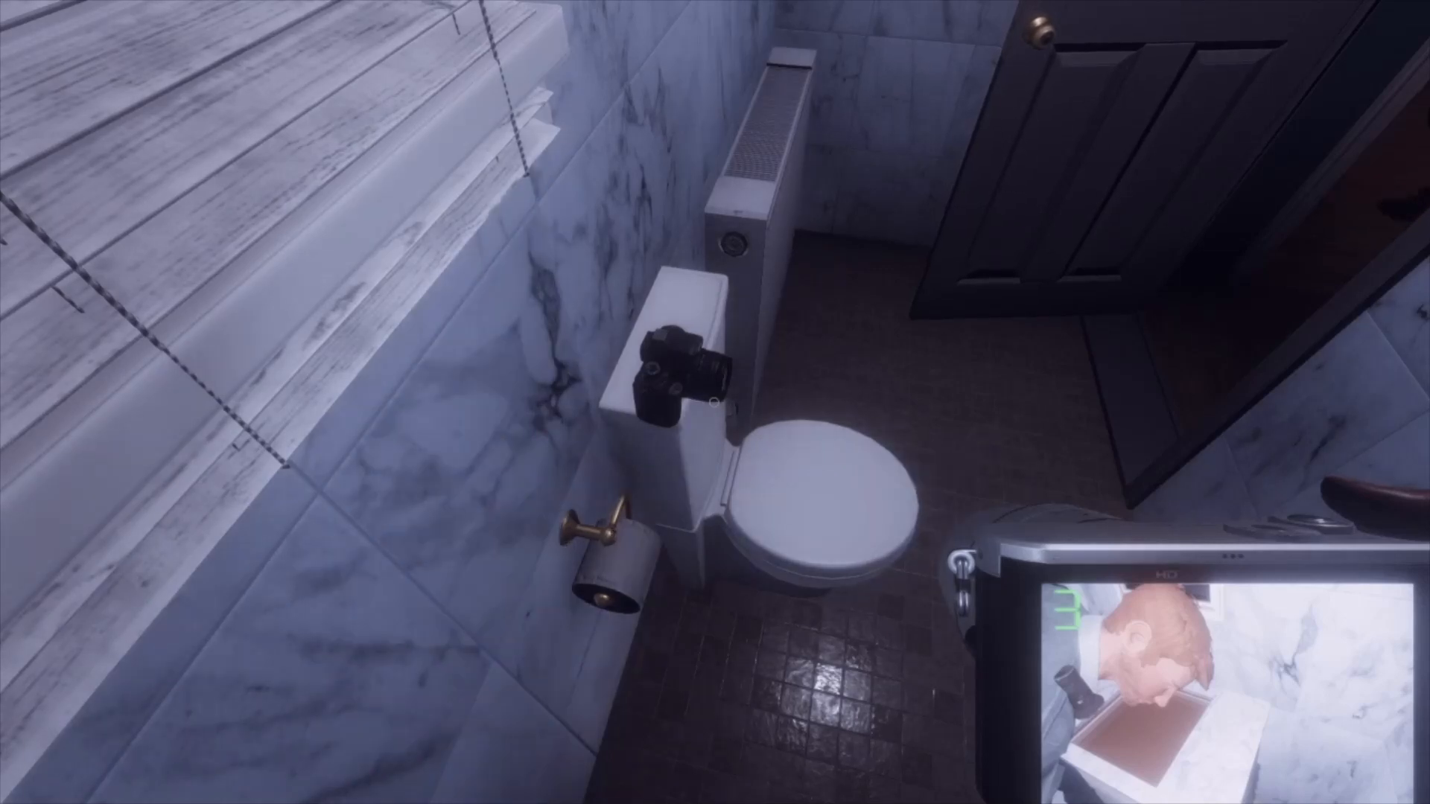
{"action": "mouse_move", "coordinate": [715, 402]}
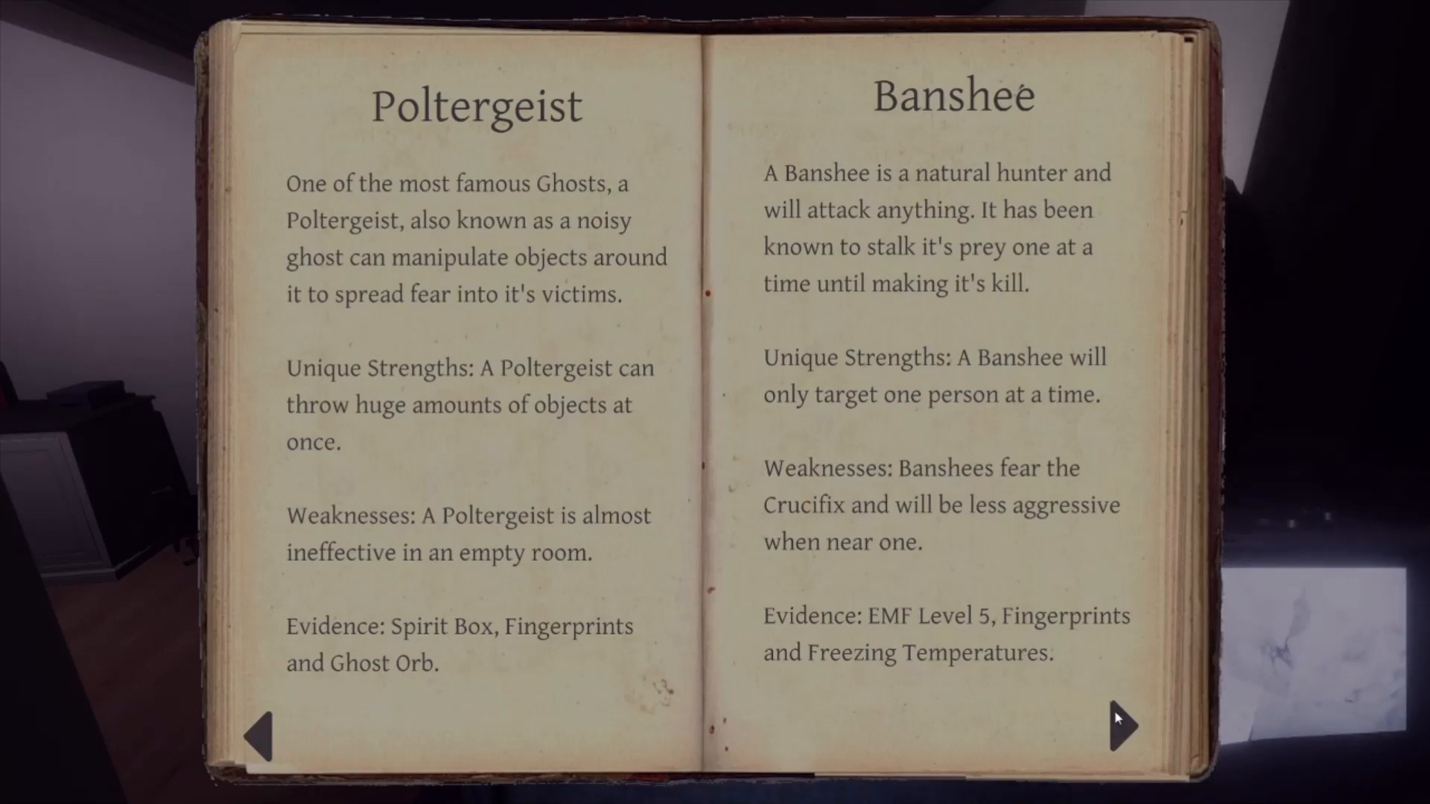
- Turn forward past the Jinn, Mare and Oni entries to the Evidence page
{"action": "left_click", "coordinate": [1120, 725]}
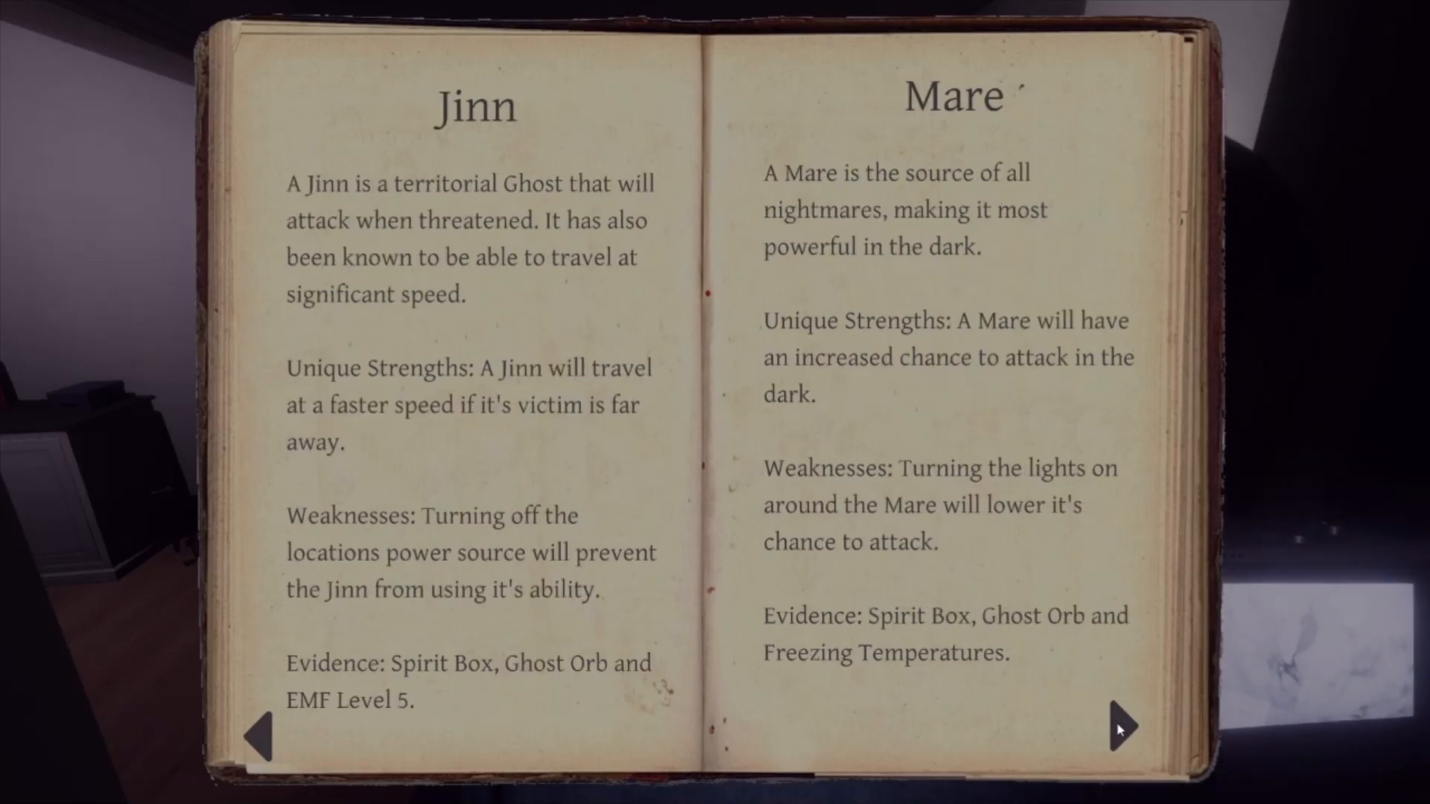
{"action": "left_click", "coordinate": [1119, 725]}
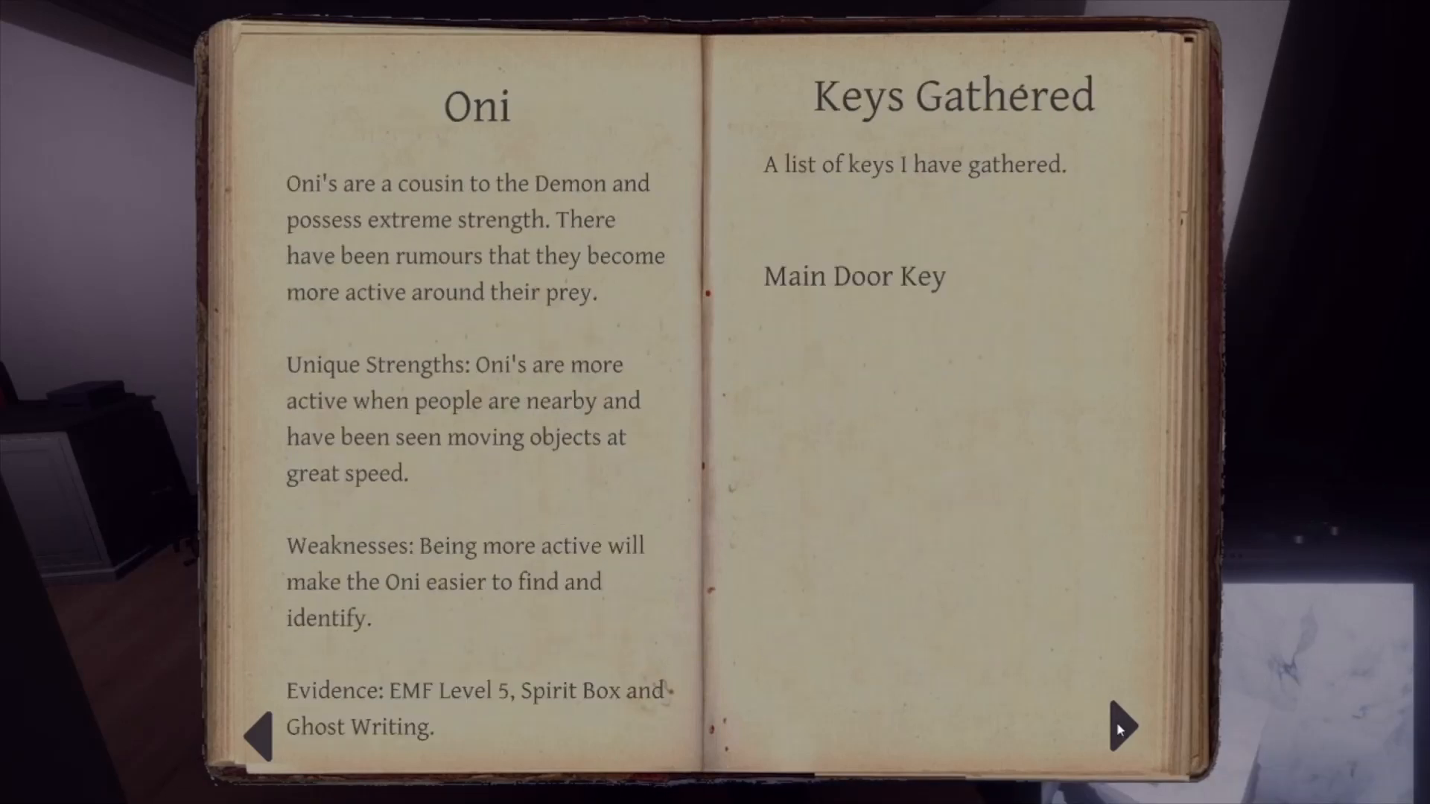
{"action": "left_click", "coordinate": [1120, 729]}
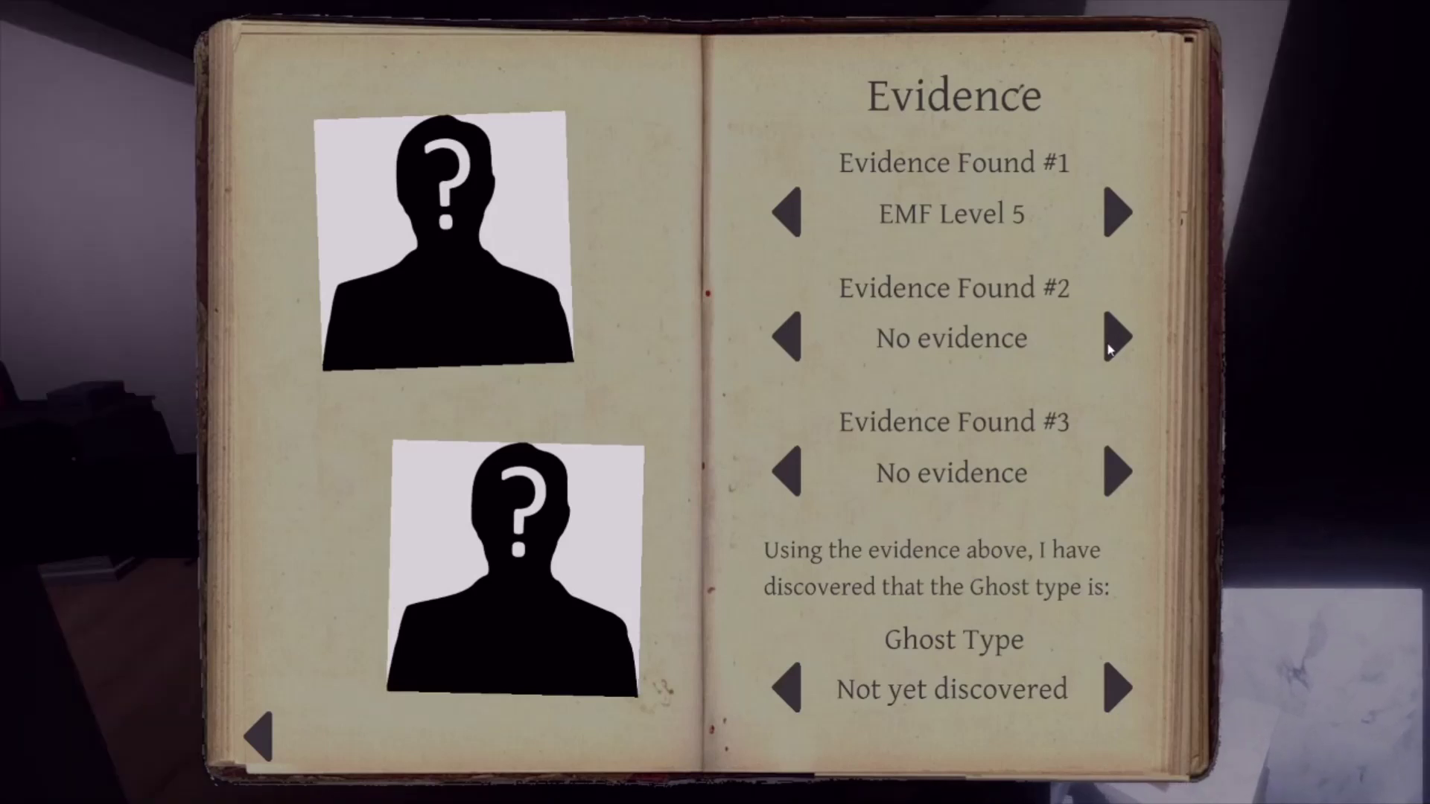
- Cycle Evidence Found #3 through Spirit Box and Ghost Orb toward Freezing Temperatures
{"action": "left_click", "coordinate": [1119, 472]}
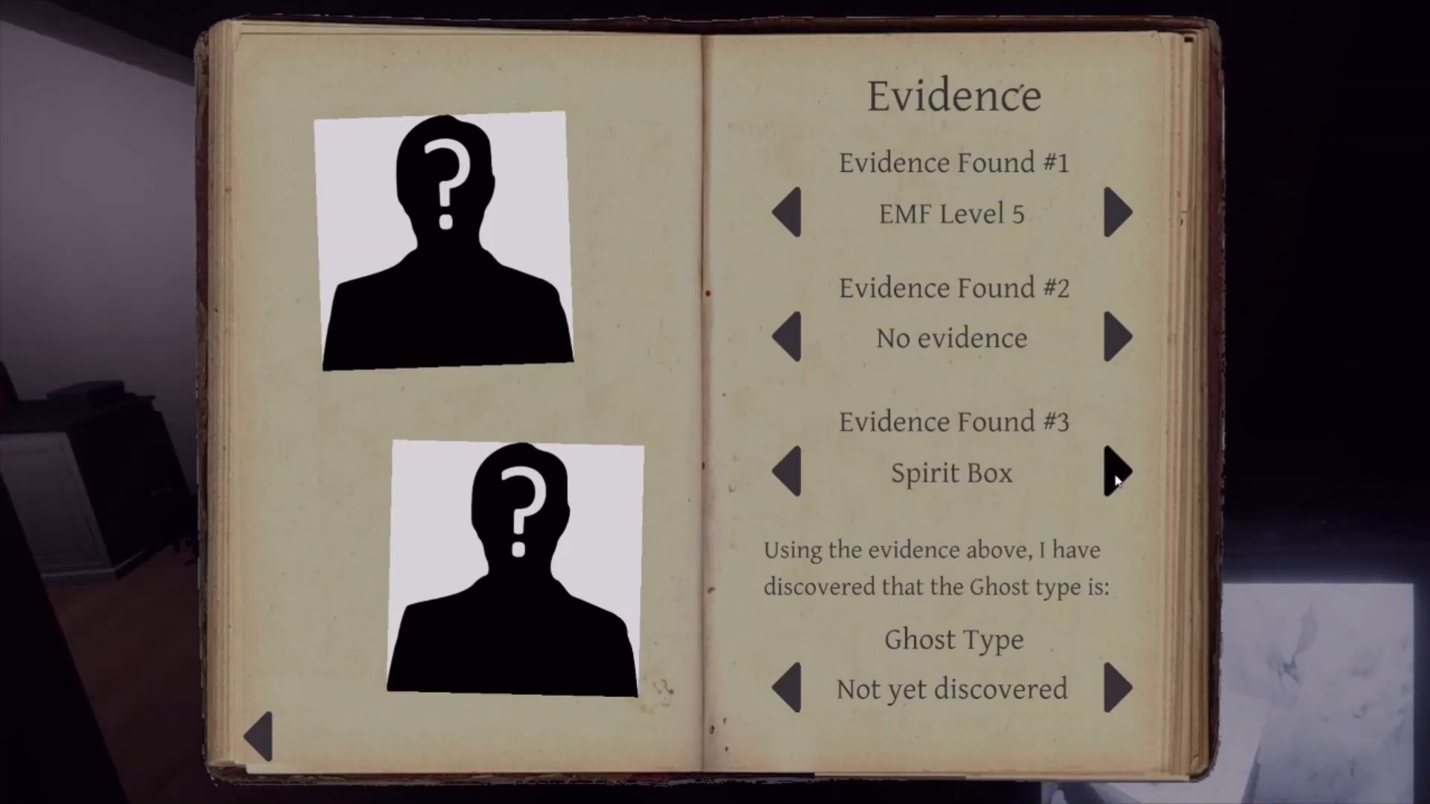
{"action": "left_click", "coordinate": [1120, 472]}
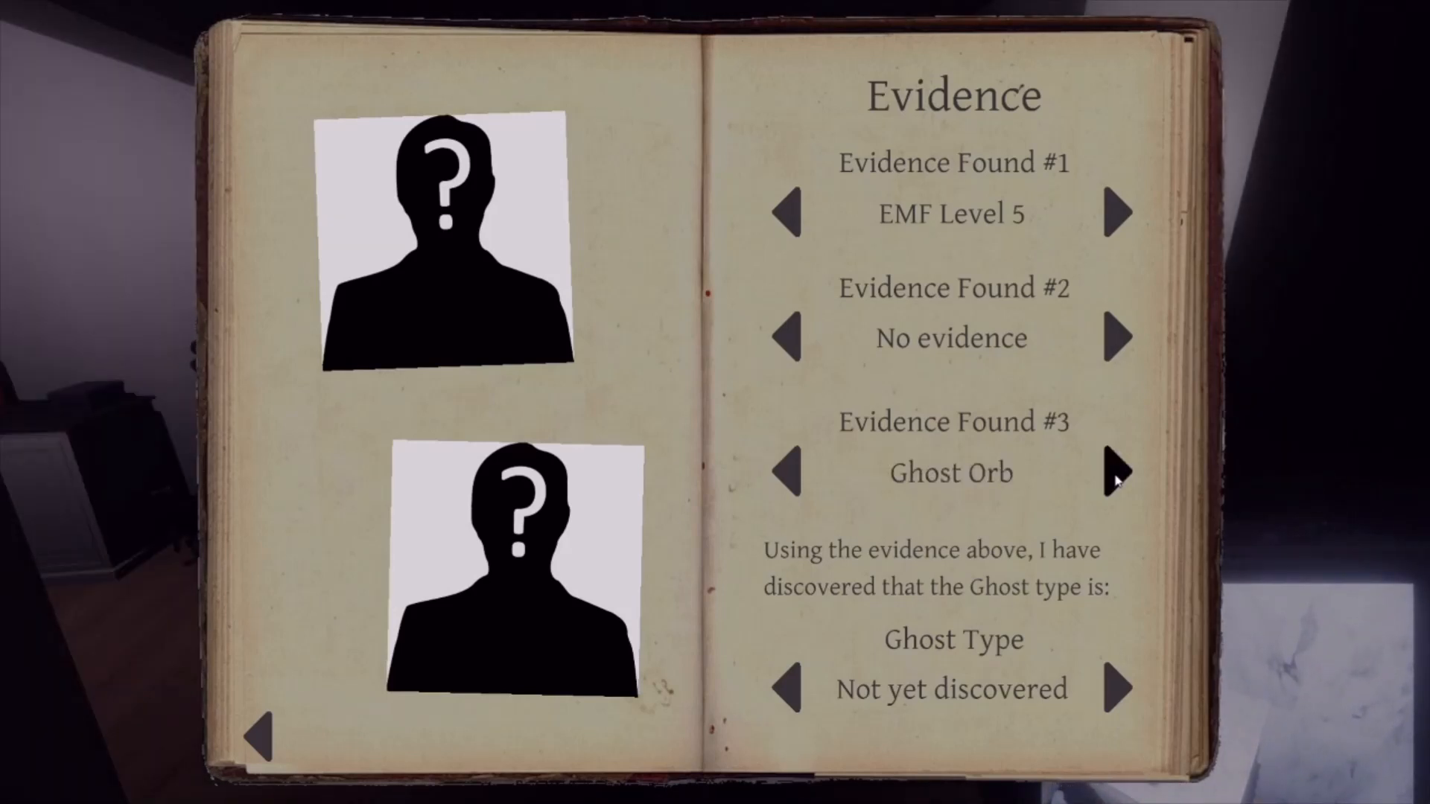
{"action": "left_click", "coordinate": [1120, 472]}
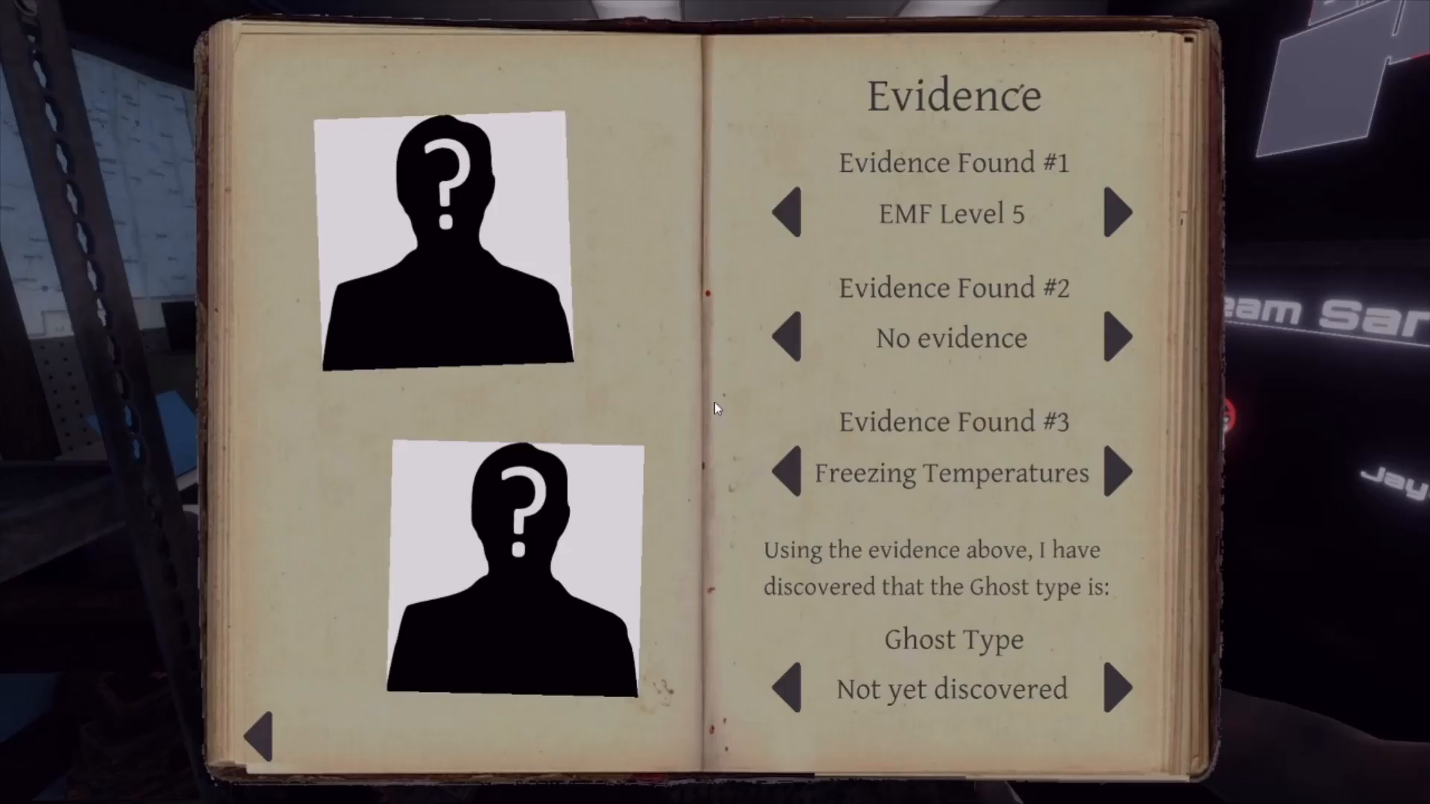
{"action": "mouse_move", "coordinate": [350, 692]}
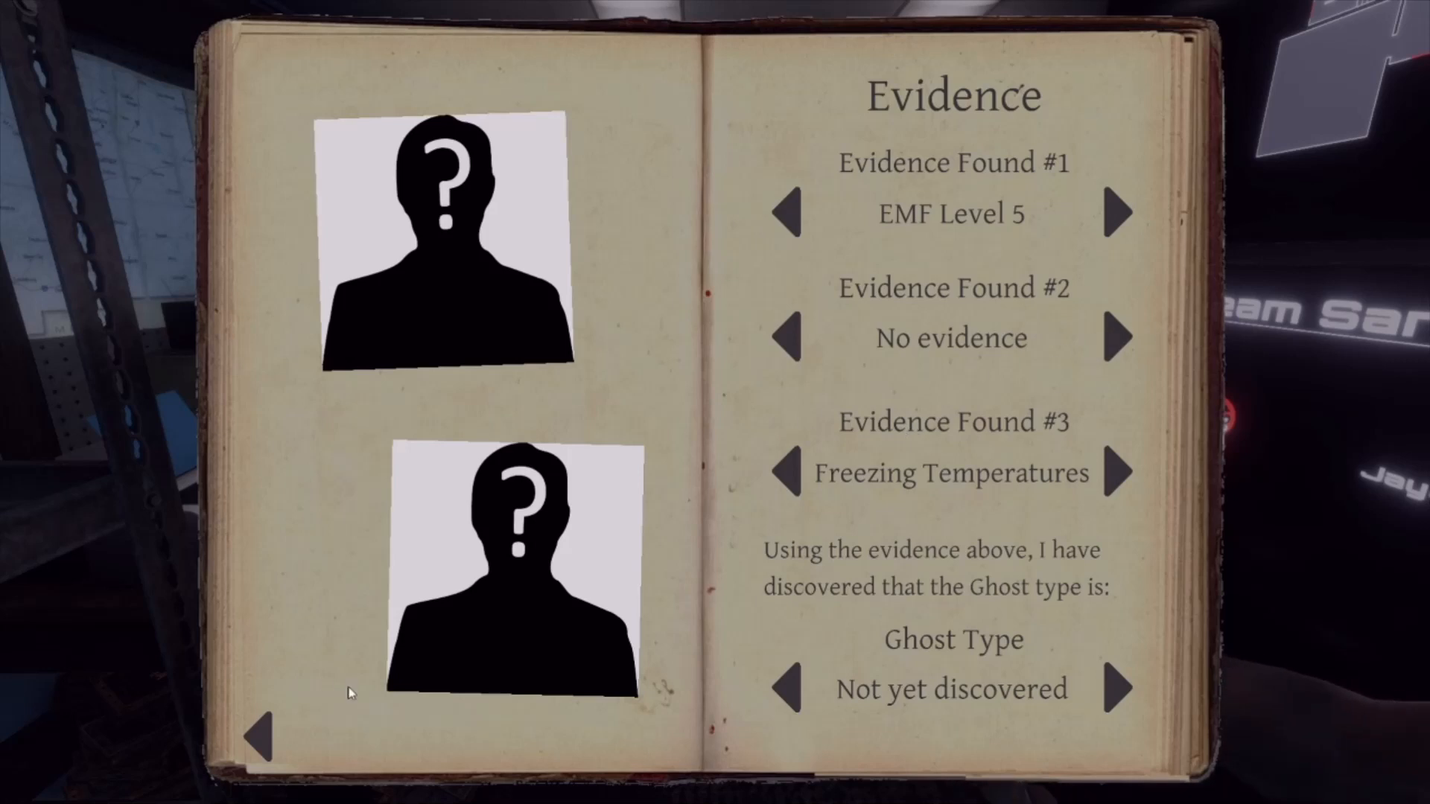
{"action": "mouse_move", "coordinate": [259, 752]}
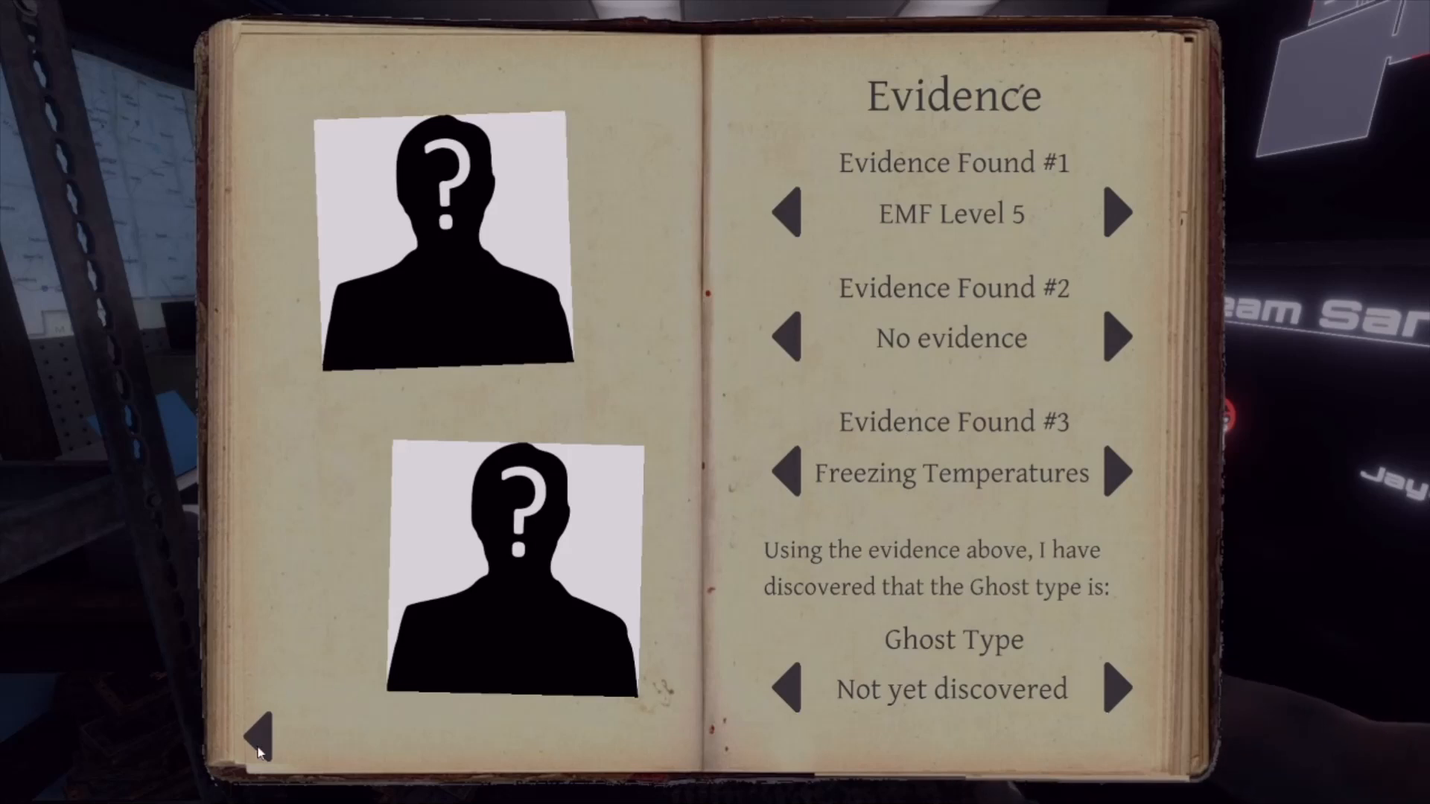
- Flip through the Demon, Yurei, Poltergeist and Banshee entries, then close the journal
{"action": "left_click", "coordinate": [259, 730]}
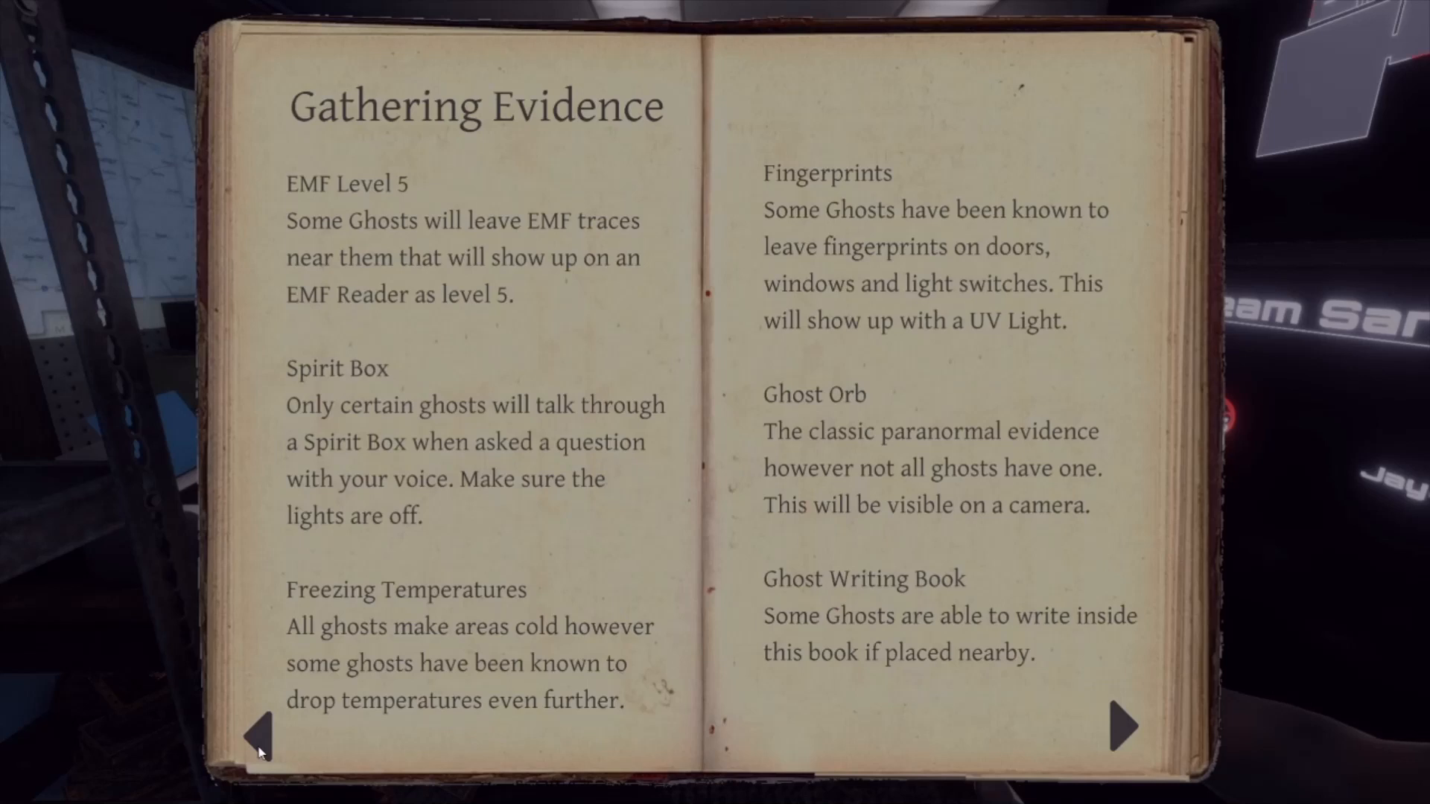
{"action": "left_click", "coordinate": [1122, 725]}
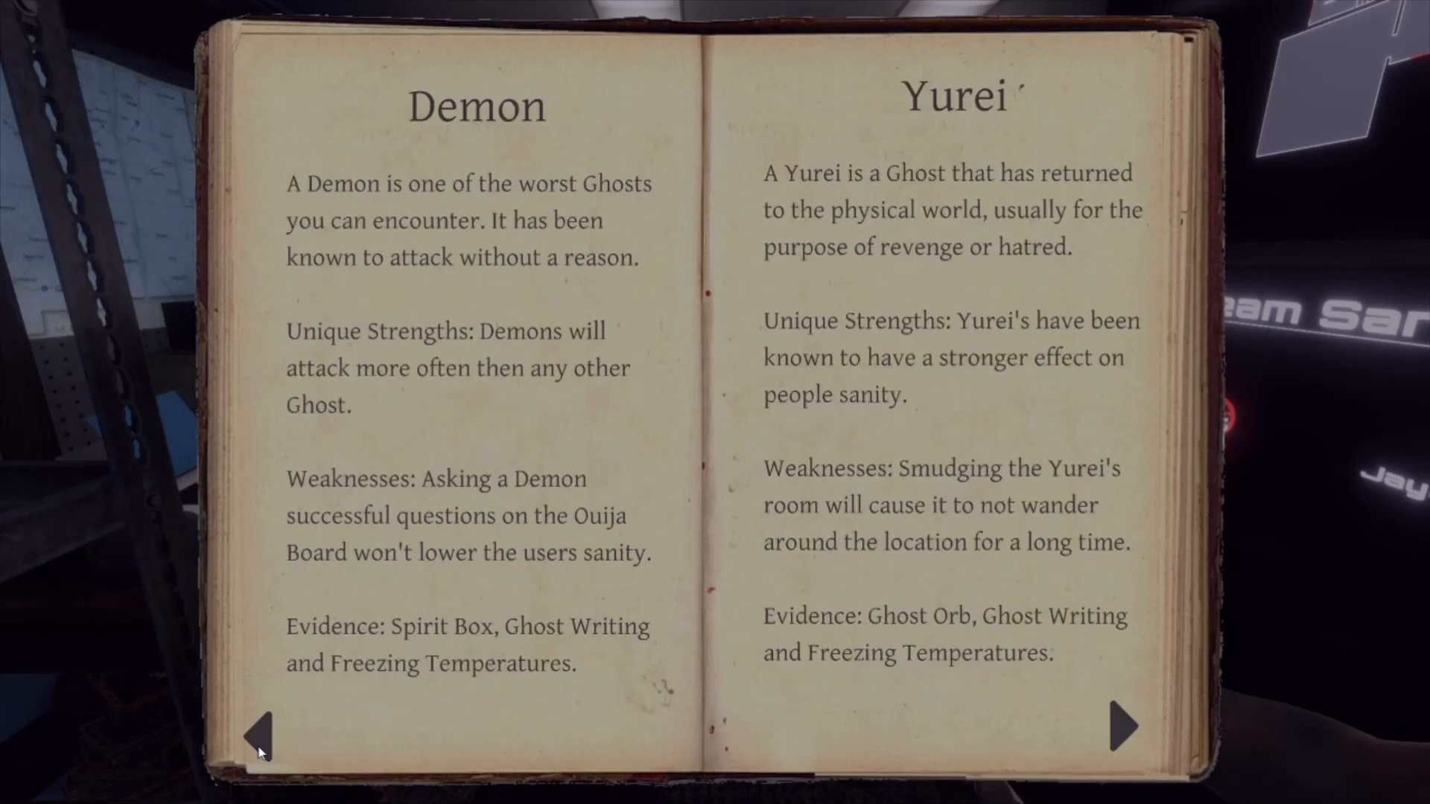
{"action": "left_click", "coordinate": [259, 726]}
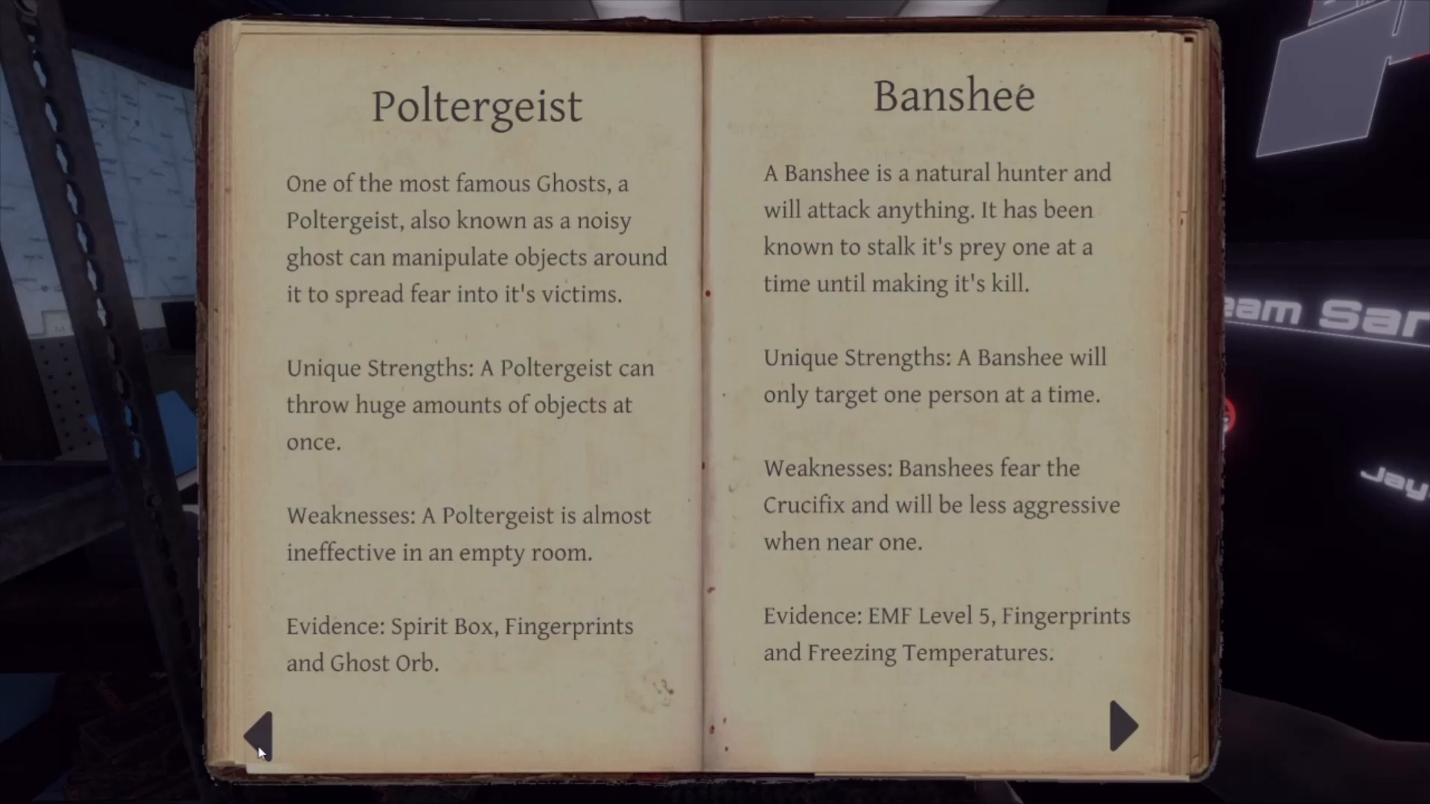
{"action": "mouse_move", "coordinate": [1202, 742]}
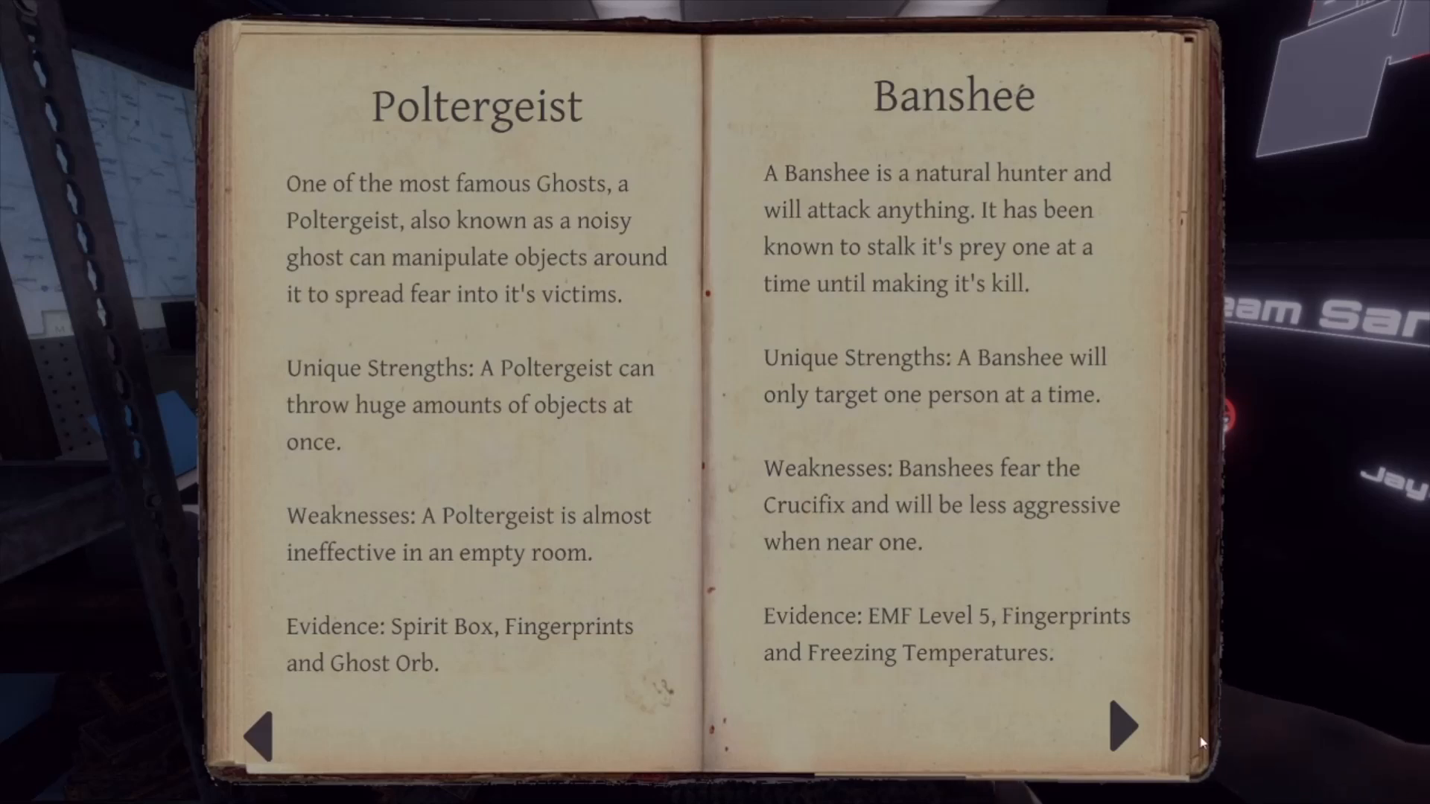
{"action": "left_click", "coordinate": [1121, 725]}
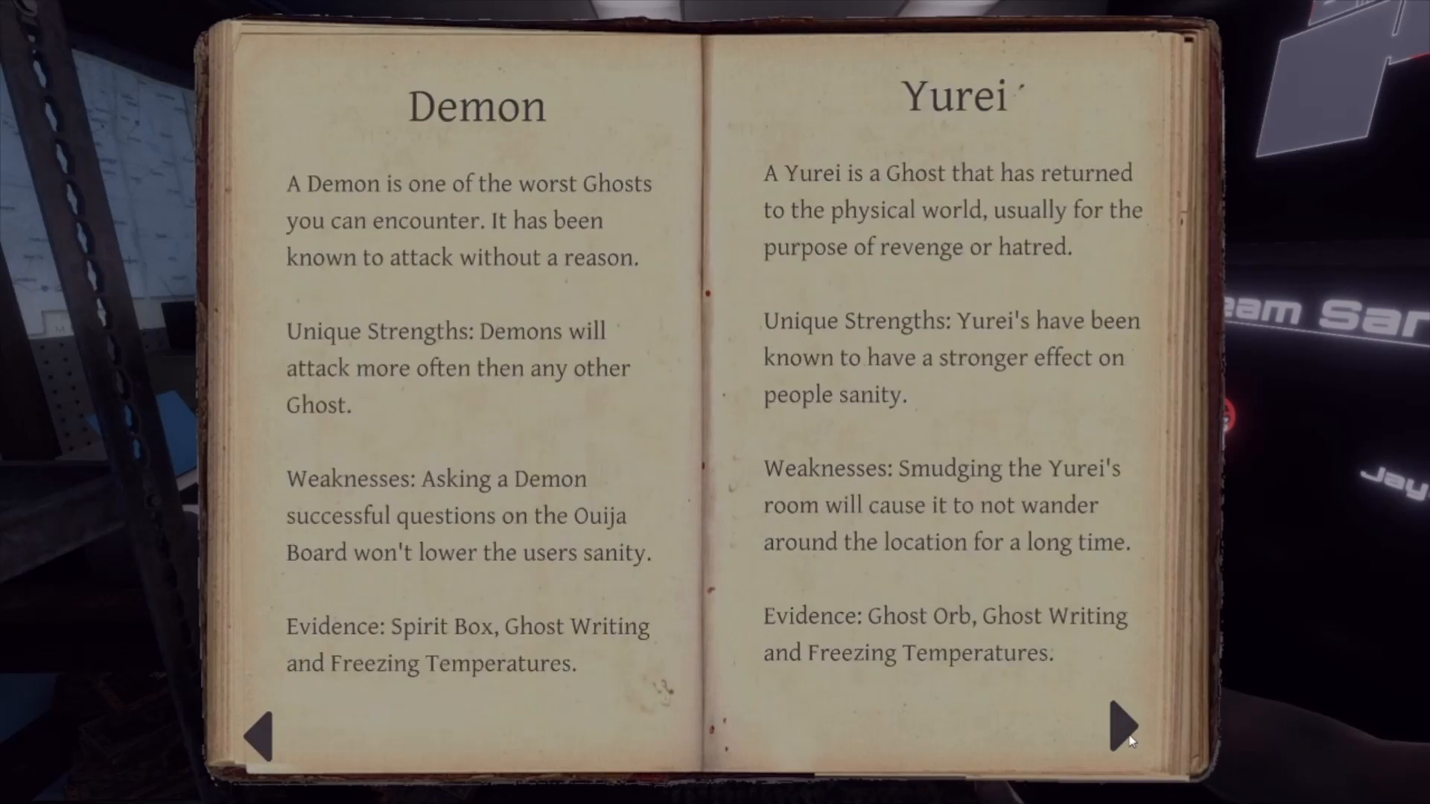
{"action": "left_click", "coordinate": [1120, 725]}
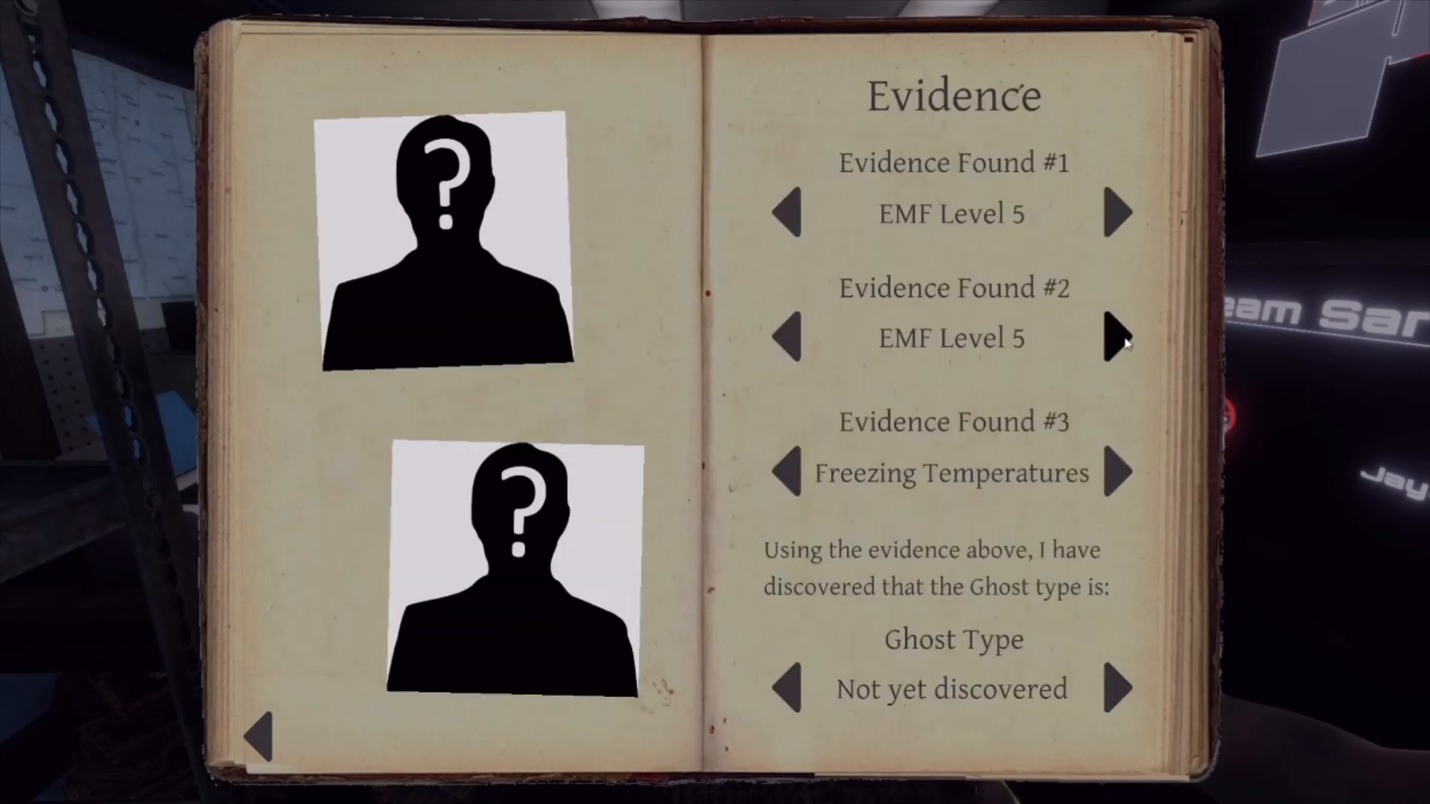
{"action": "left_click", "coordinate": [1120, 338]}
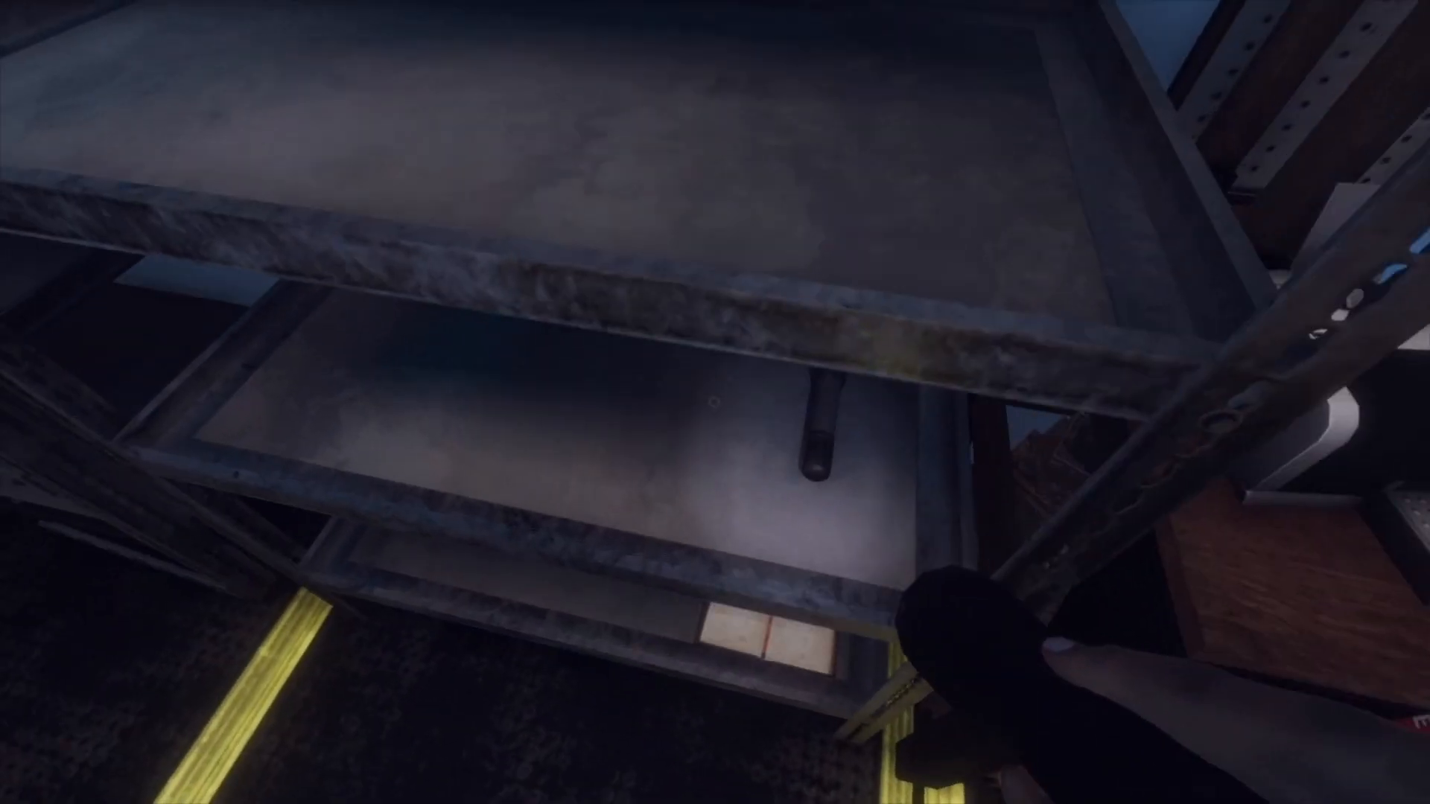
{"action": "mouse_move", "coordinate": [715, 402]}
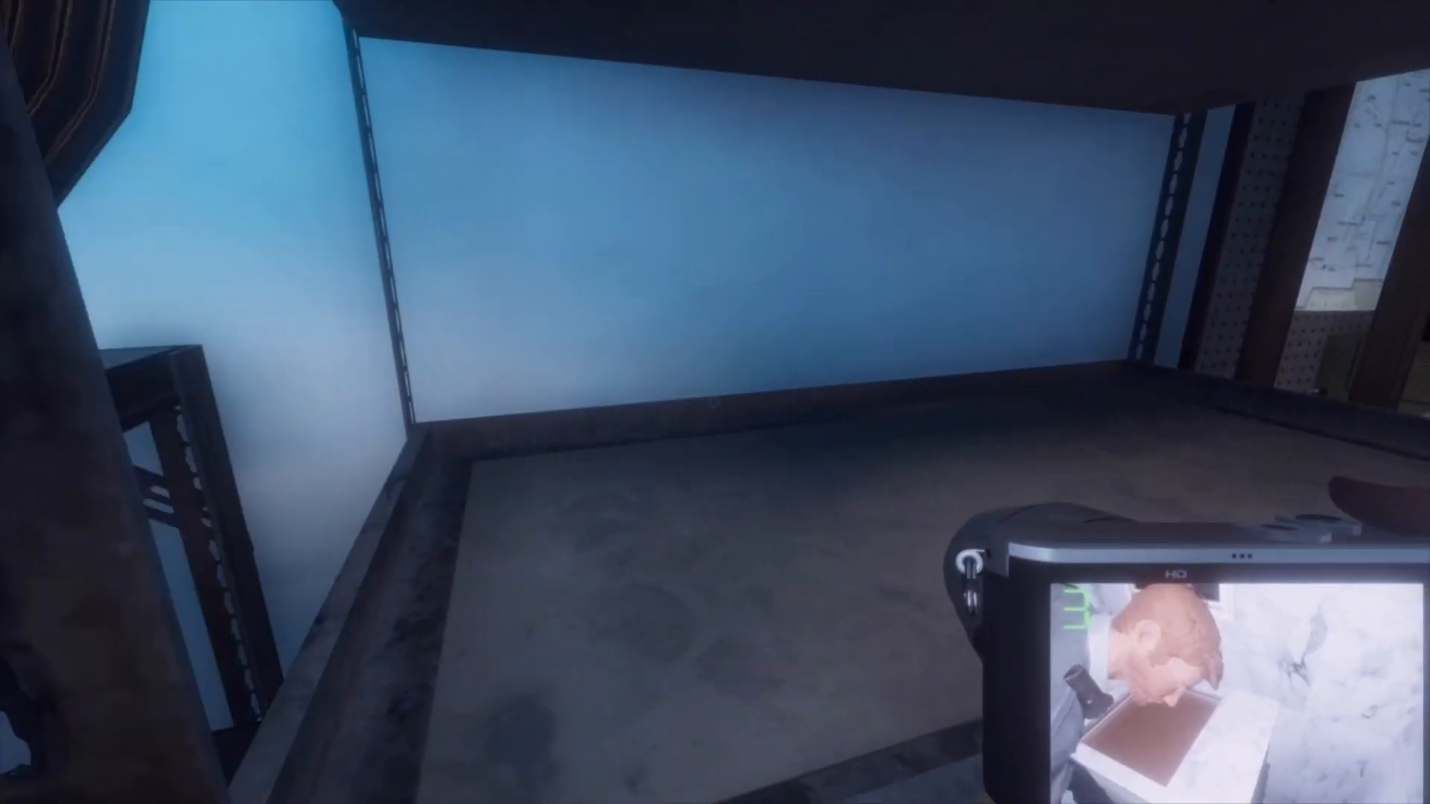
{"action": "mouse_move", "coordinate": [715, 402]}
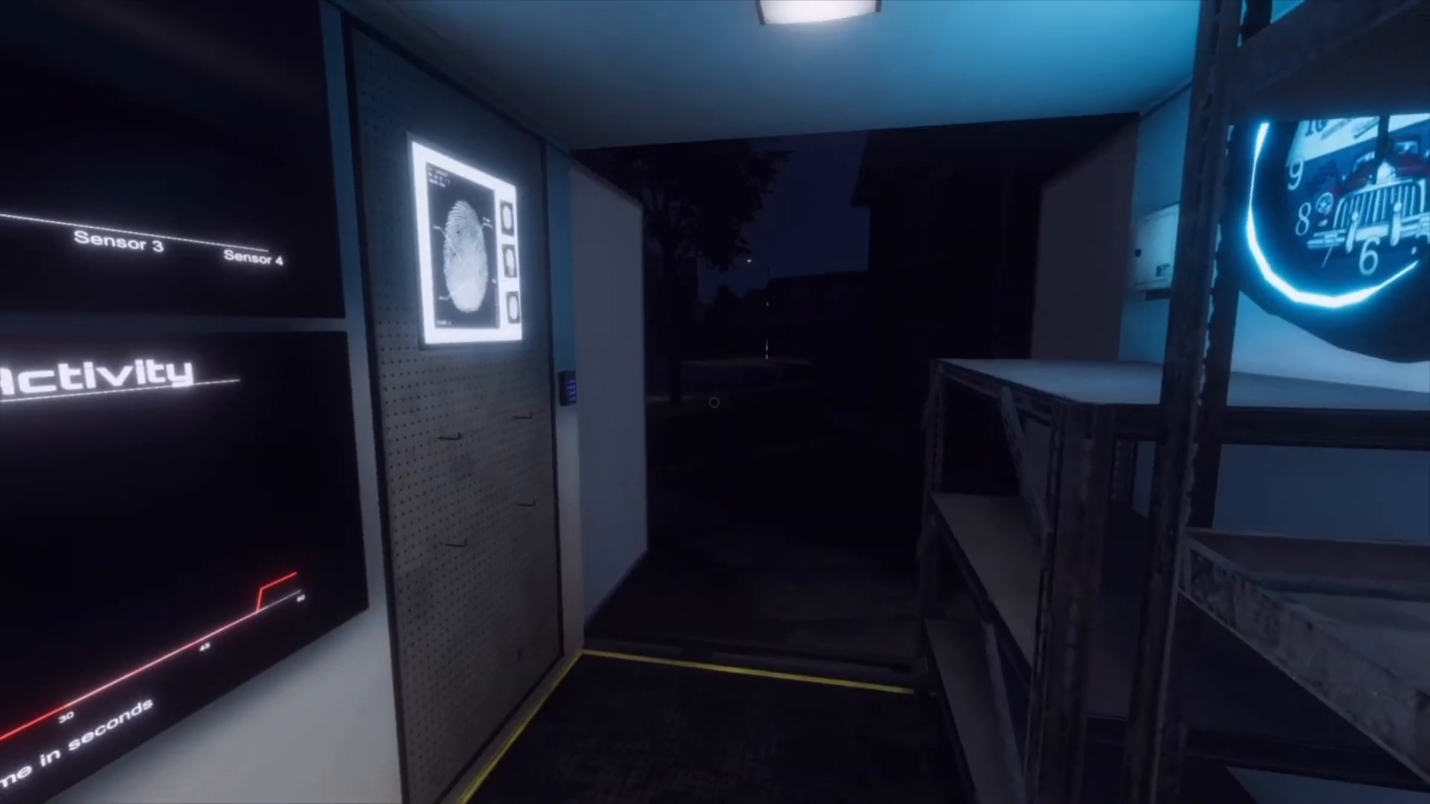
{"action": "mouse_move", "coordinate": [714, 402]}
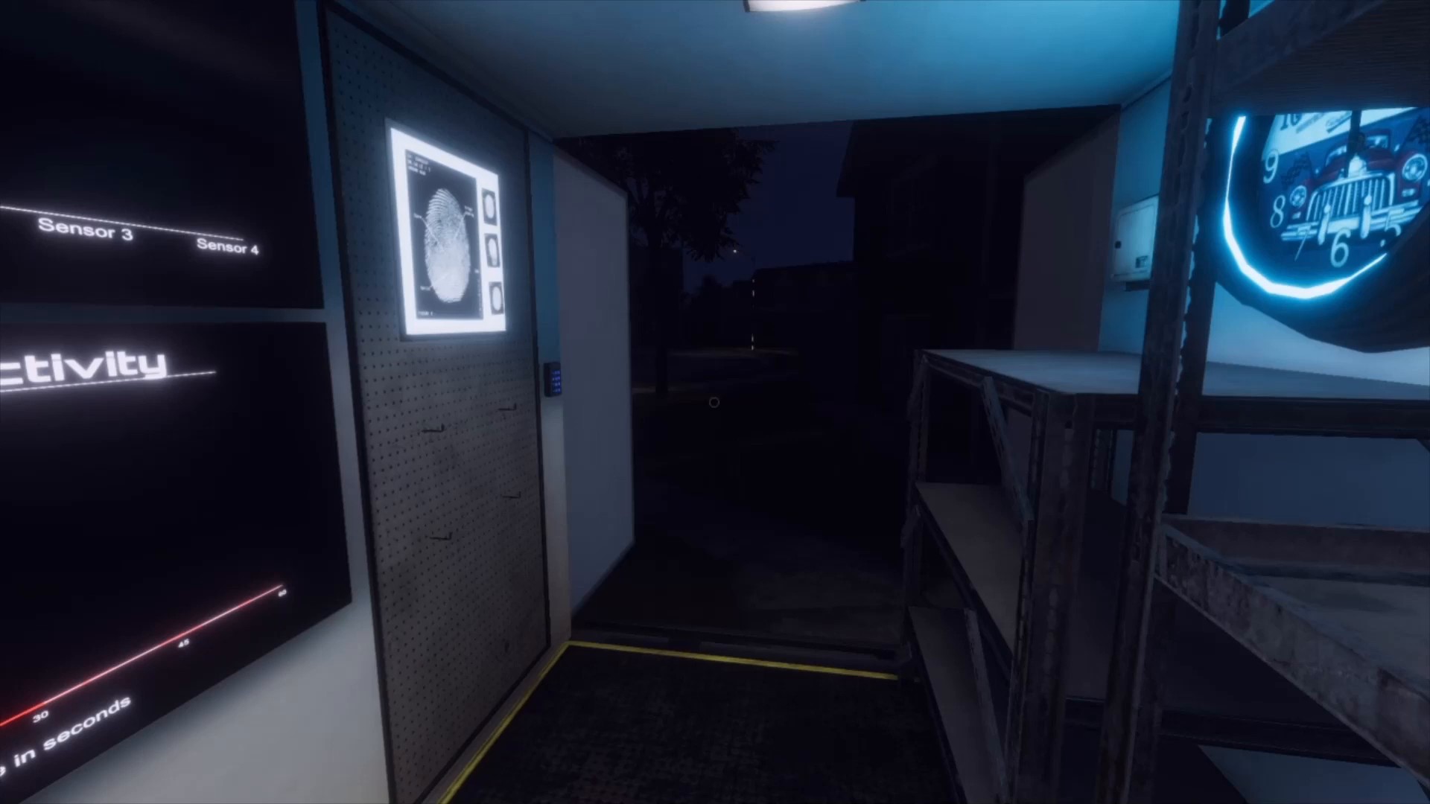
{"action": "mouse_move", "coordinate": [715, 402]}
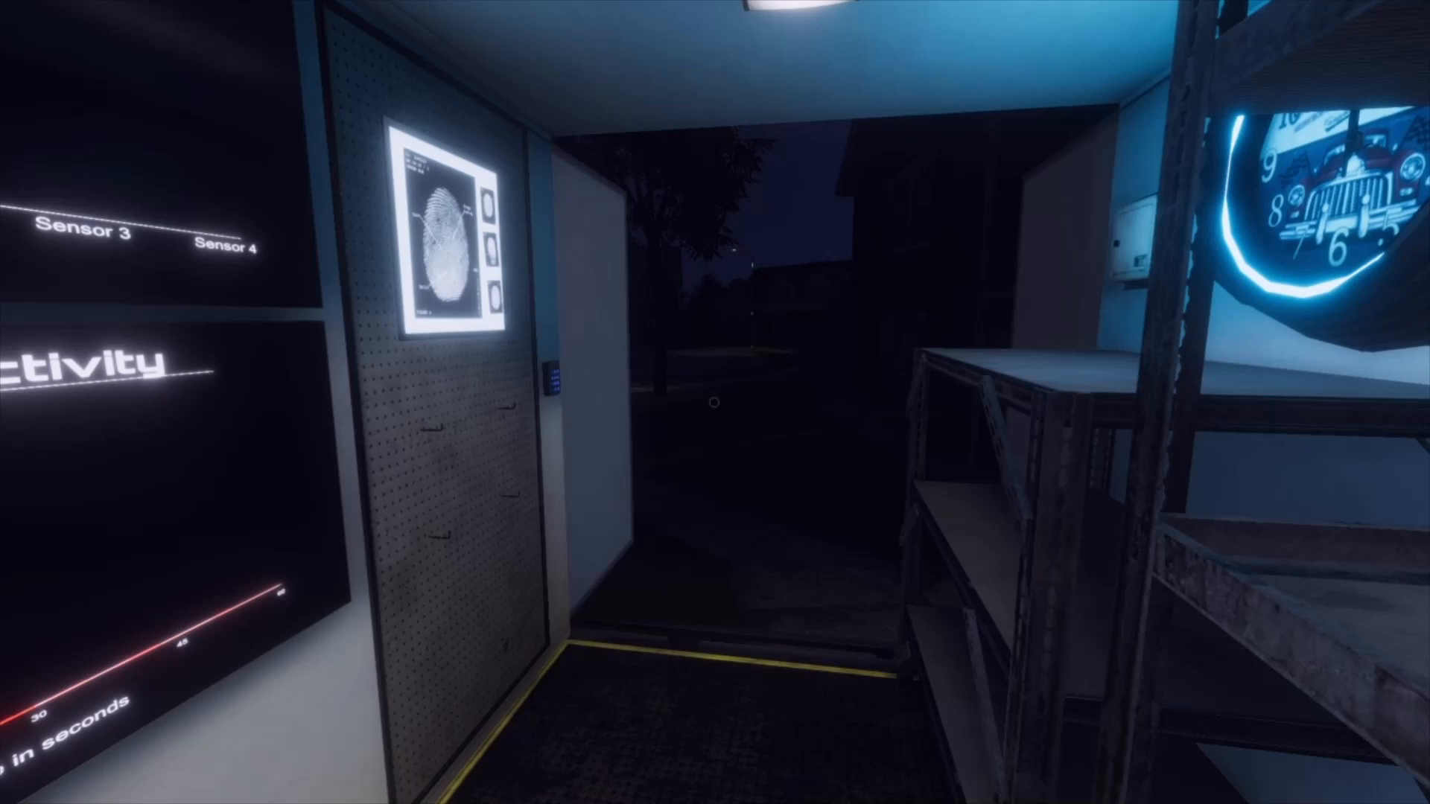
{"action": "mouse_move", "coordinate": [715, 403]}
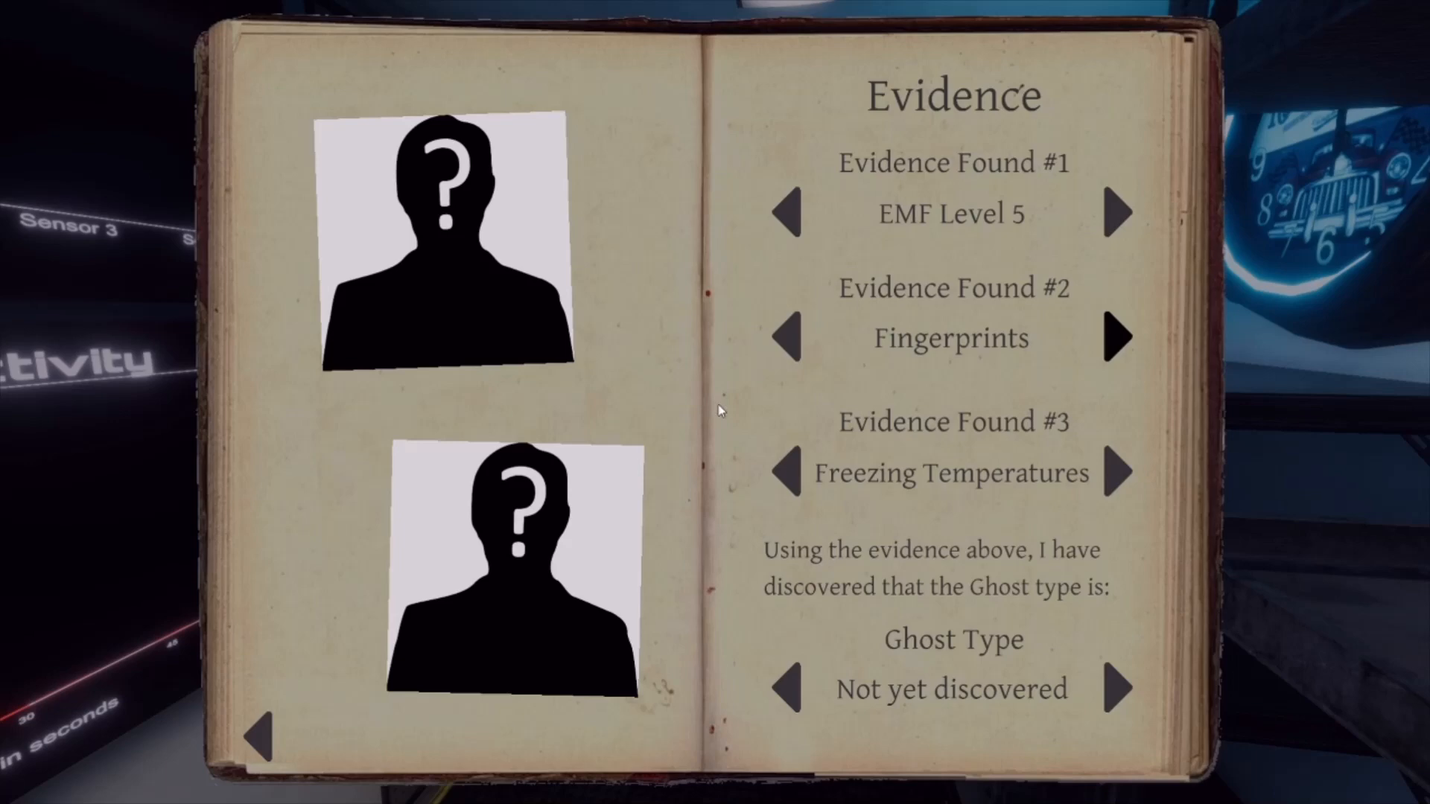
- Put the journal away with Fingerprints logged as the second evidence
{"action": "key", "text": "escape"}
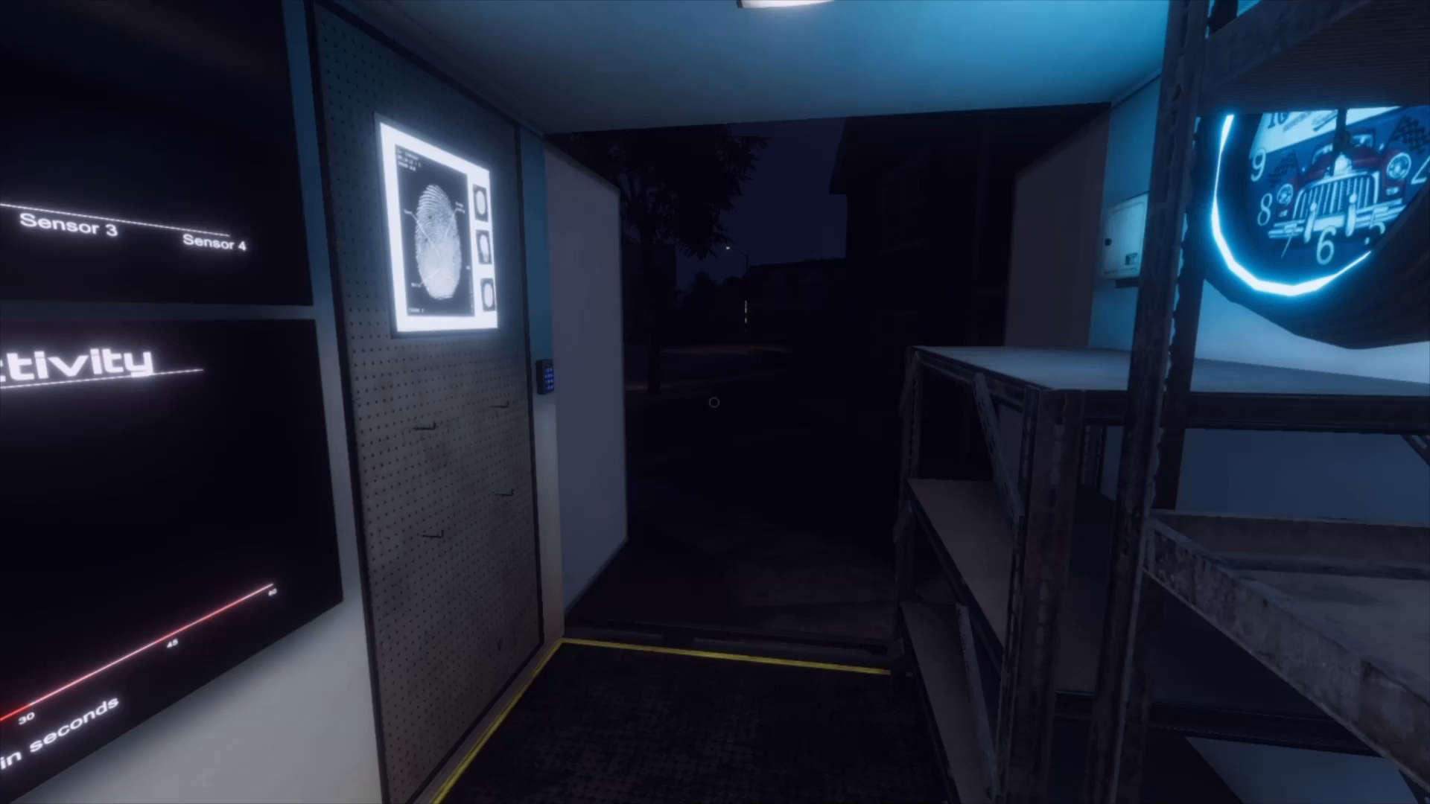
{"action": "mouse_move", "coordinate": [714, 402]}
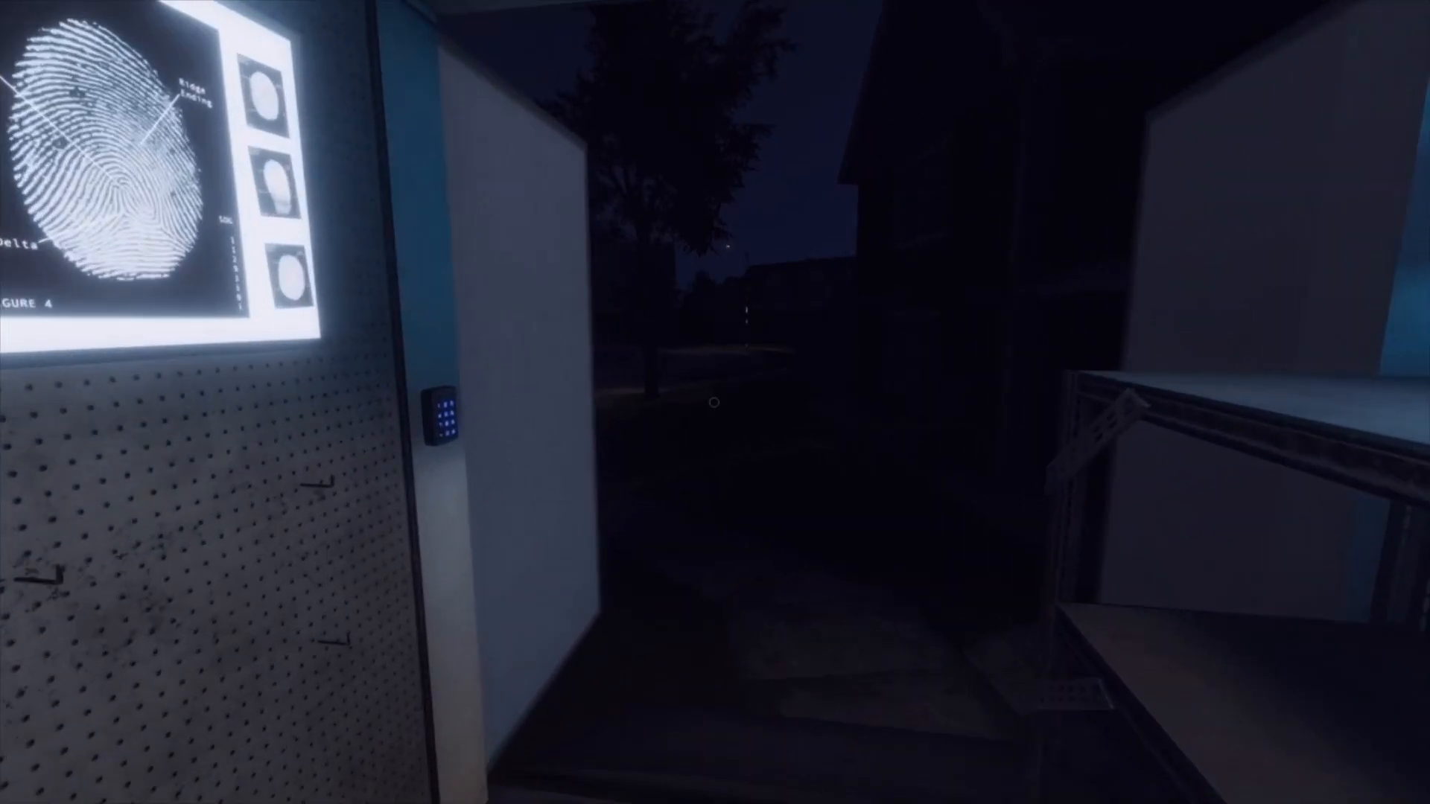
{"action": "mouse_move", "coordinate": [715, 402]}
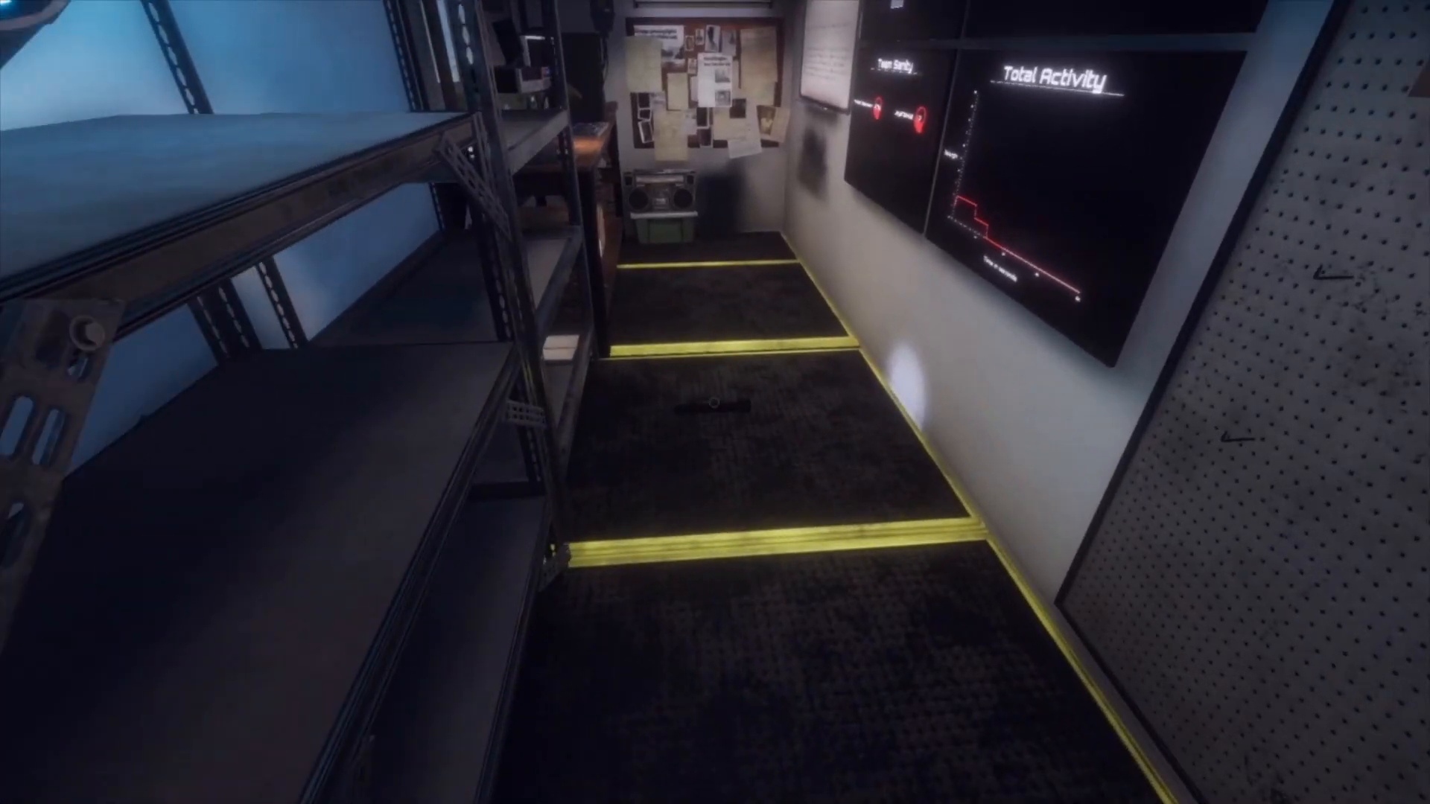
{"action": "mouse_move", "coordinate": [714, 403]}
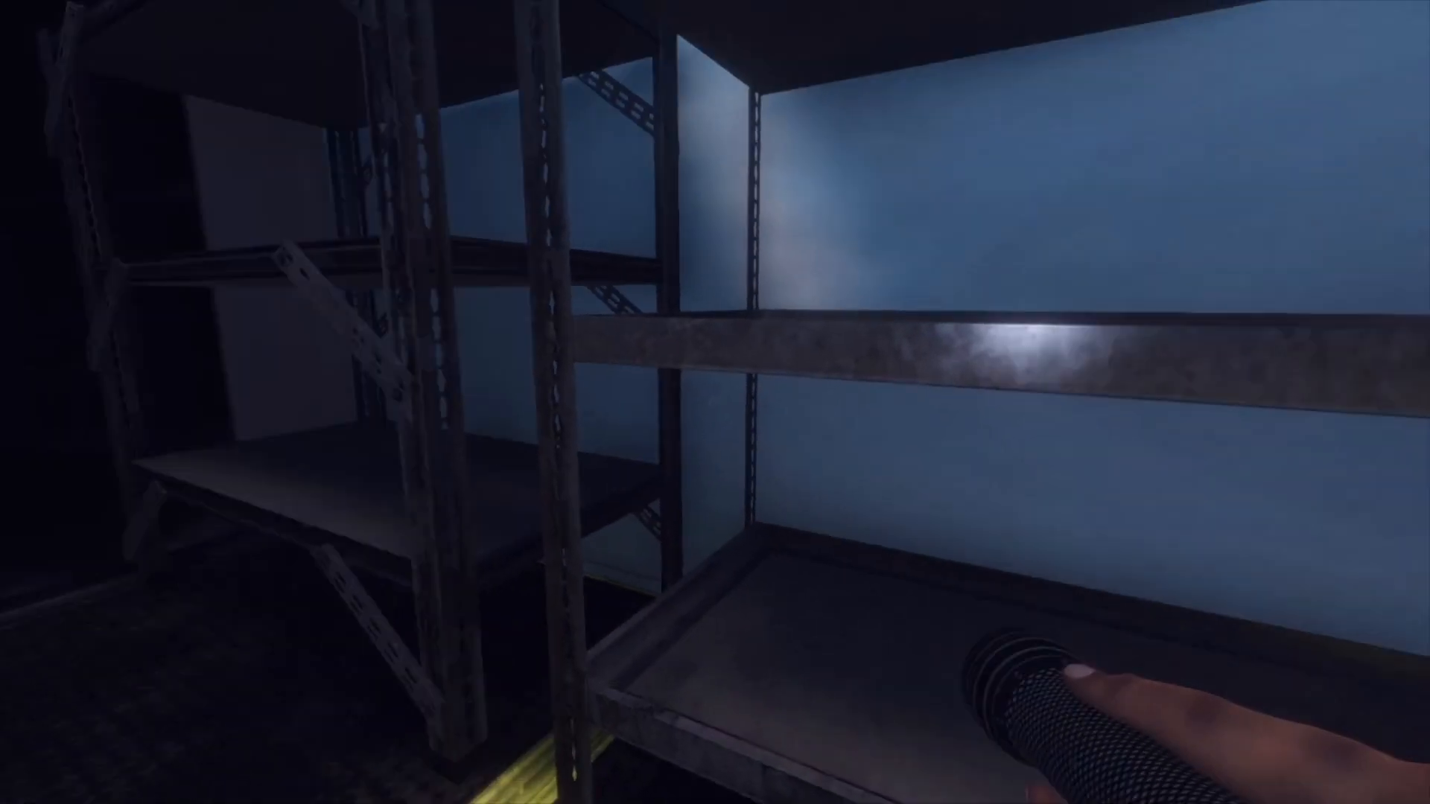
{"action": "mouse_move", "coordinate": [715, 402]}
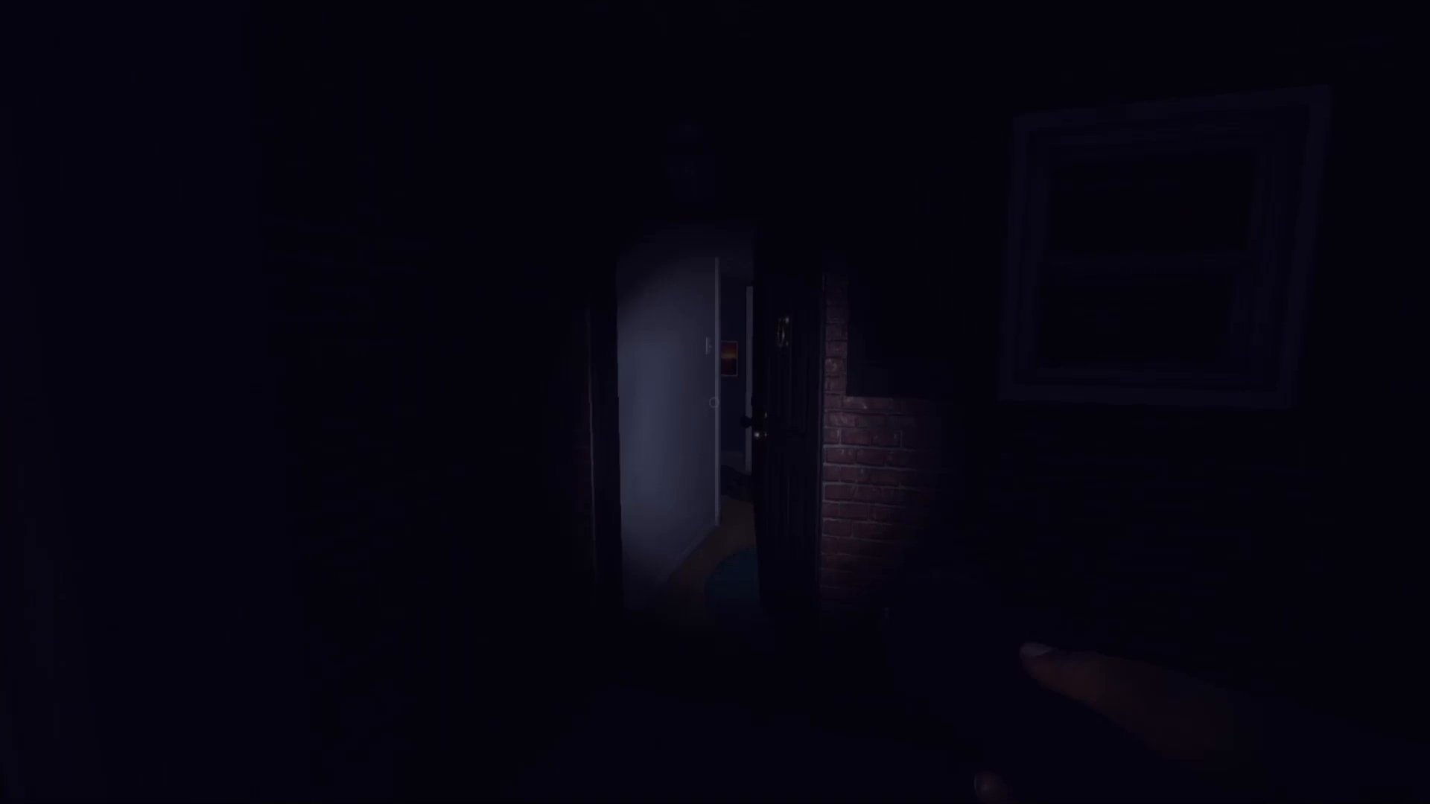
{"action": "mouse_move", "coordinate": [714, 402]}
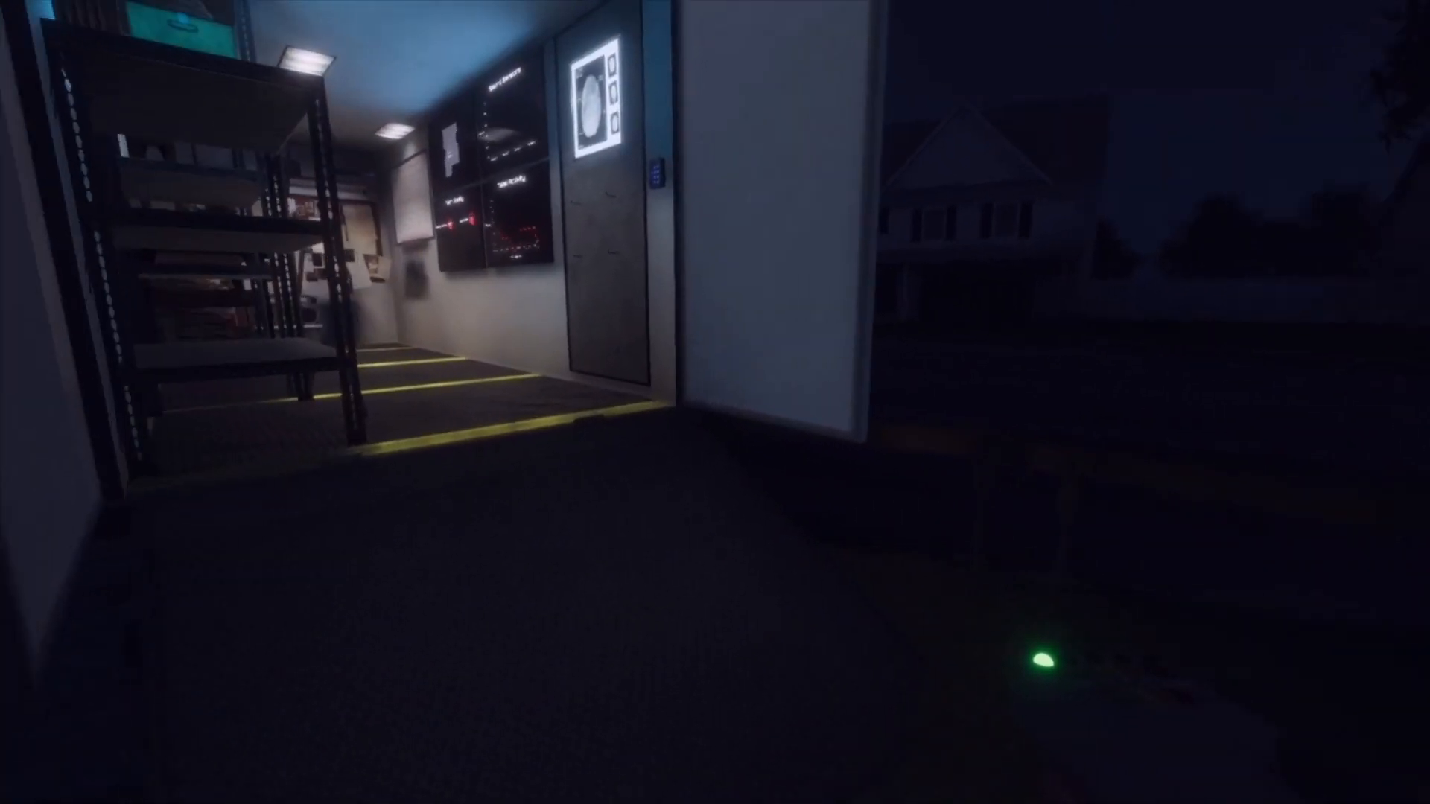
{"action": "mouse_move", "coordinate": [715, 402]}
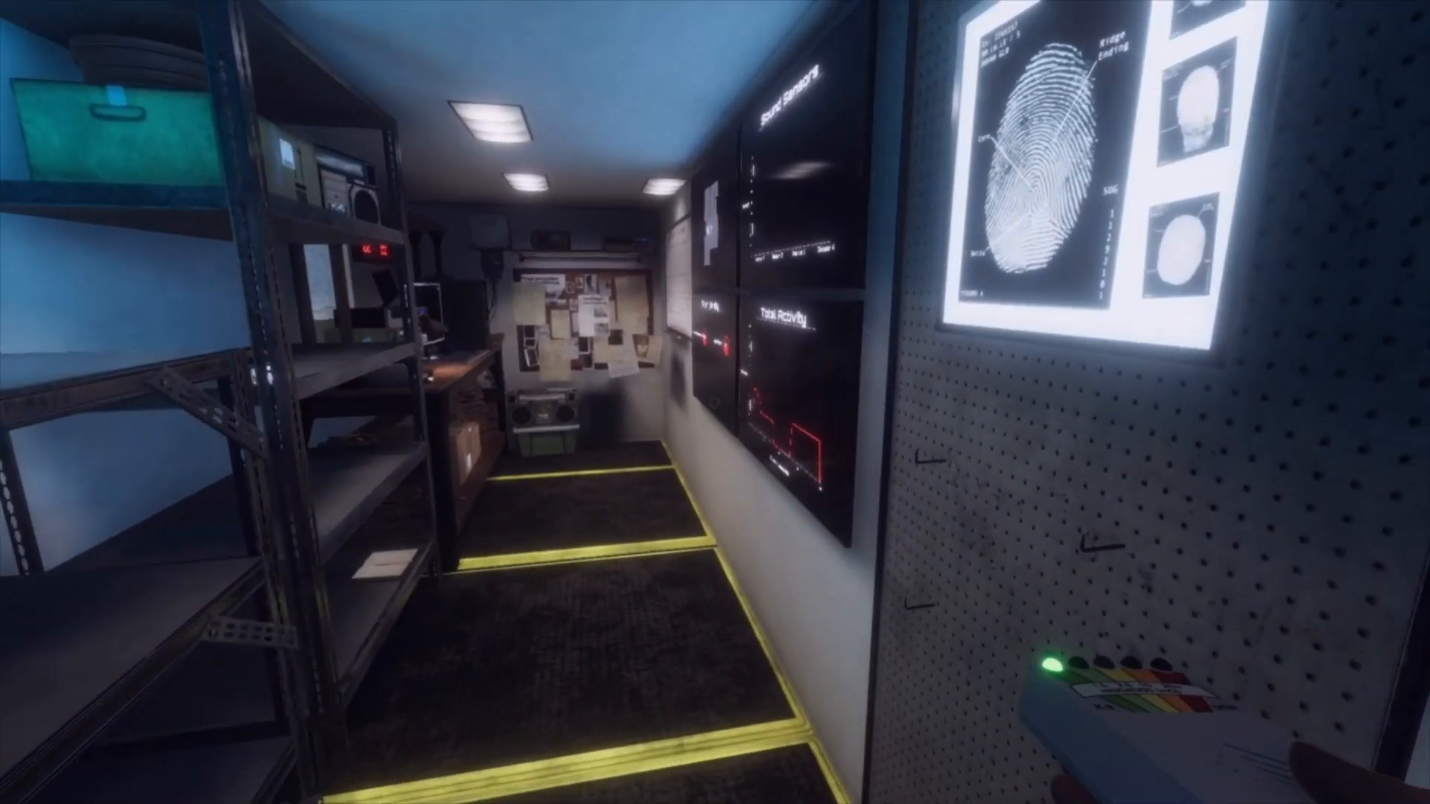
{"action": "mouse_move", "coordinate": [715, 402]}
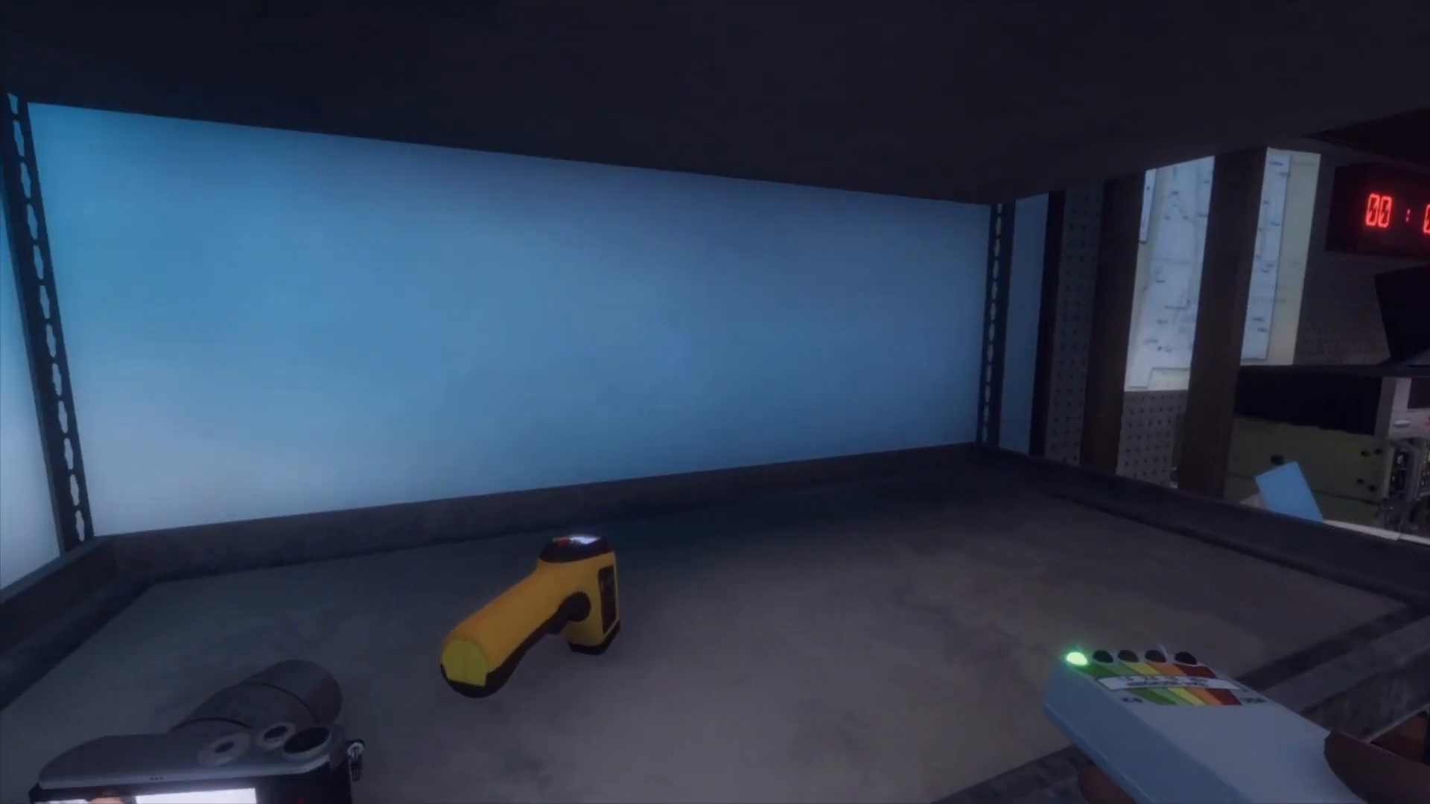
{"action": "mouse_move", "coordinate": [715, 402]}
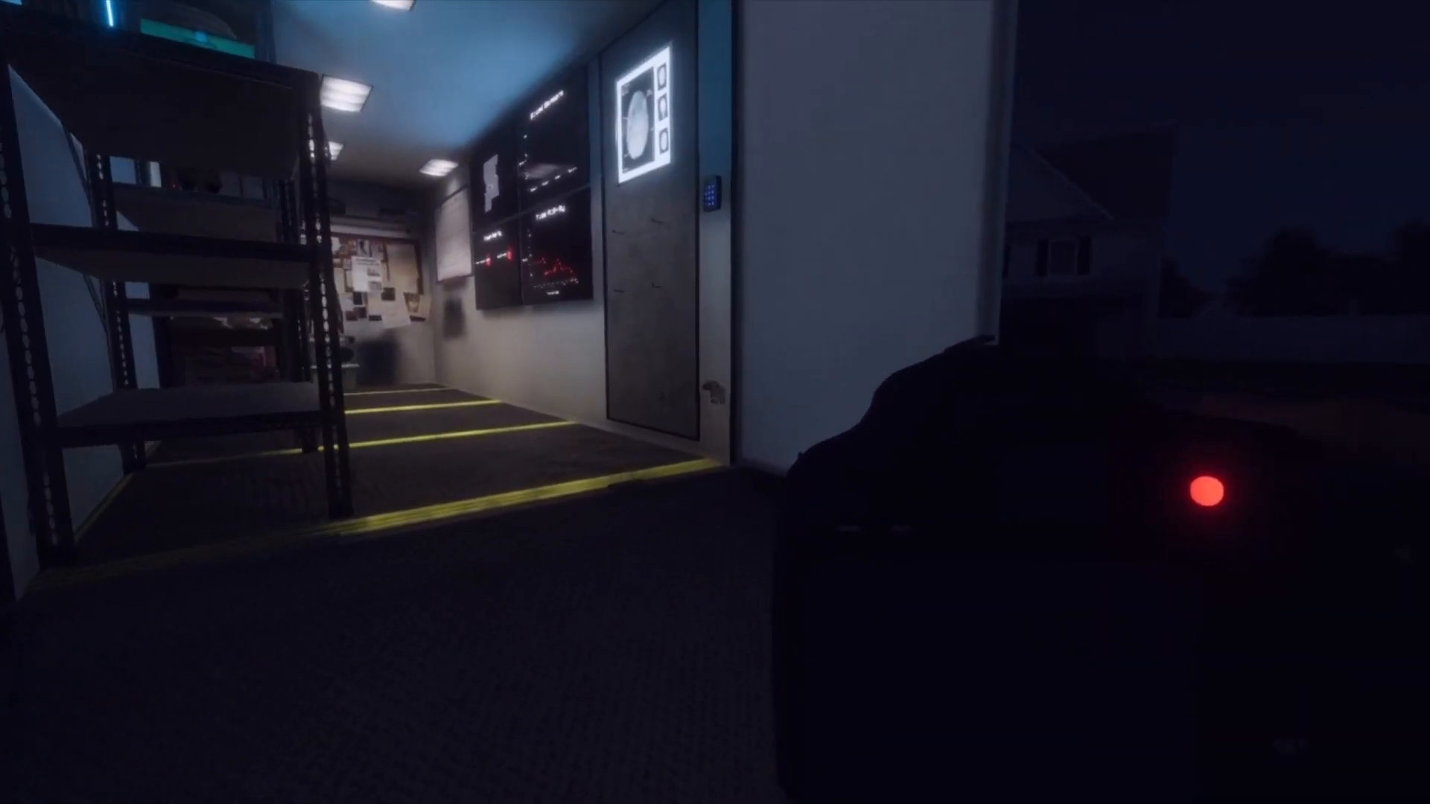
{"action": "mouse_move", "coordinate": [365, 401]}
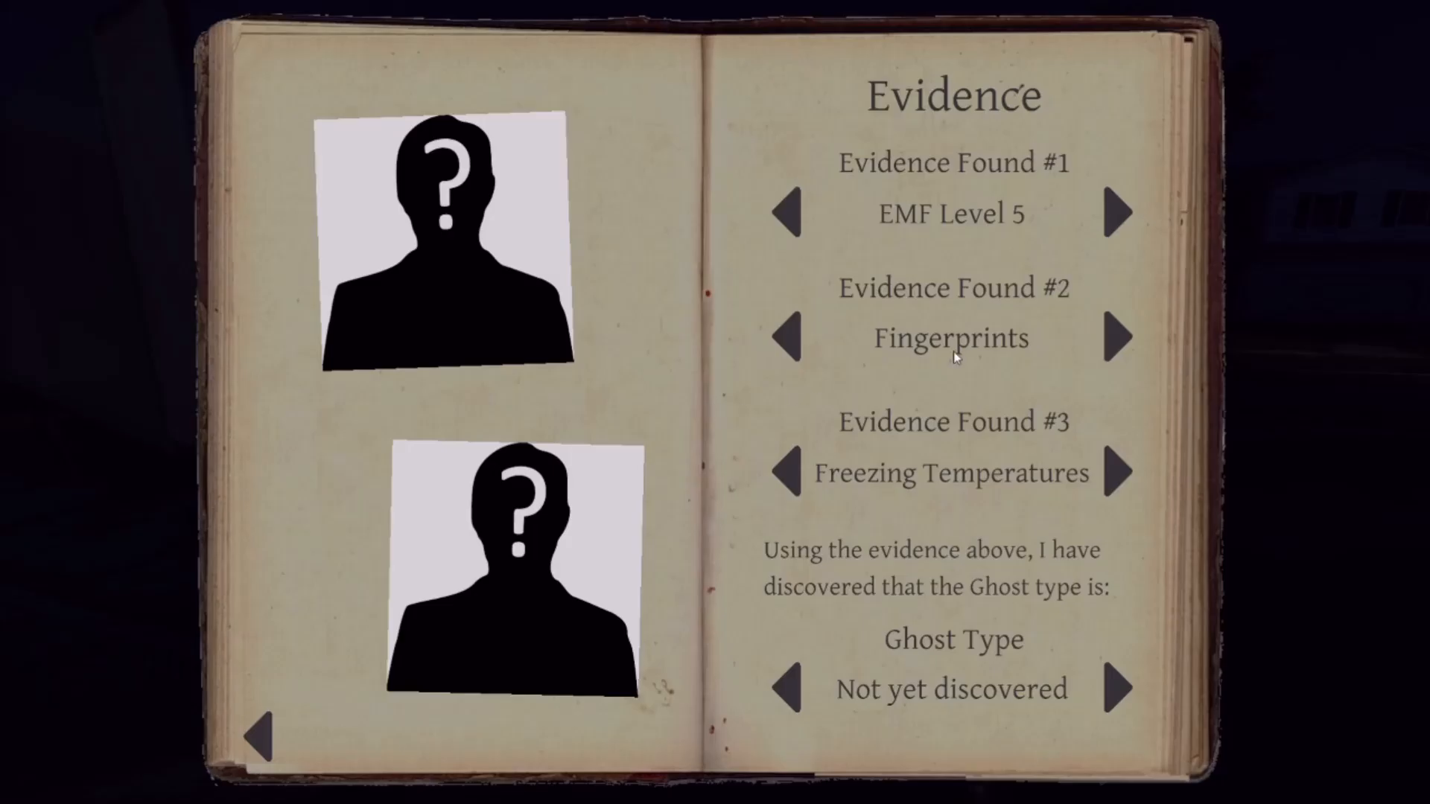
{"action": "mouse_move", "coordinate": [971, 478]}
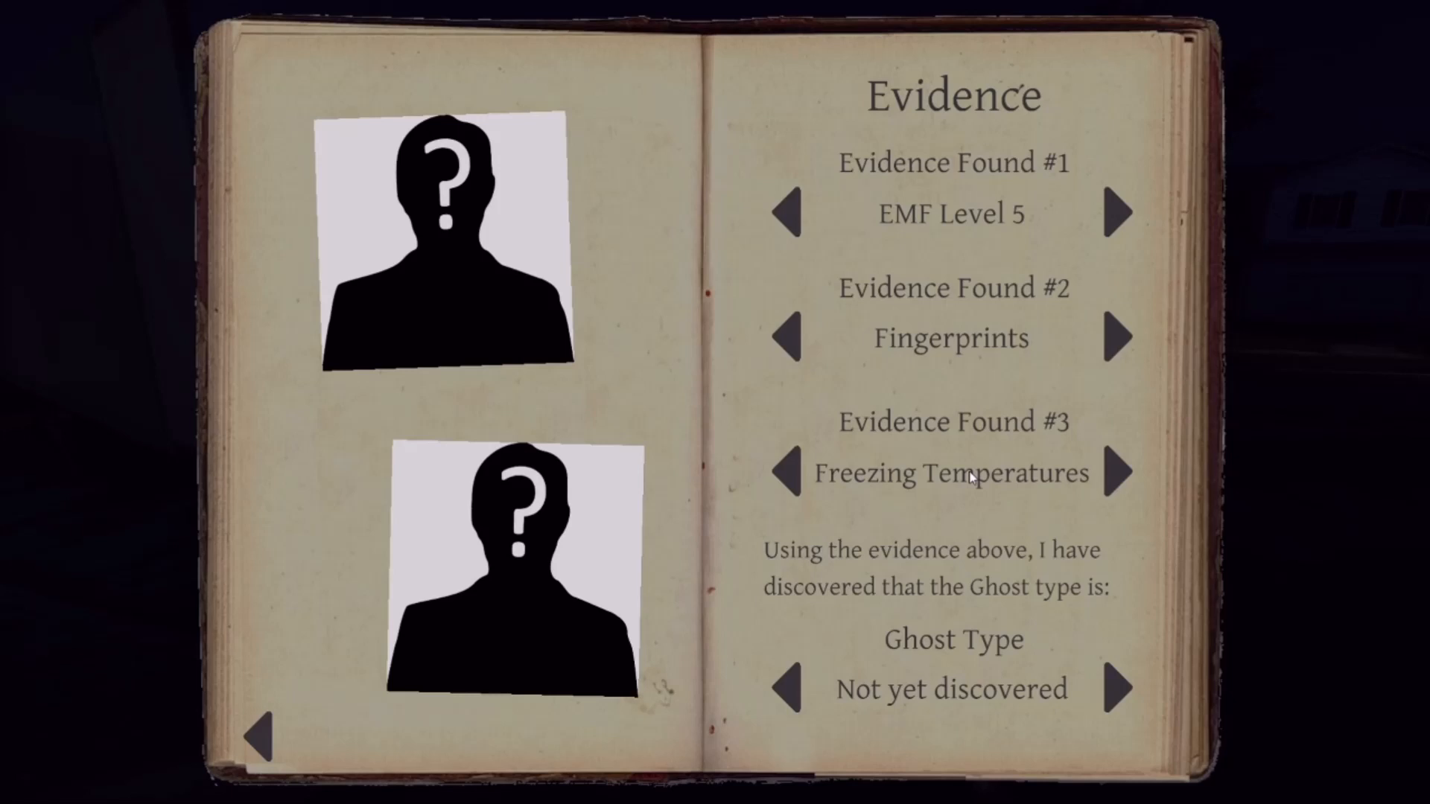
{"action": "mouse_move", "coordinate": [1111, 713]}
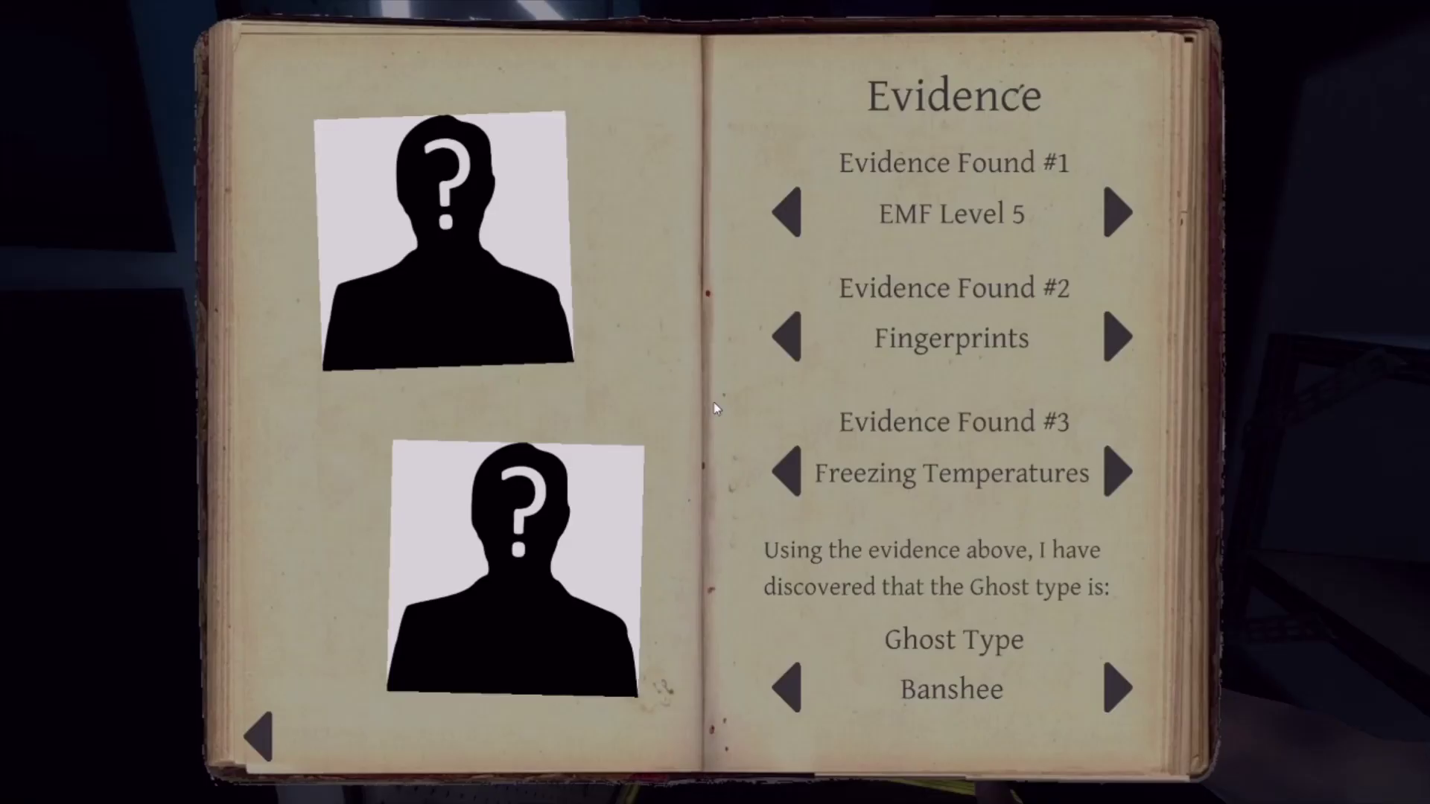
{"action": "mouse_move", "coordinate": [1012, 277]}
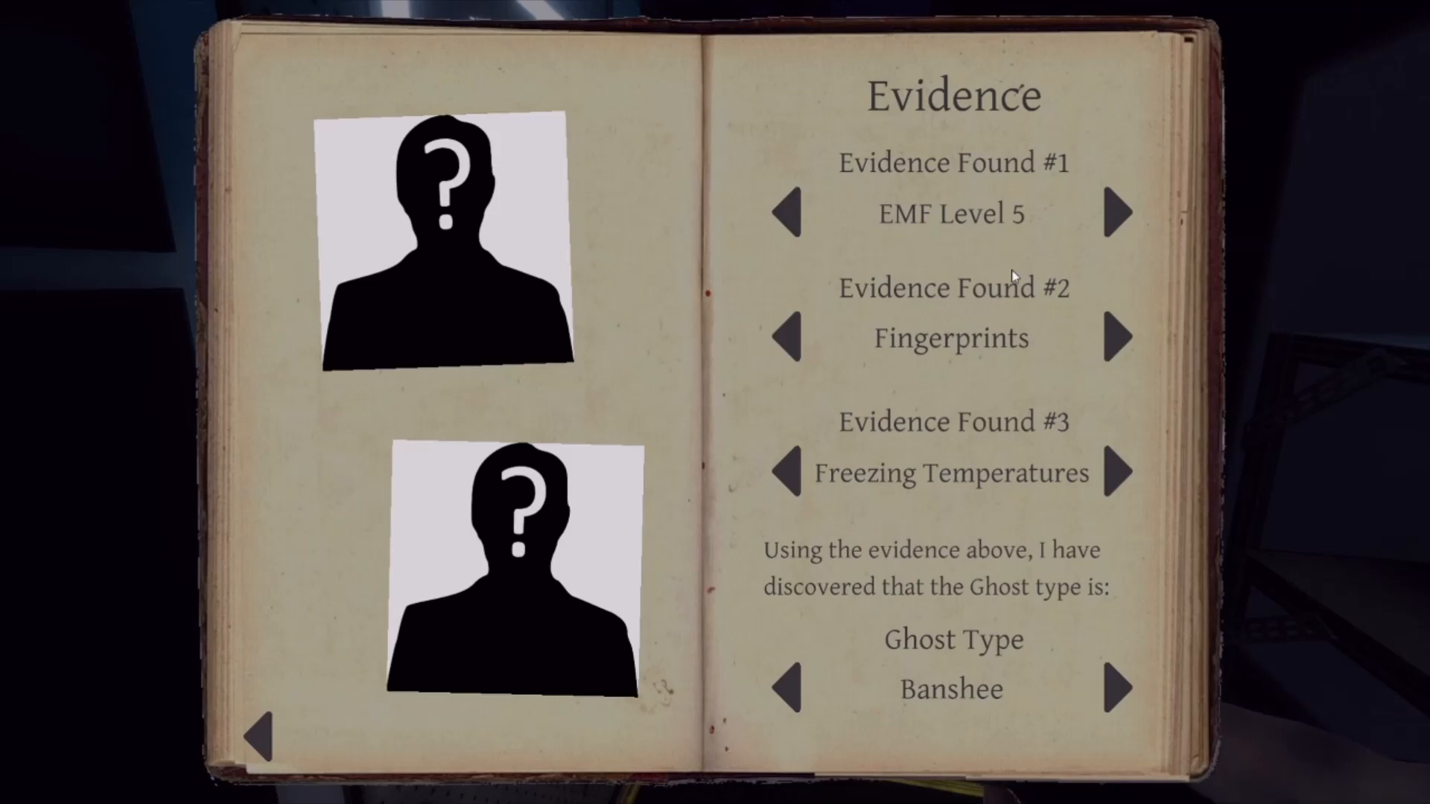
{"action": "mouse_move", "coordinate": [997, 238]}
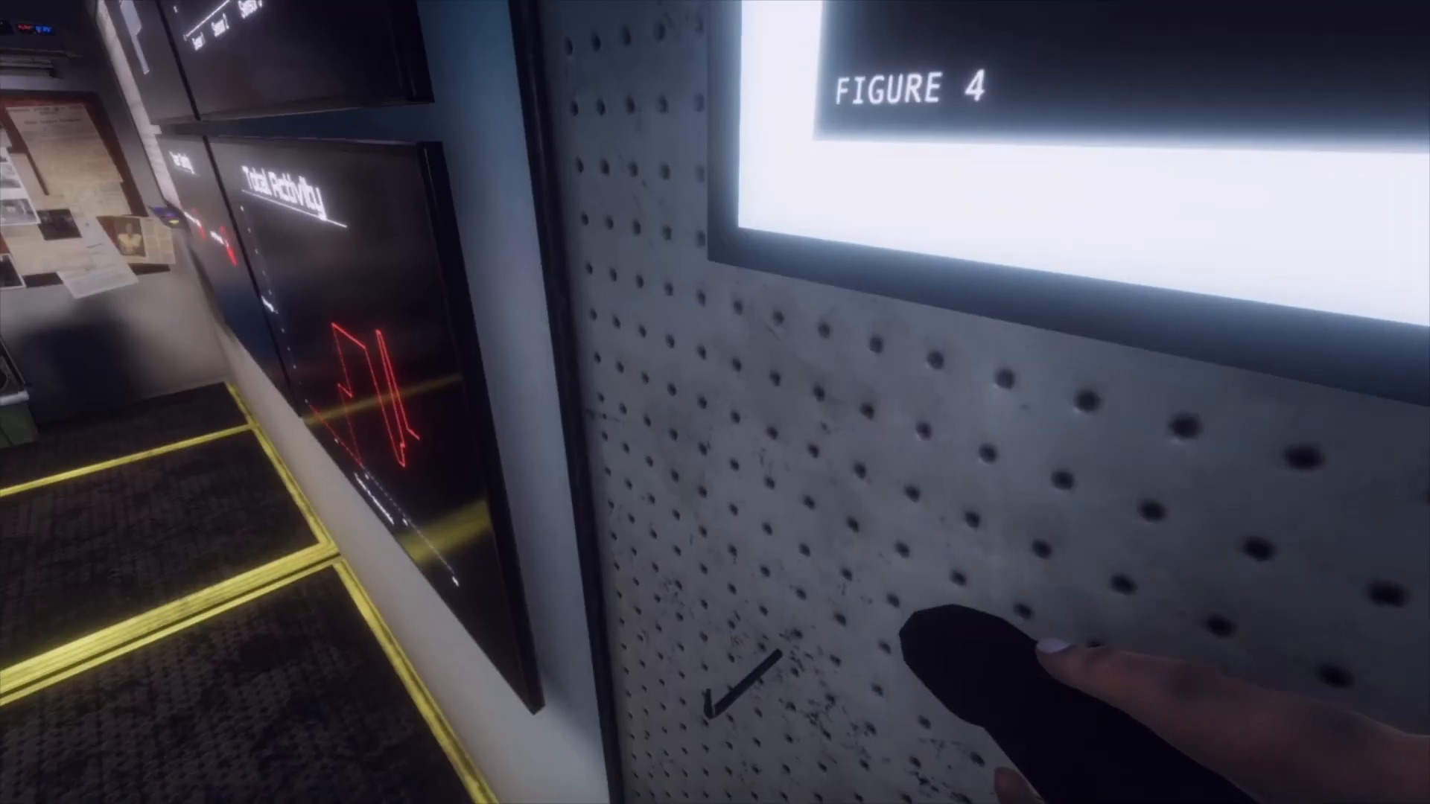
{"action": "mouse_move", "coordinate": [715, 402]}
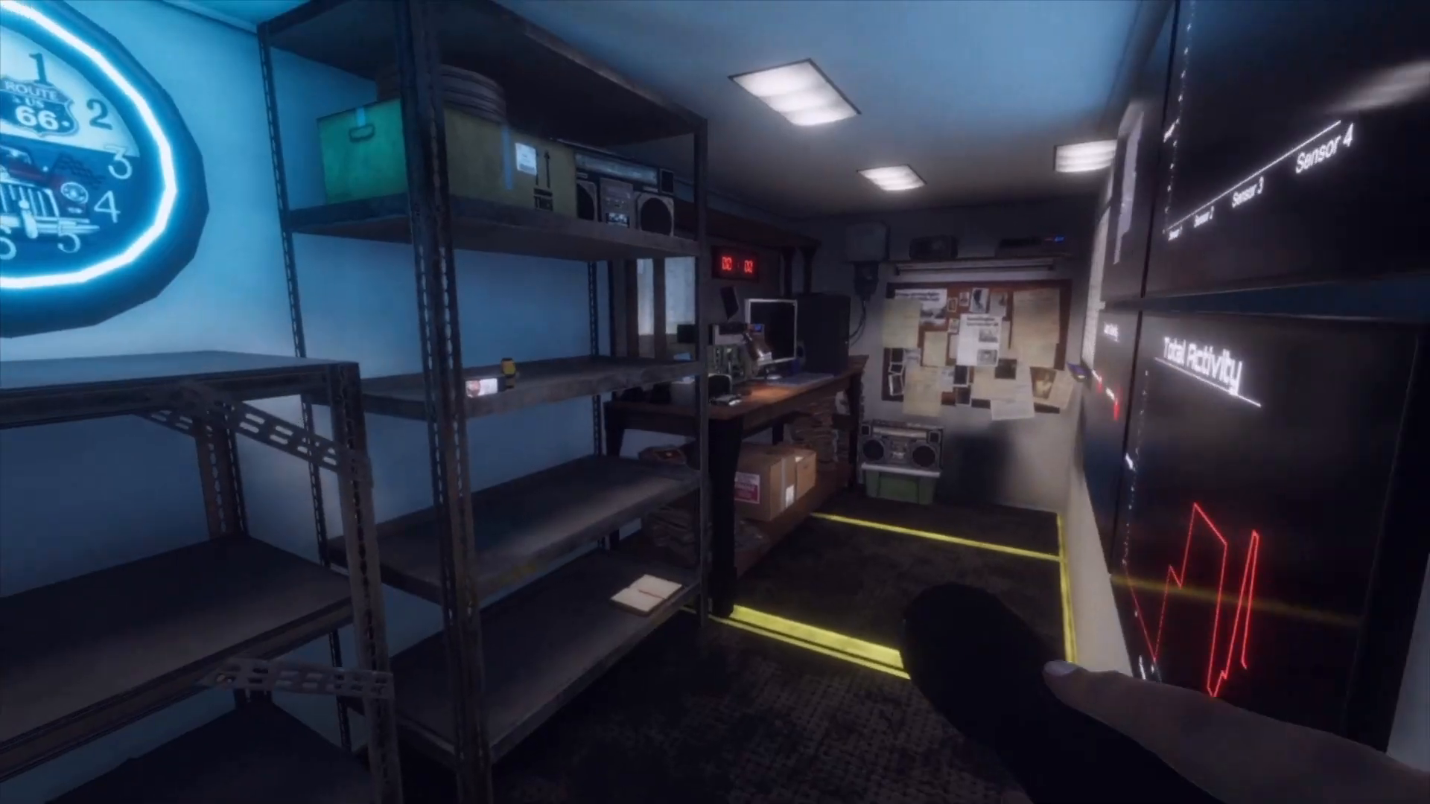
{"action": "mouse_move", "coordinate": [715, 402]}
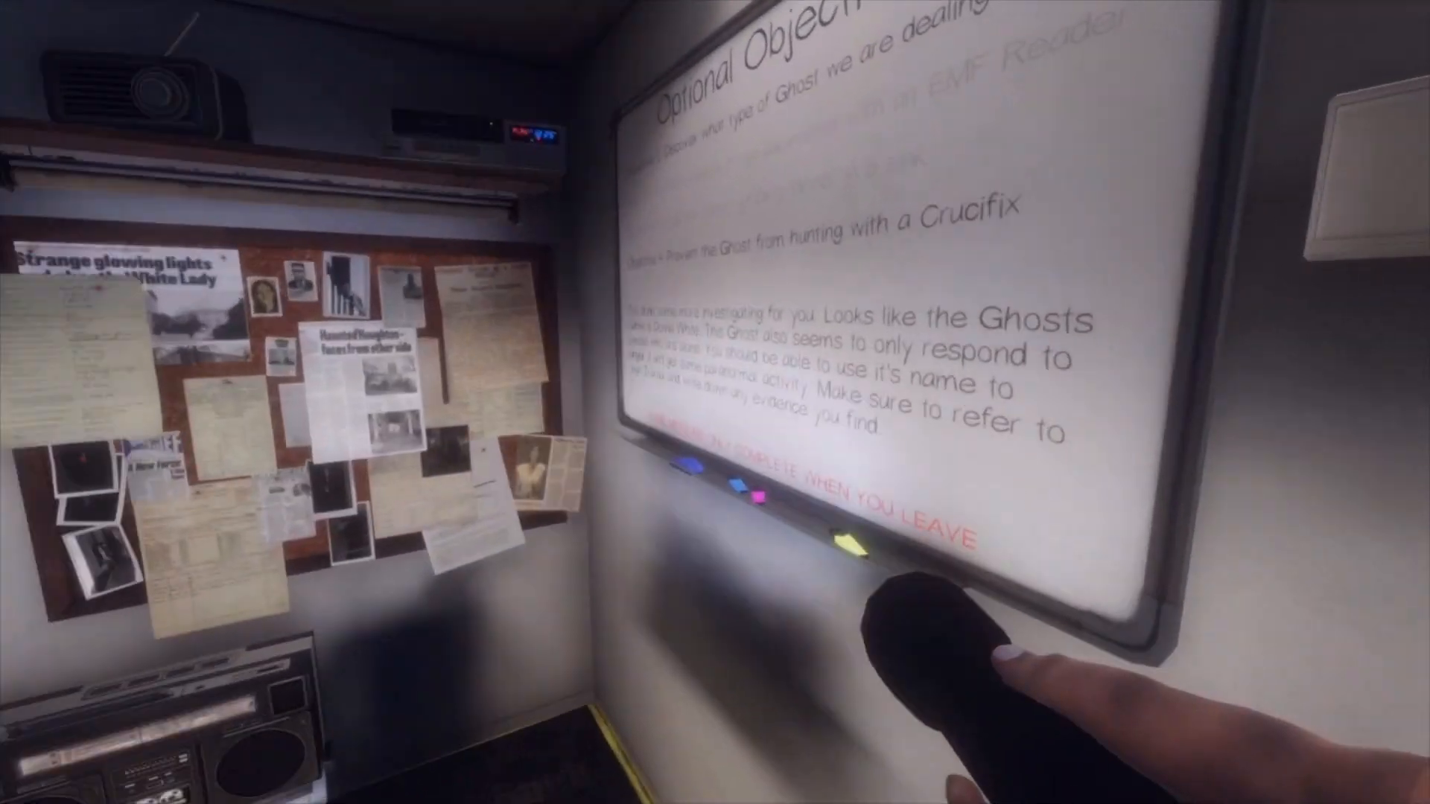